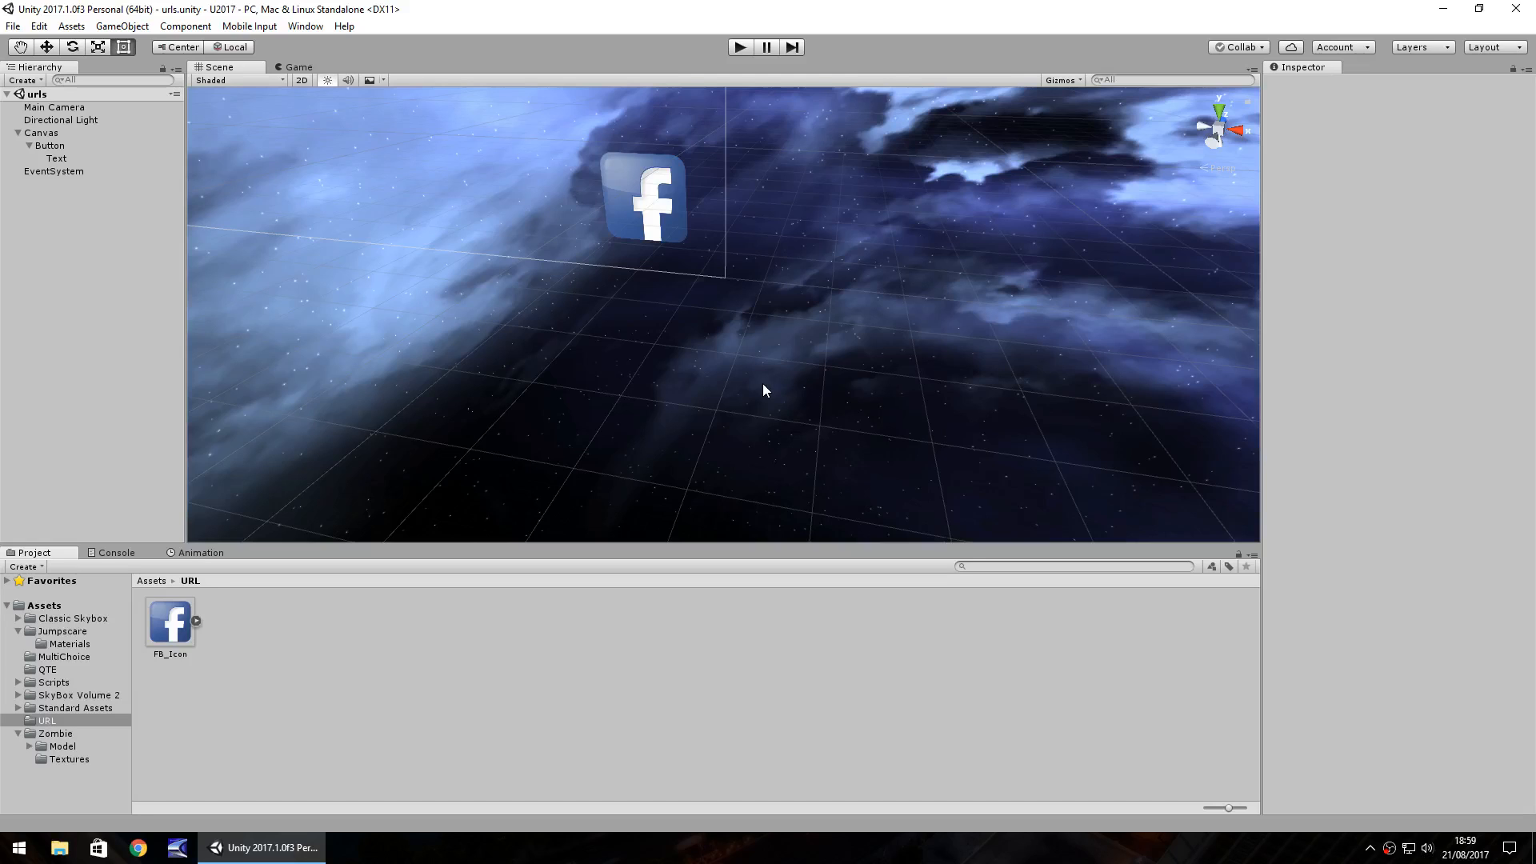
{"action": "mouse_move", "coordinate": [198, 216]}
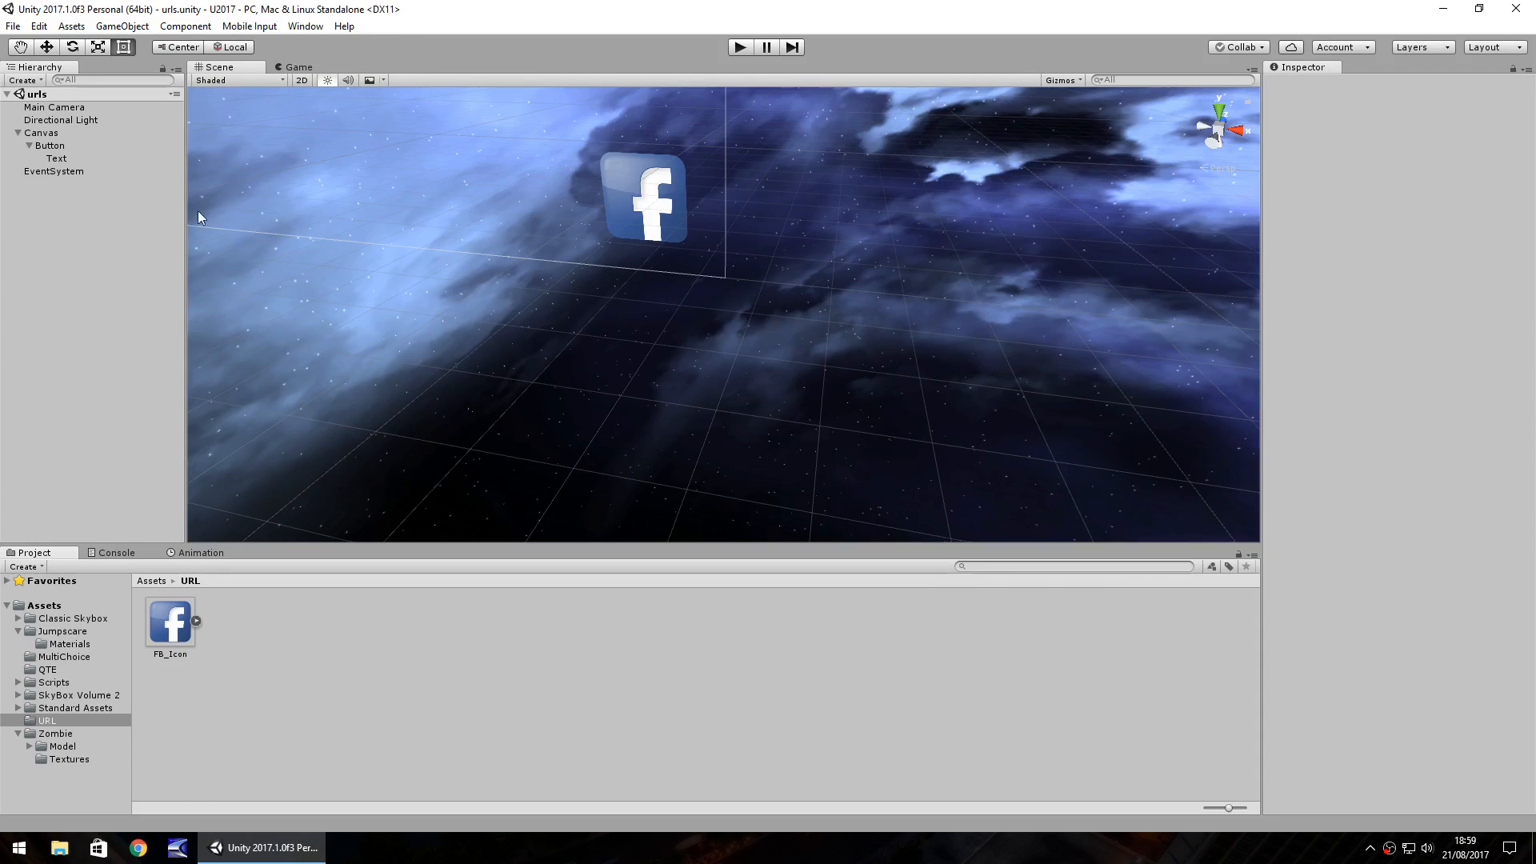
{"action": "mouse_move", "coordinate": [782, 178]}
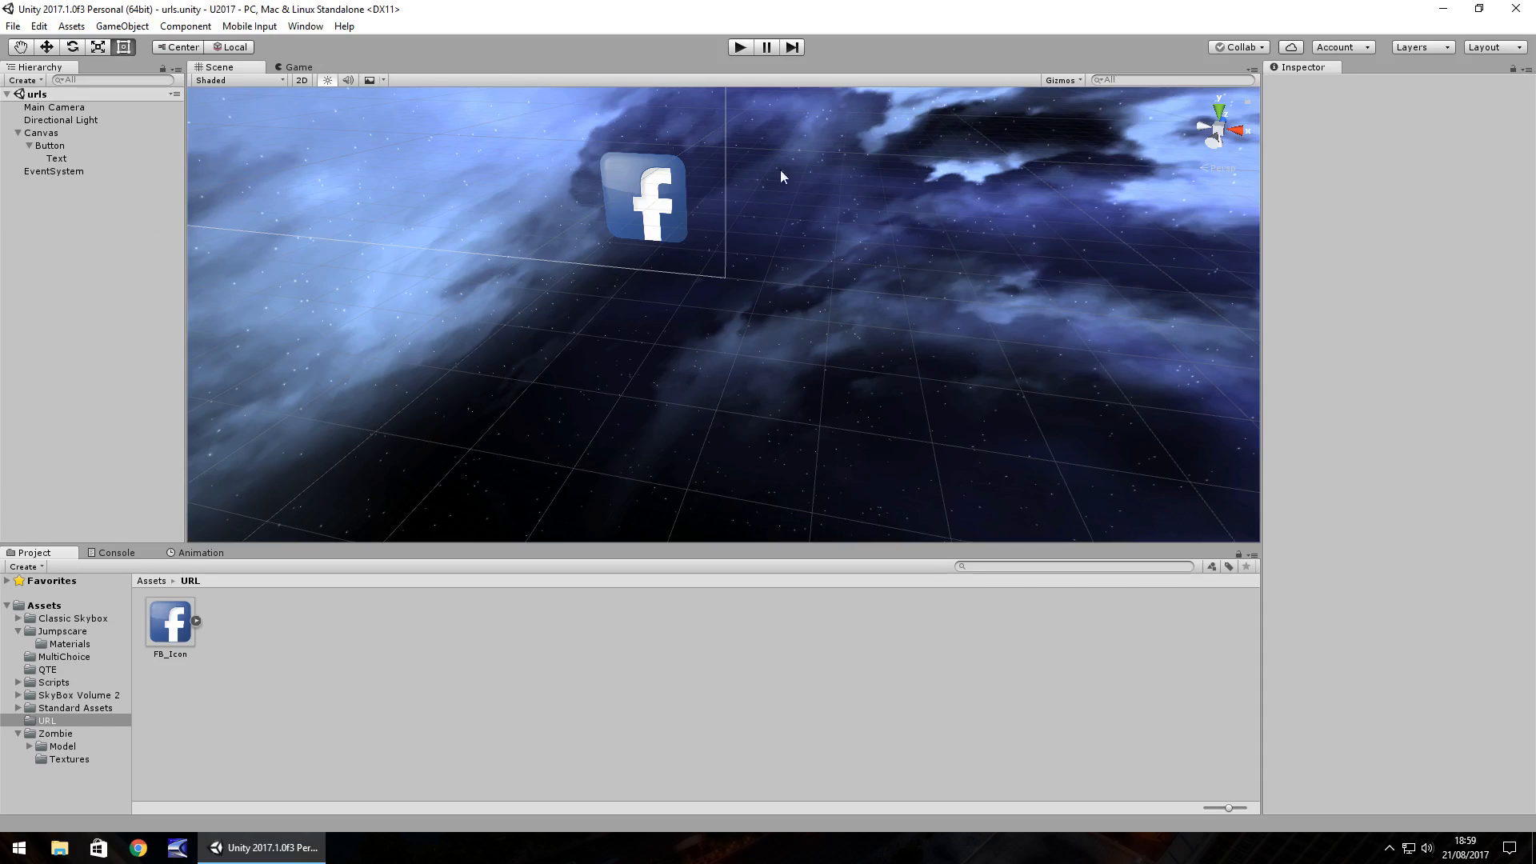
- Select the Facebook-icon Button under Canvas to show its Inspector with an empty On Click list
{"action": "left_click", "coordinate": [50, 146]}
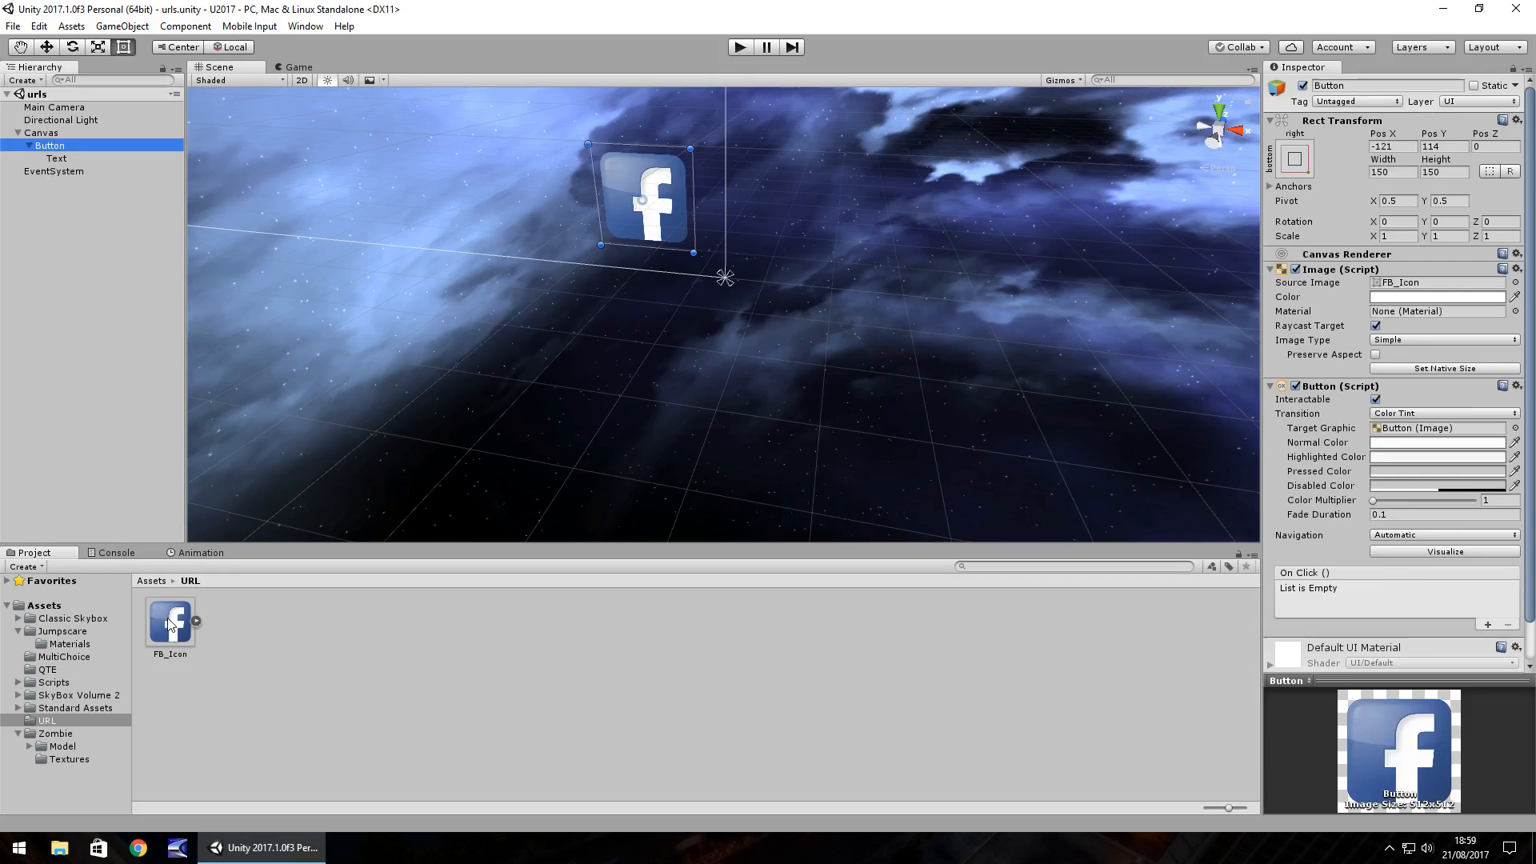
{"action": "mouse_move", "coordinate": [671, 168]}
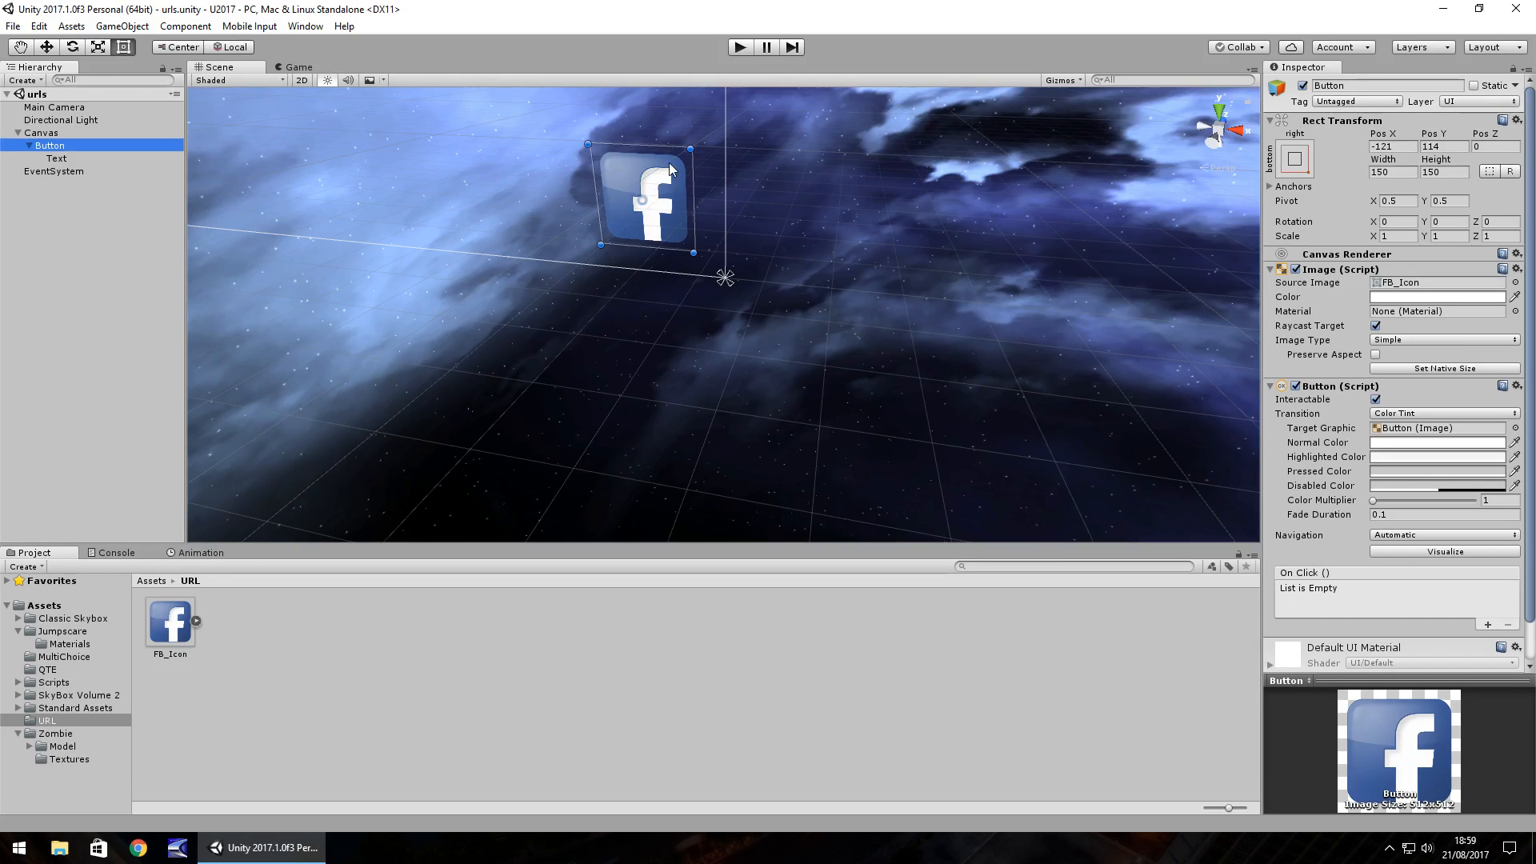
{"action": "mouse_move", "coordinate": [614, 352]}
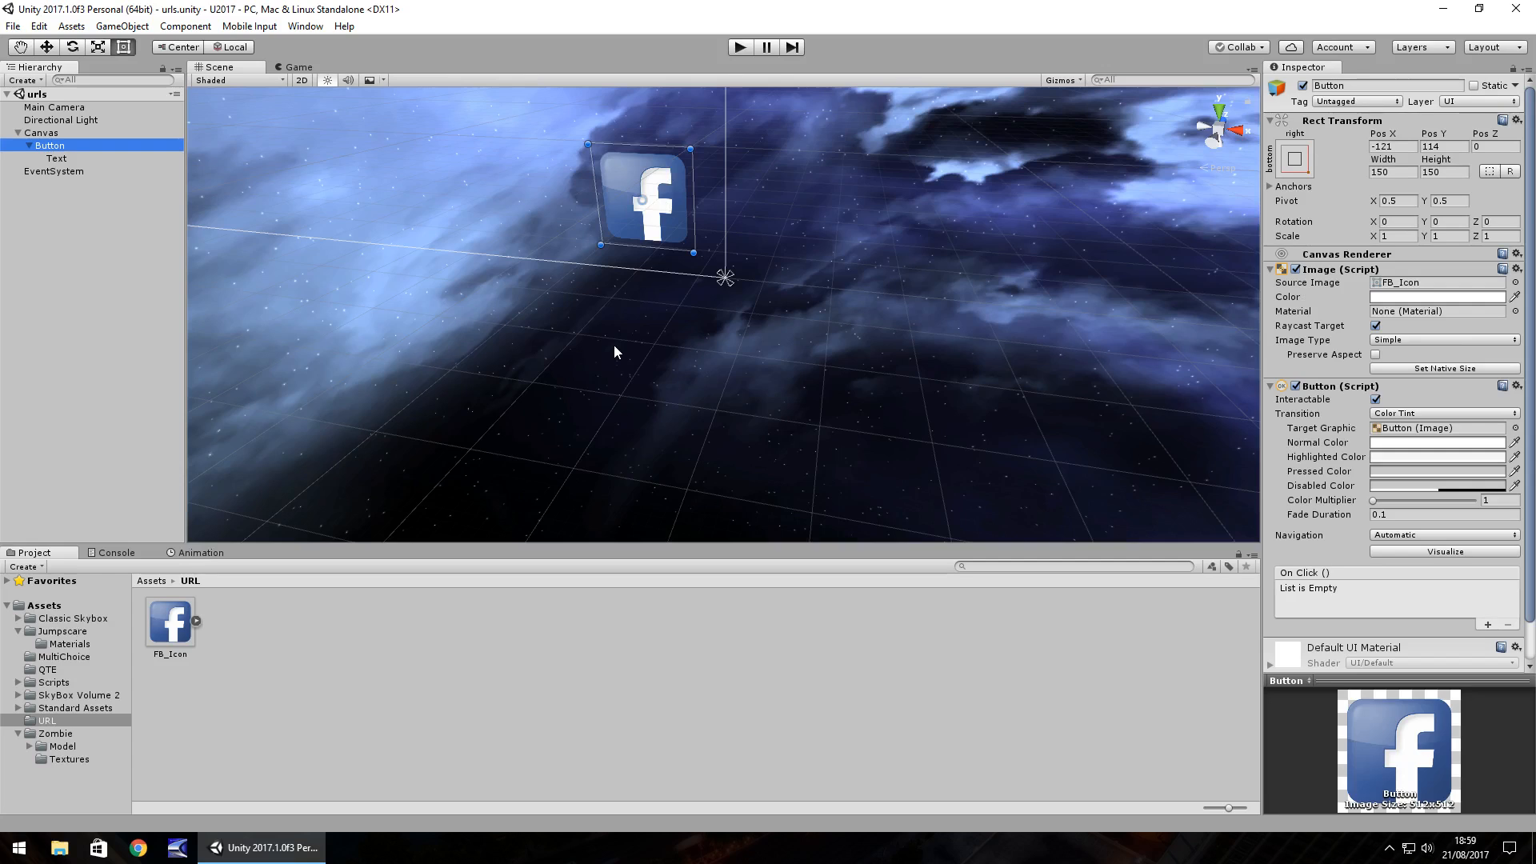
{"action": "mouse_move", "coordinate": [558, 468]}
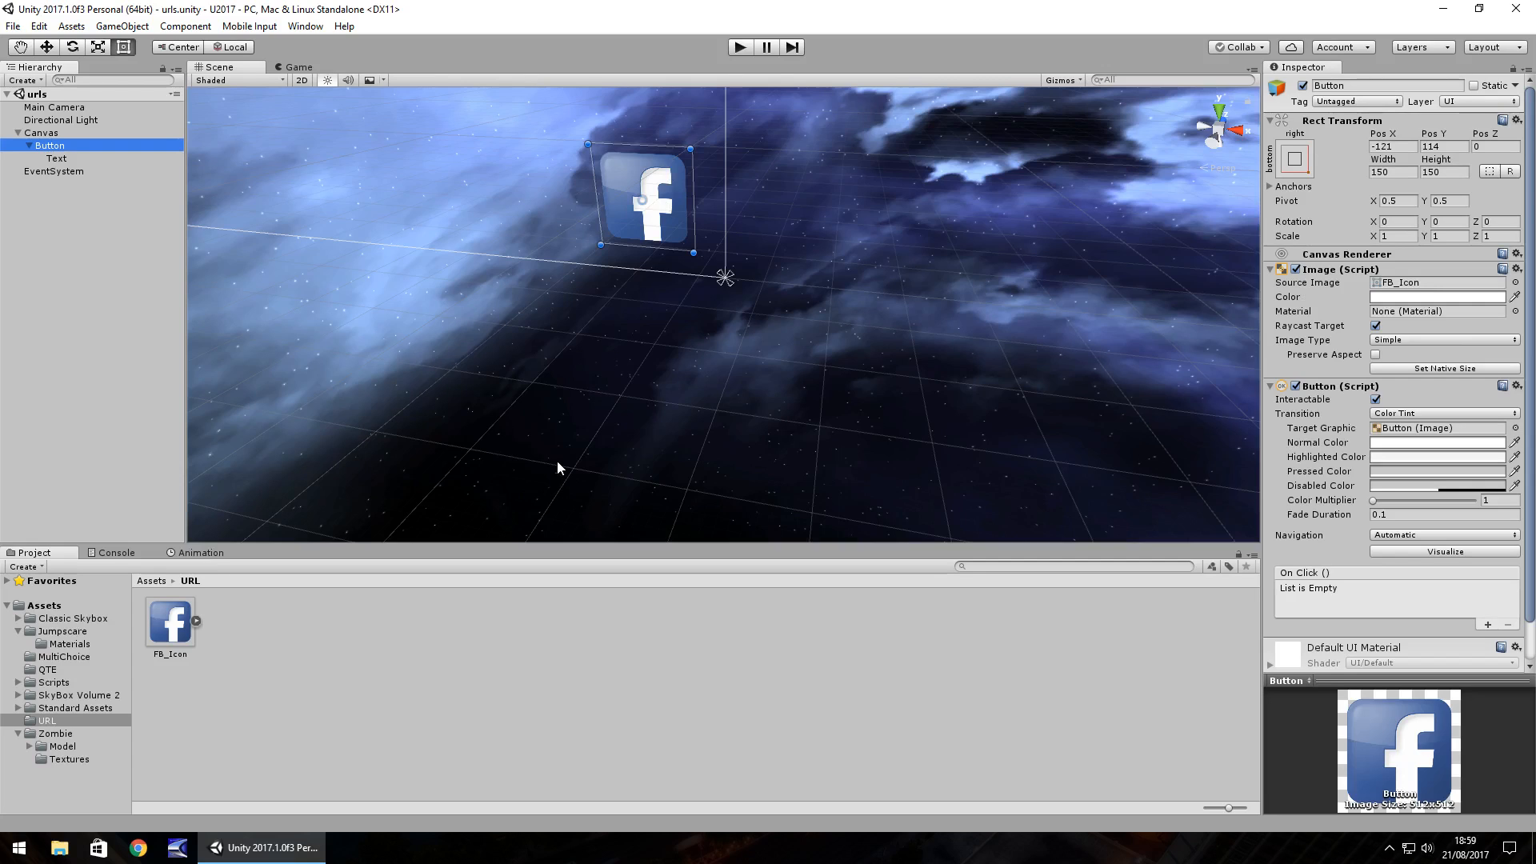
- Create a new C# script named ExternalLink in the URL assets folder
{"action": "right_click", "coordinate": [278, 651]}
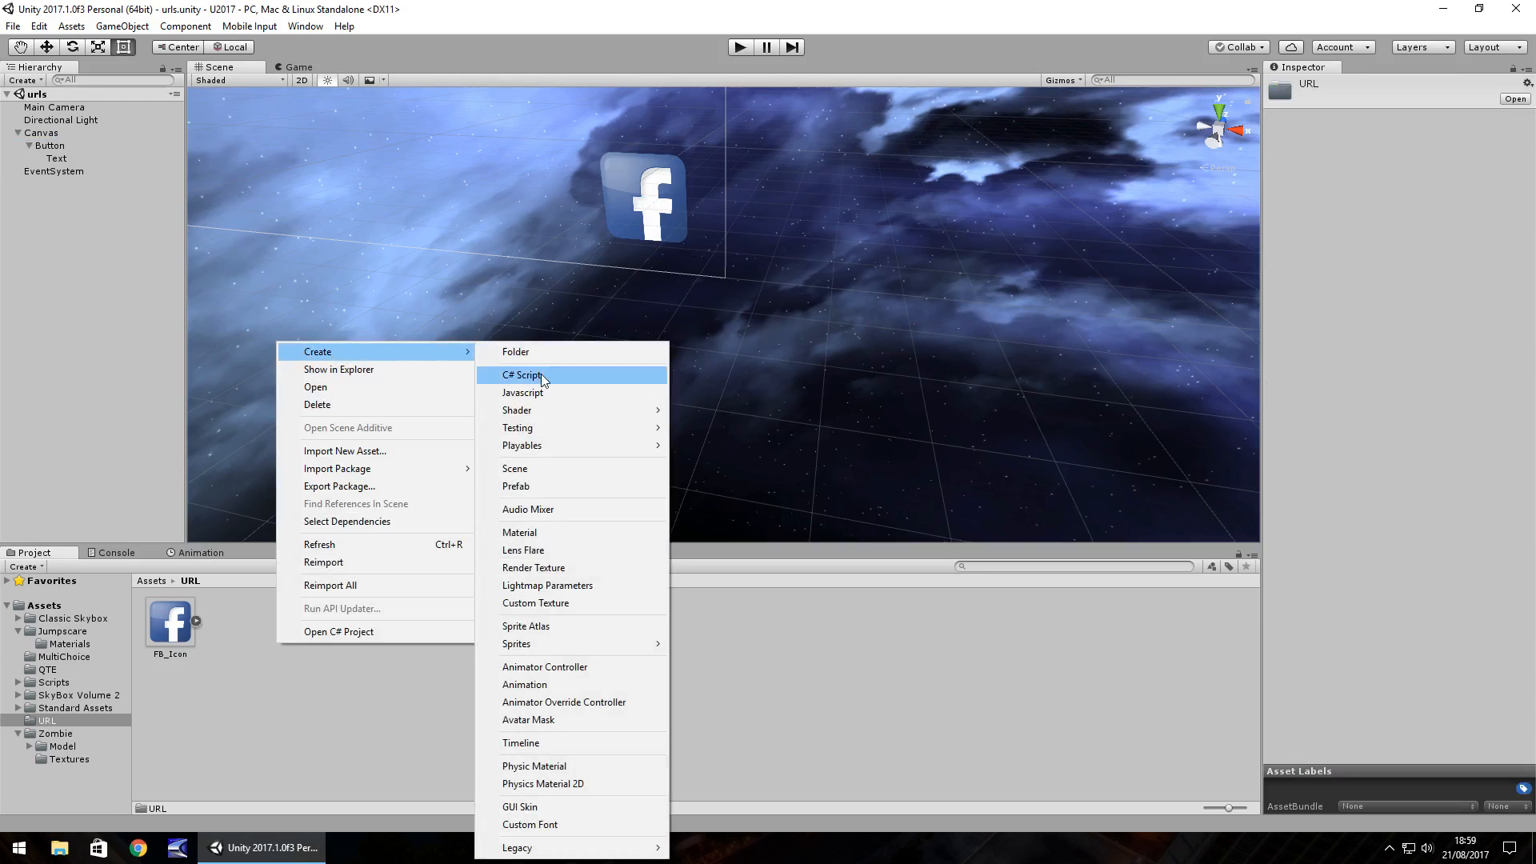
{"action": "left_click", "coordinate": [521, 374]}
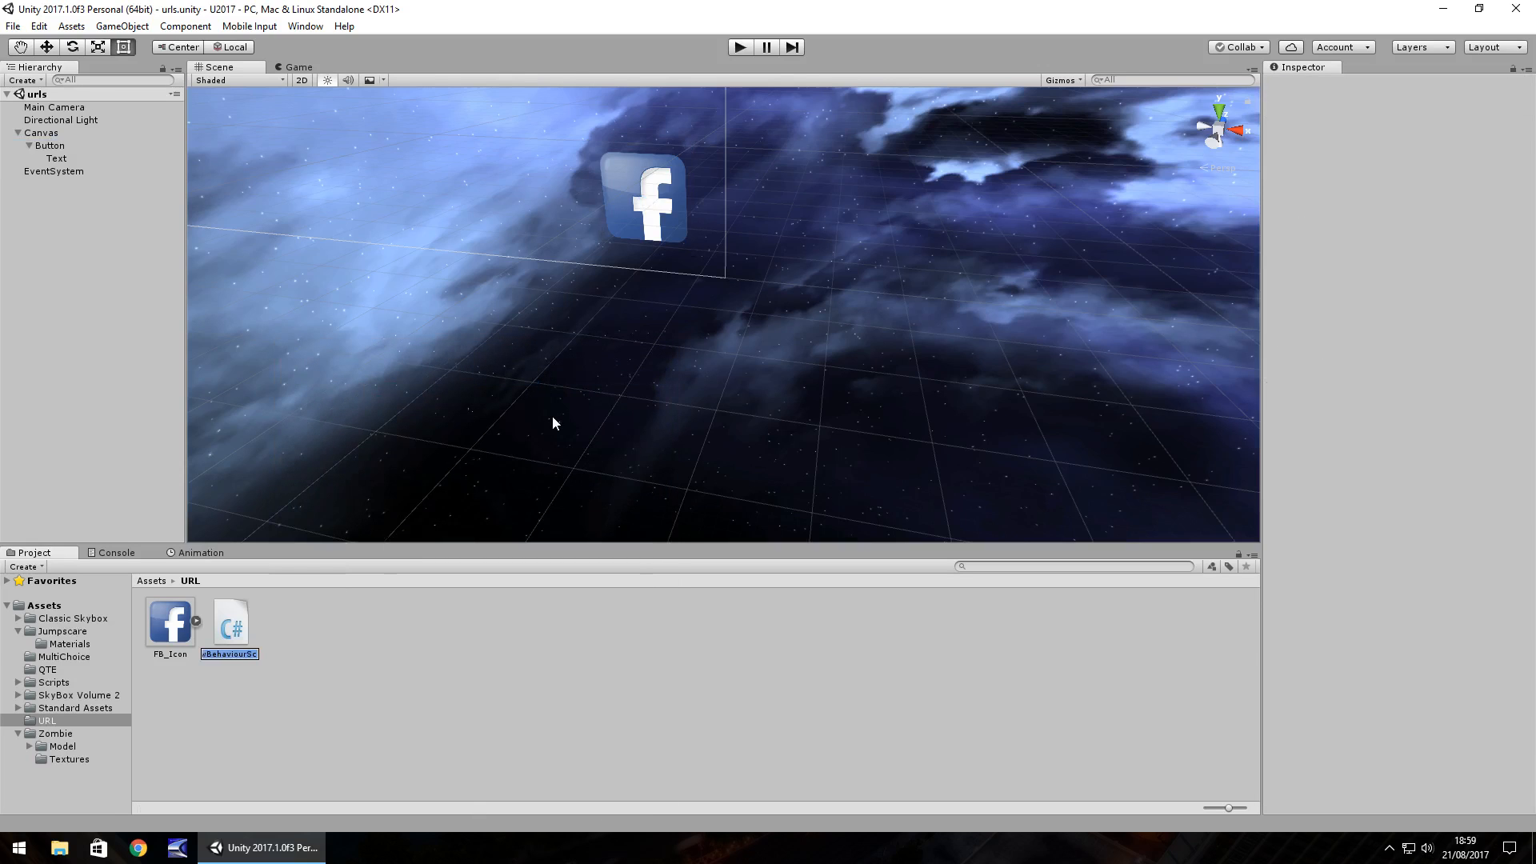
{"action": "type", "text": "ExternalLink"}
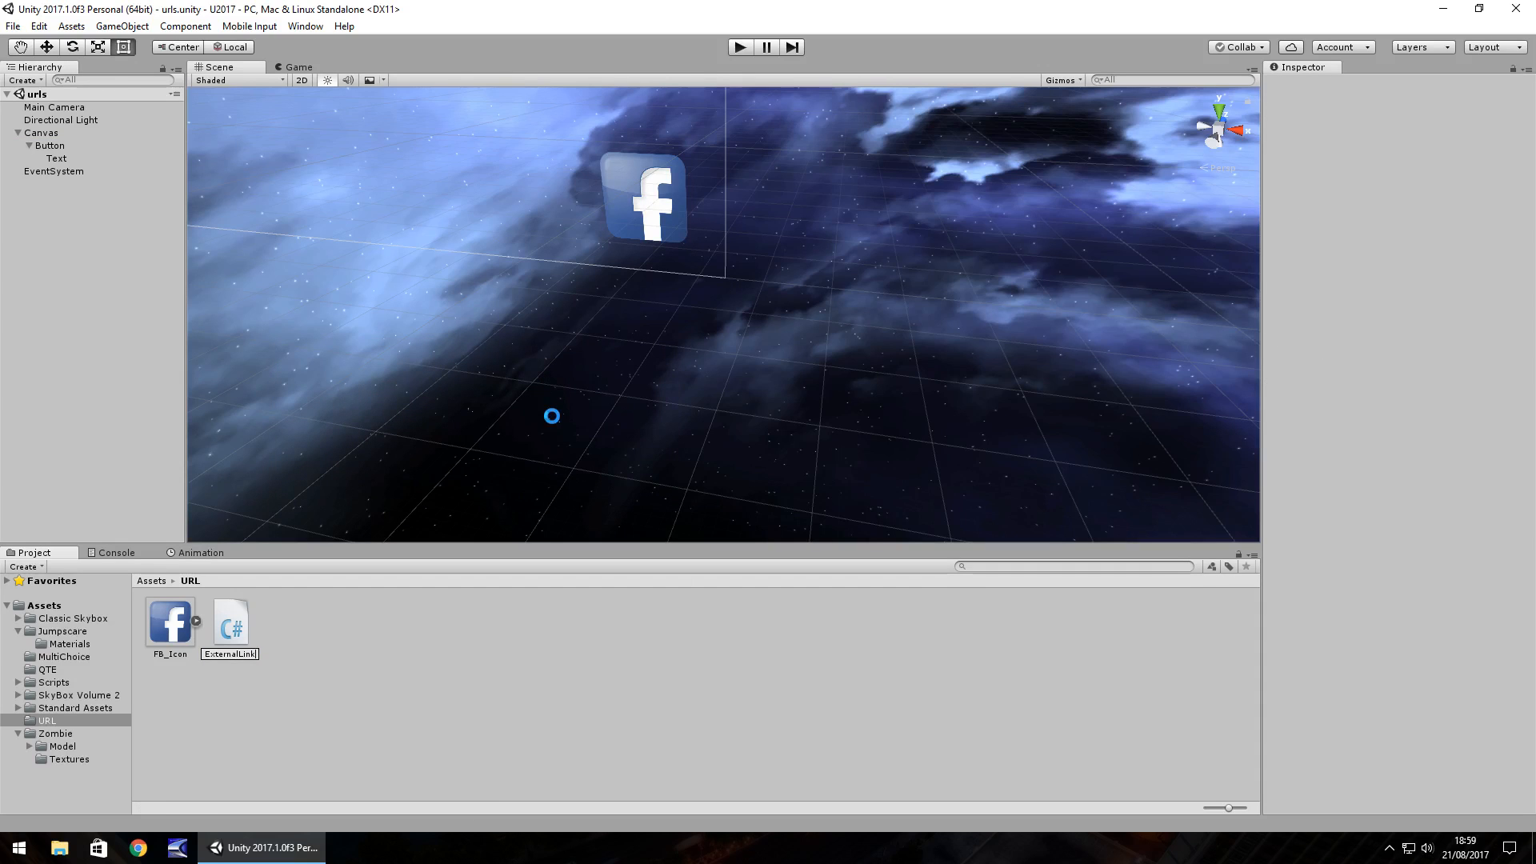
{"action": "left_click", "coordinate": [228, 622]}
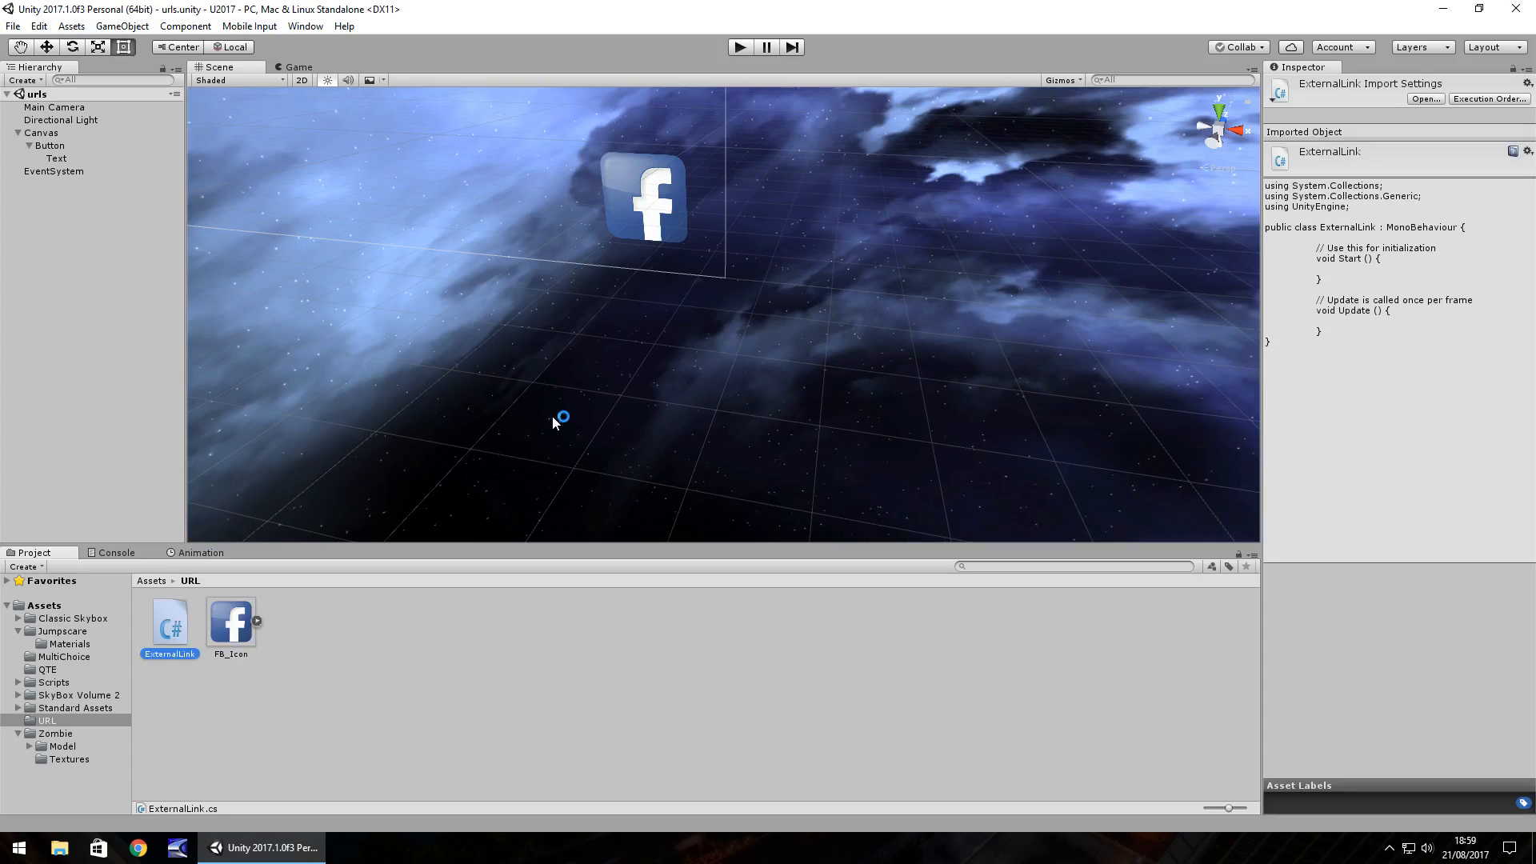
- In ExternalLink.cs, replace the default Start and Update methods with an empty public void OpenFacebook ()
{"action": "double_click", "coordinate": [168, 624]}
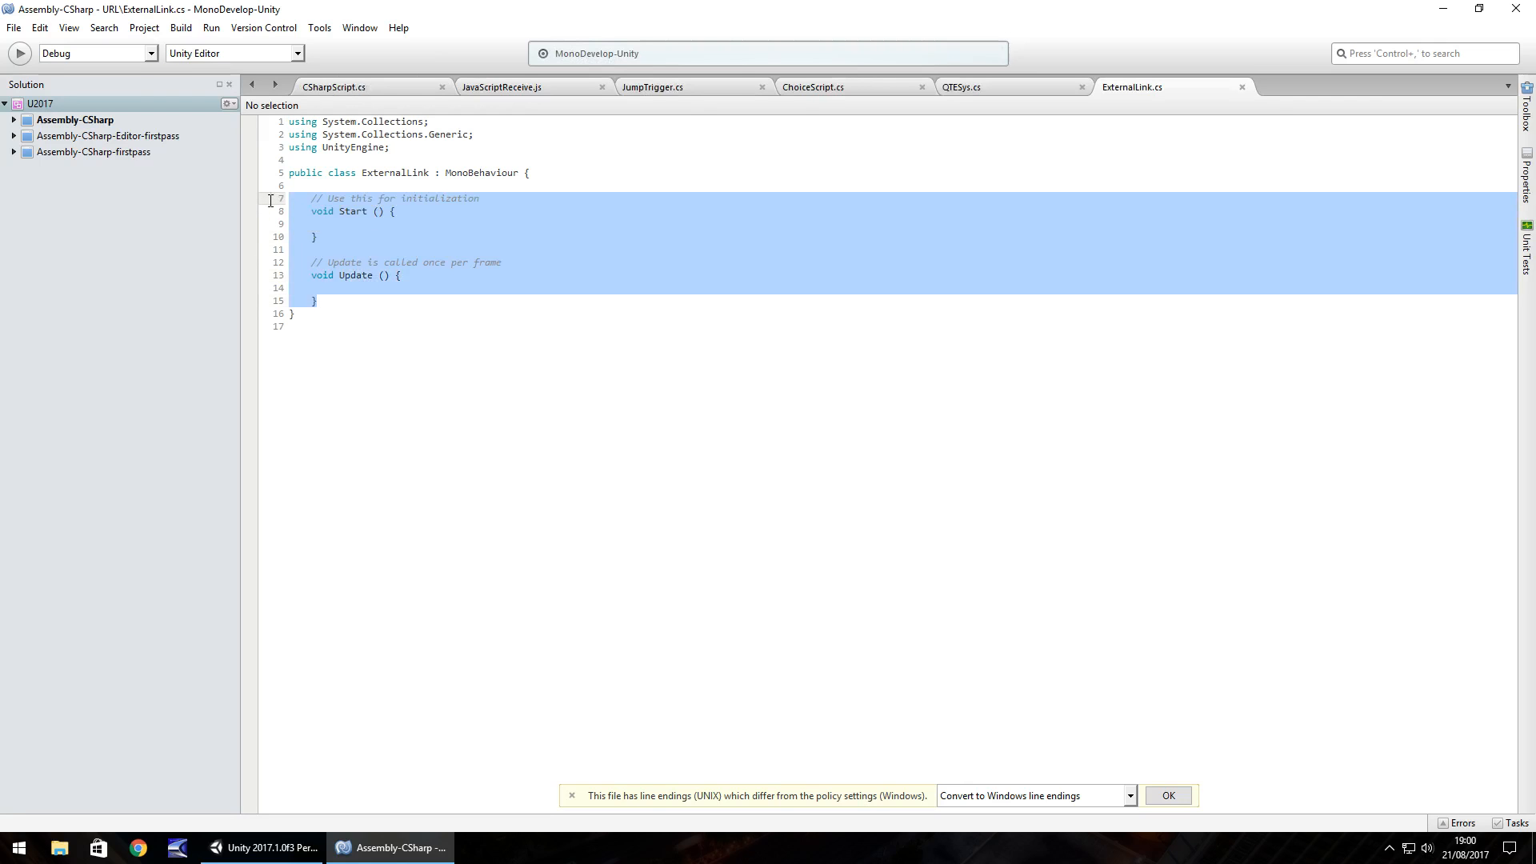
{"action": "key", "text": "Delete"}
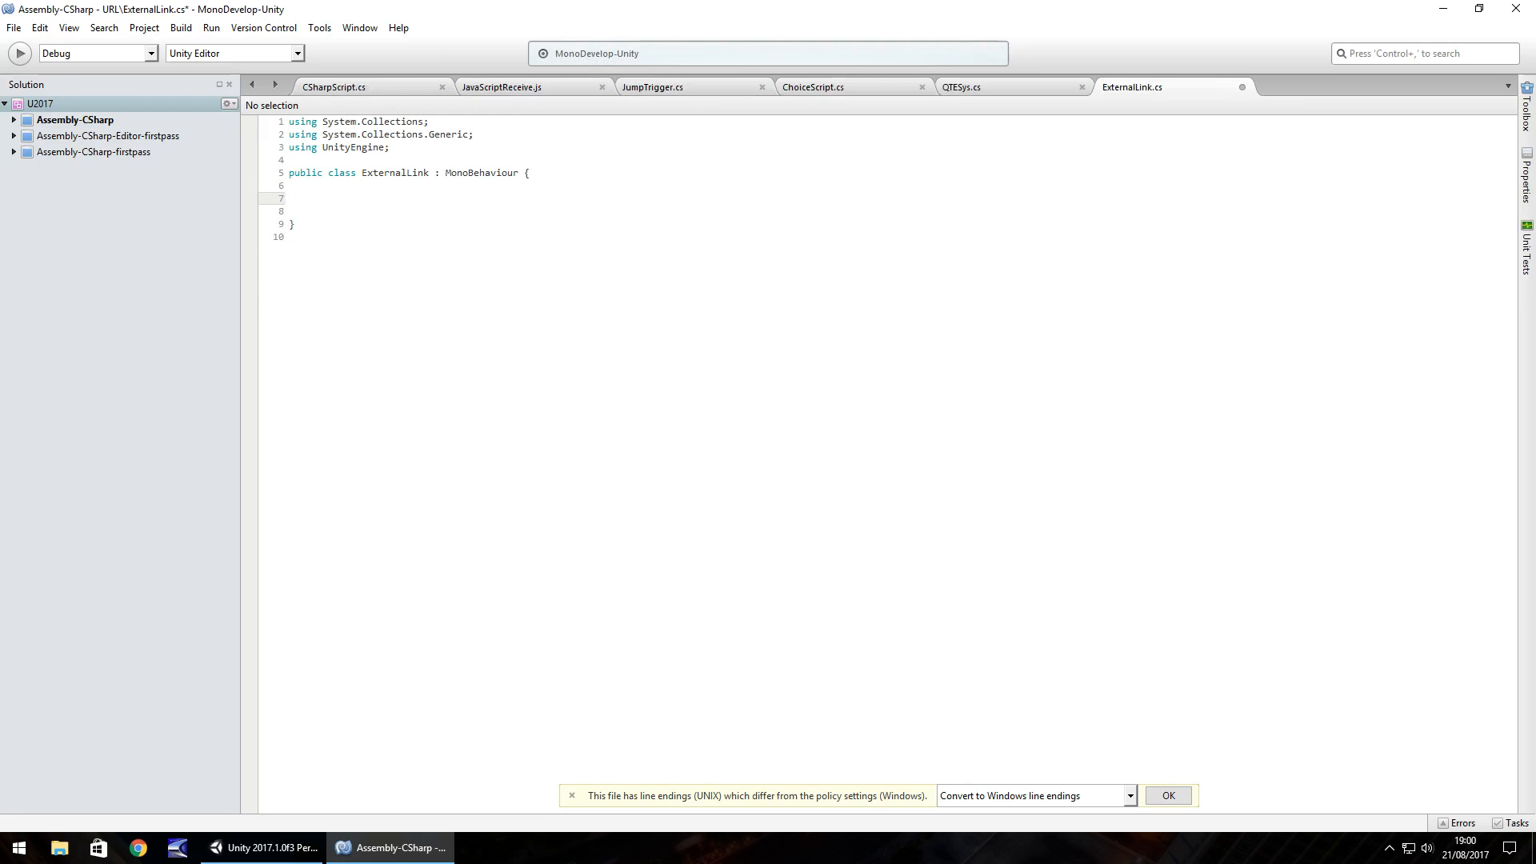
{"action": "type", "text": "pub"}
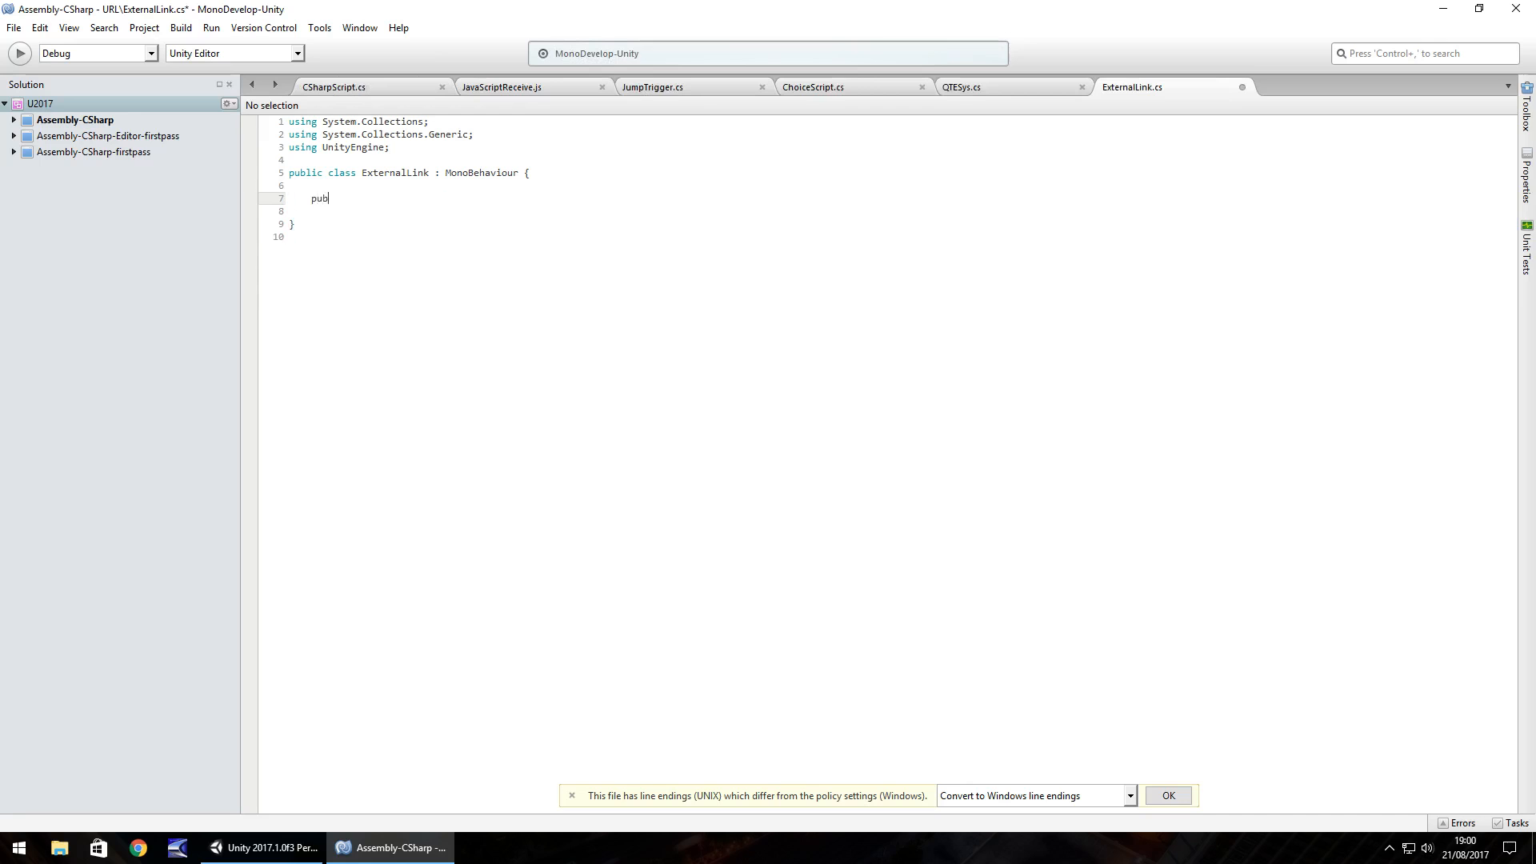
{"action": "type", "text": "lic void"}
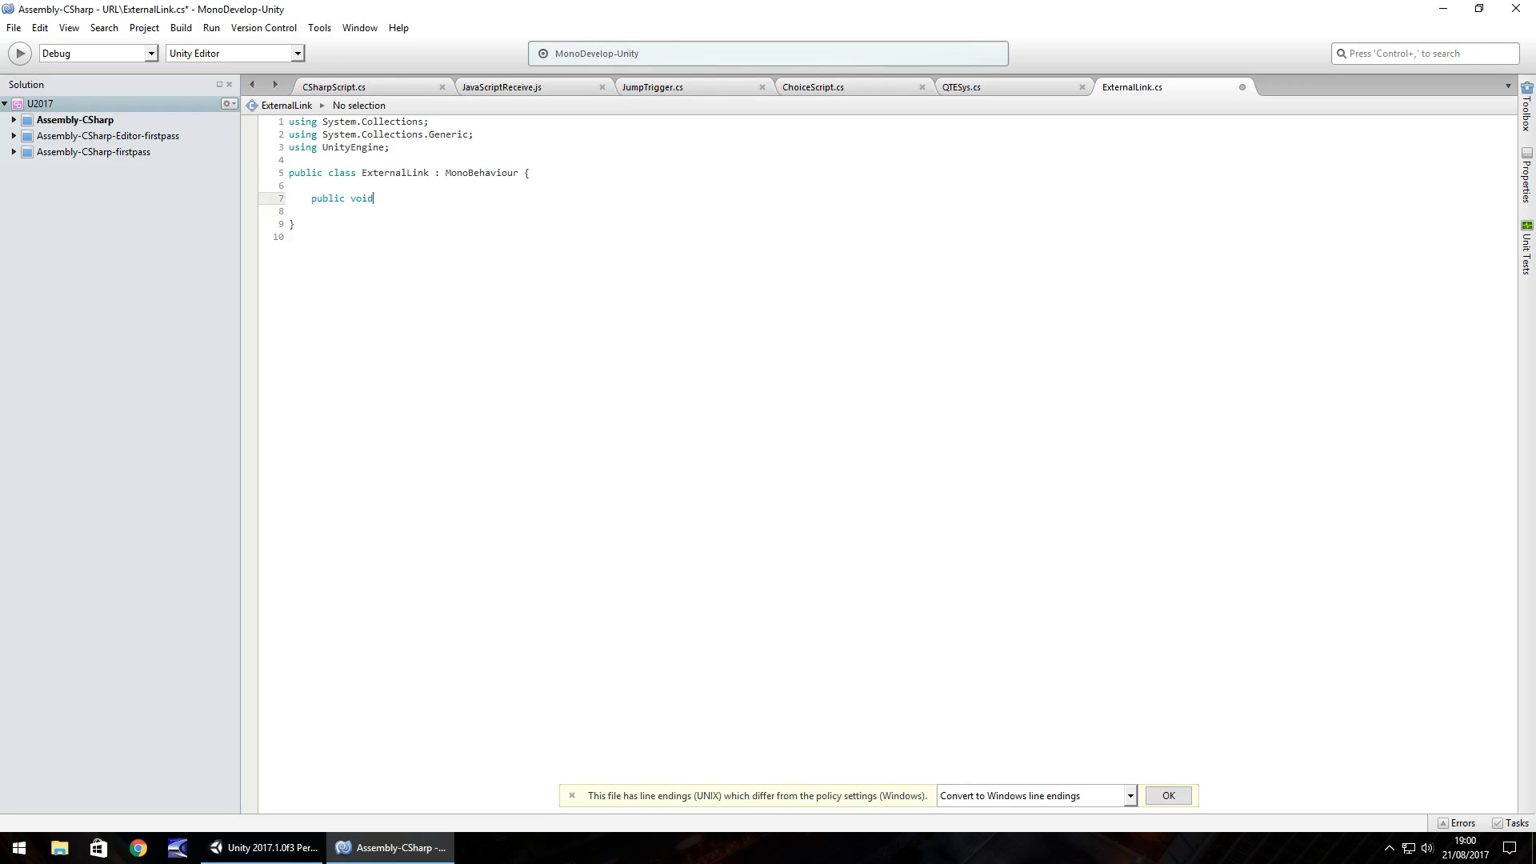
{"action": "type", "text": "OpenF"}
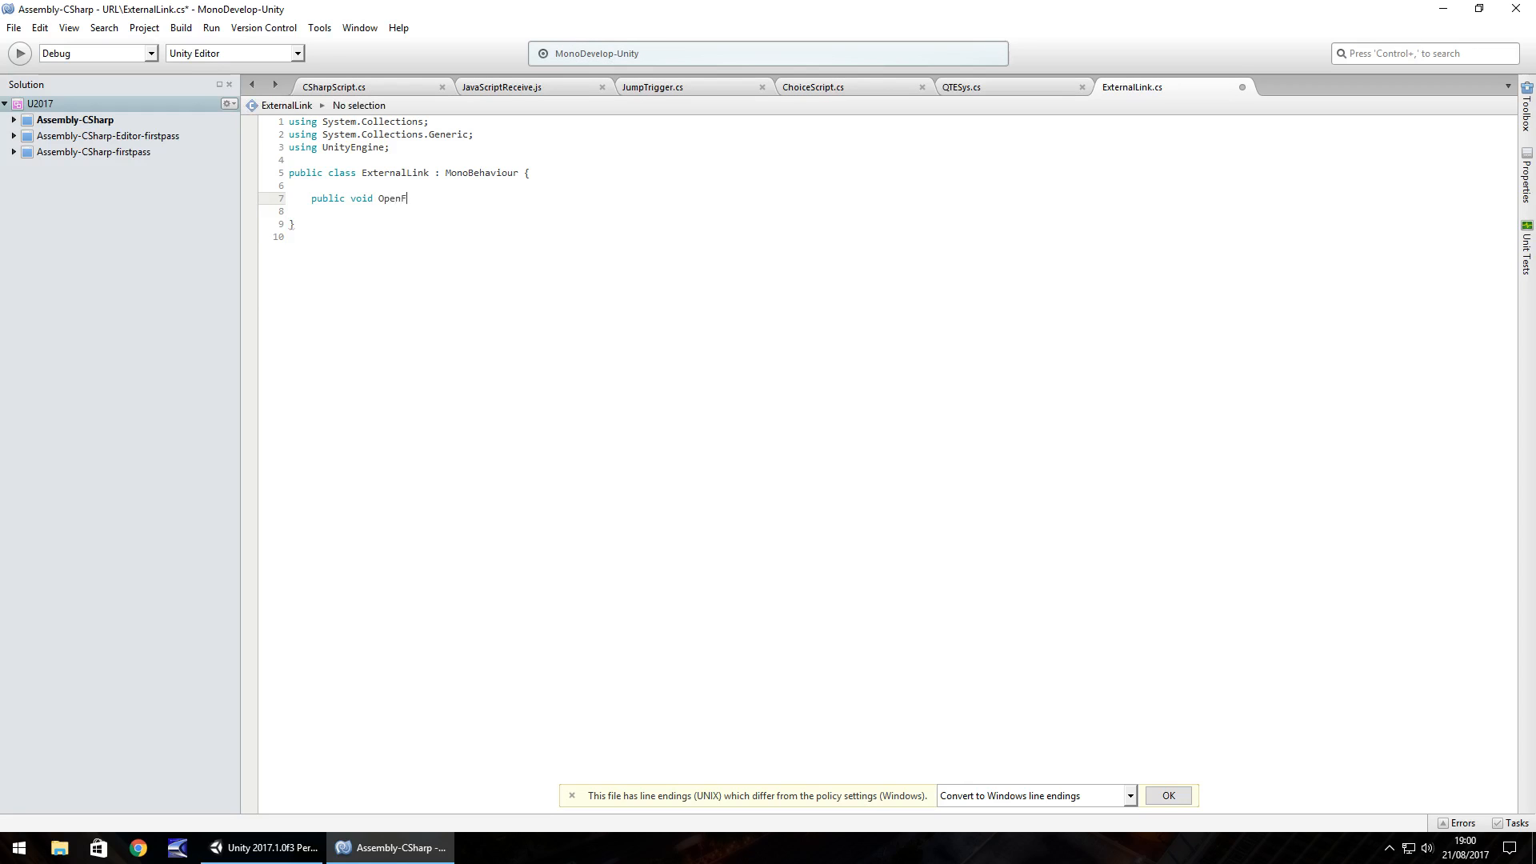
{"action": "type", "text": "acebook"}
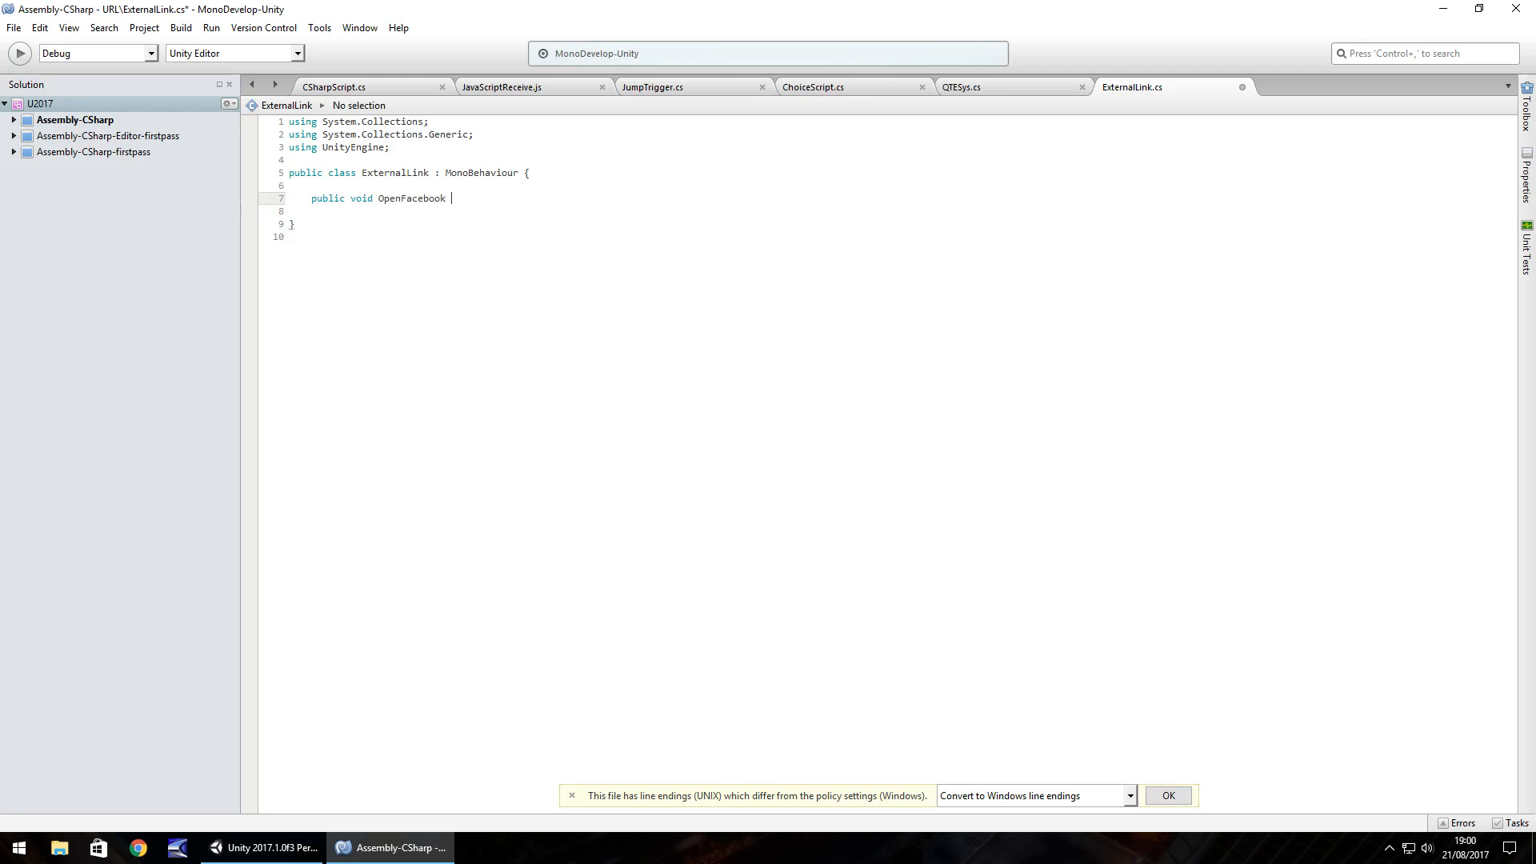
{"action": "type", "text": "() {"}
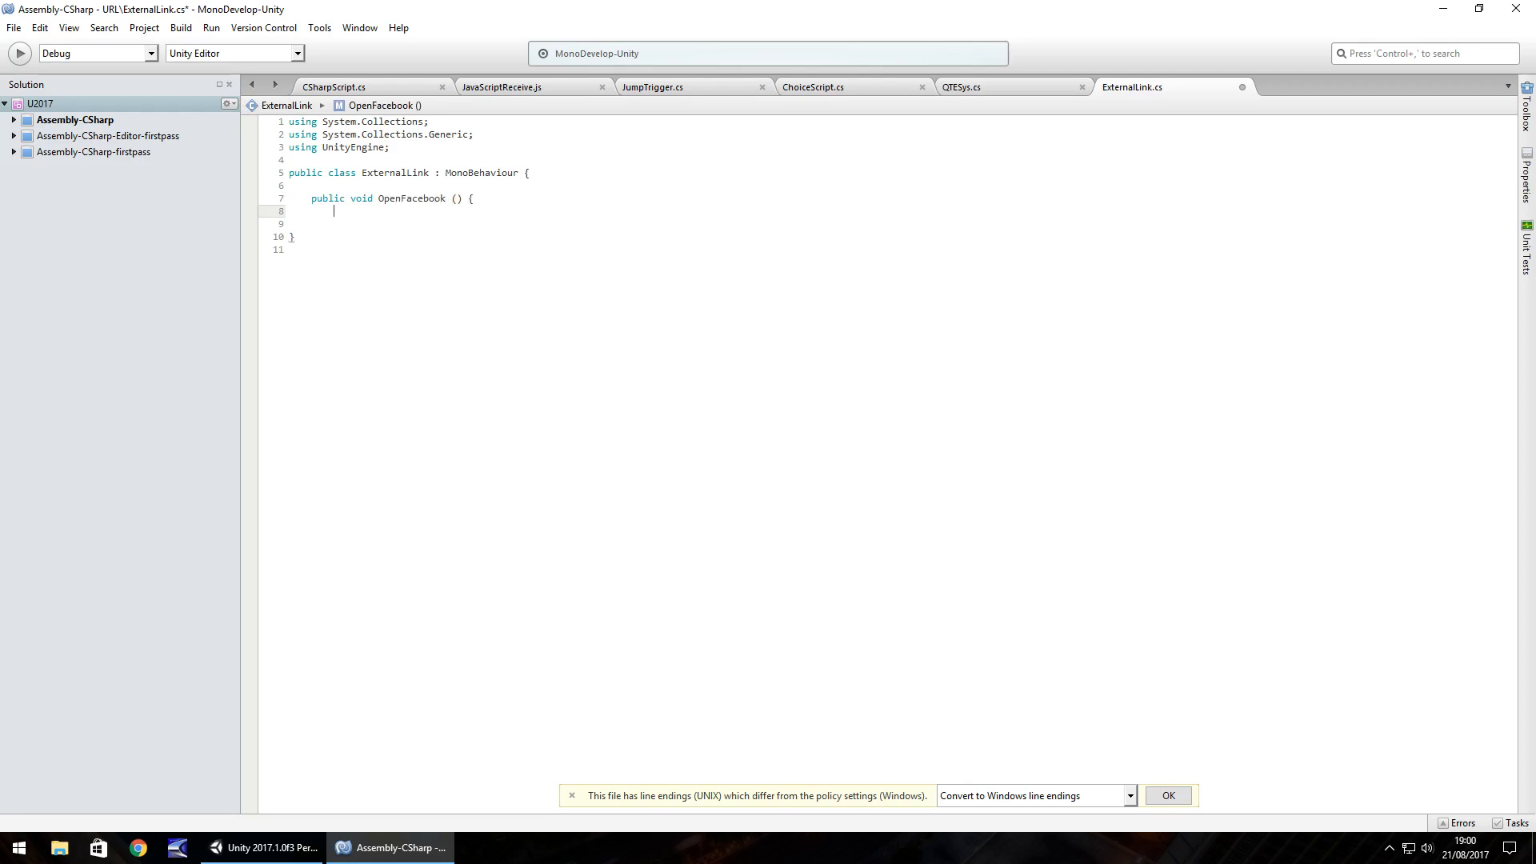
{"action": "type", "text": "Application.OpenURL(\""}
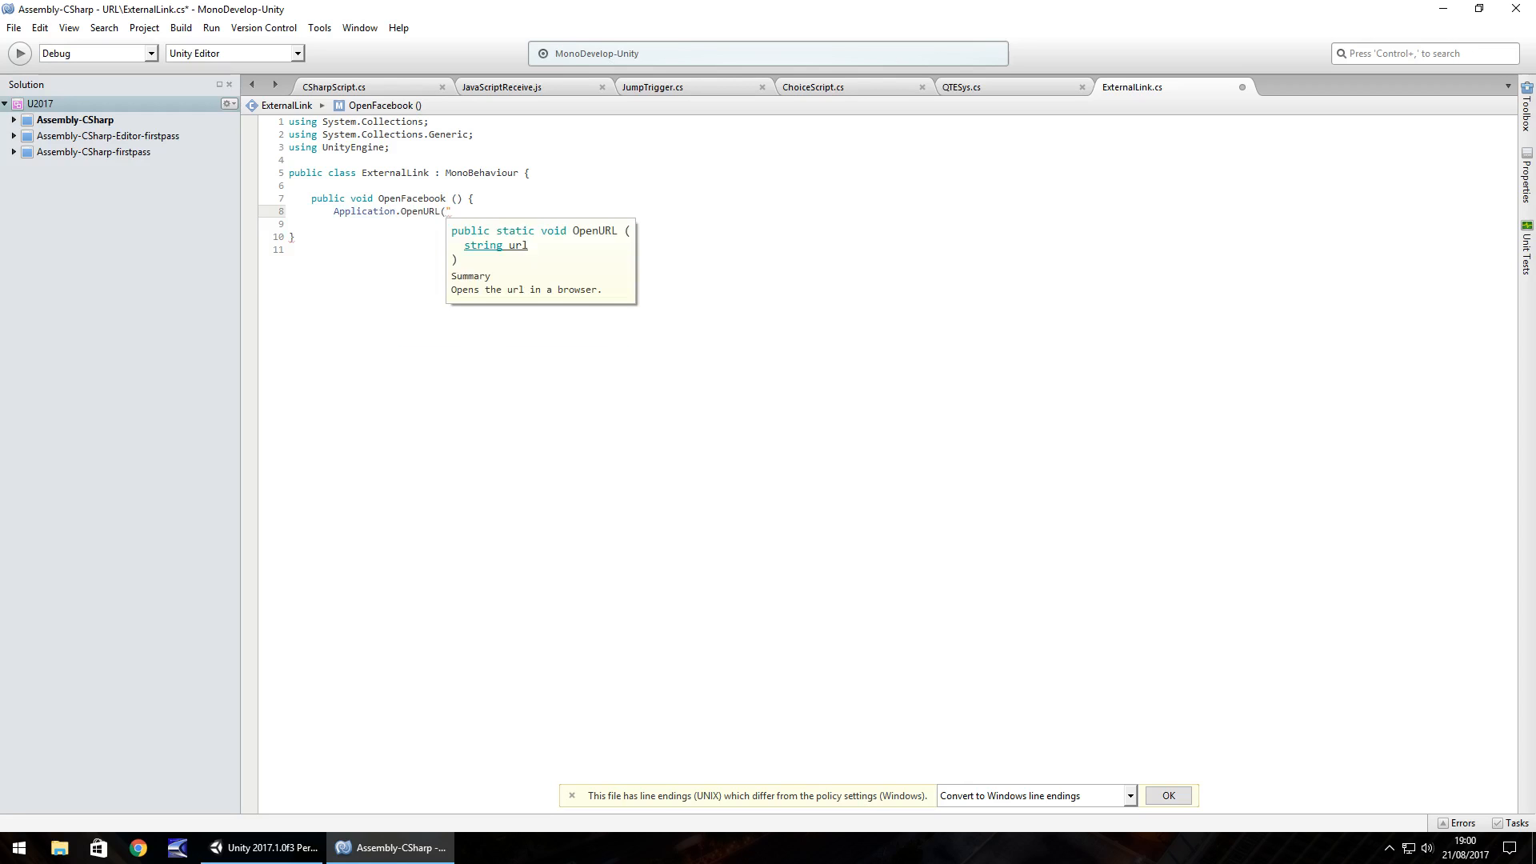
{"action": "type", "text": "http"}
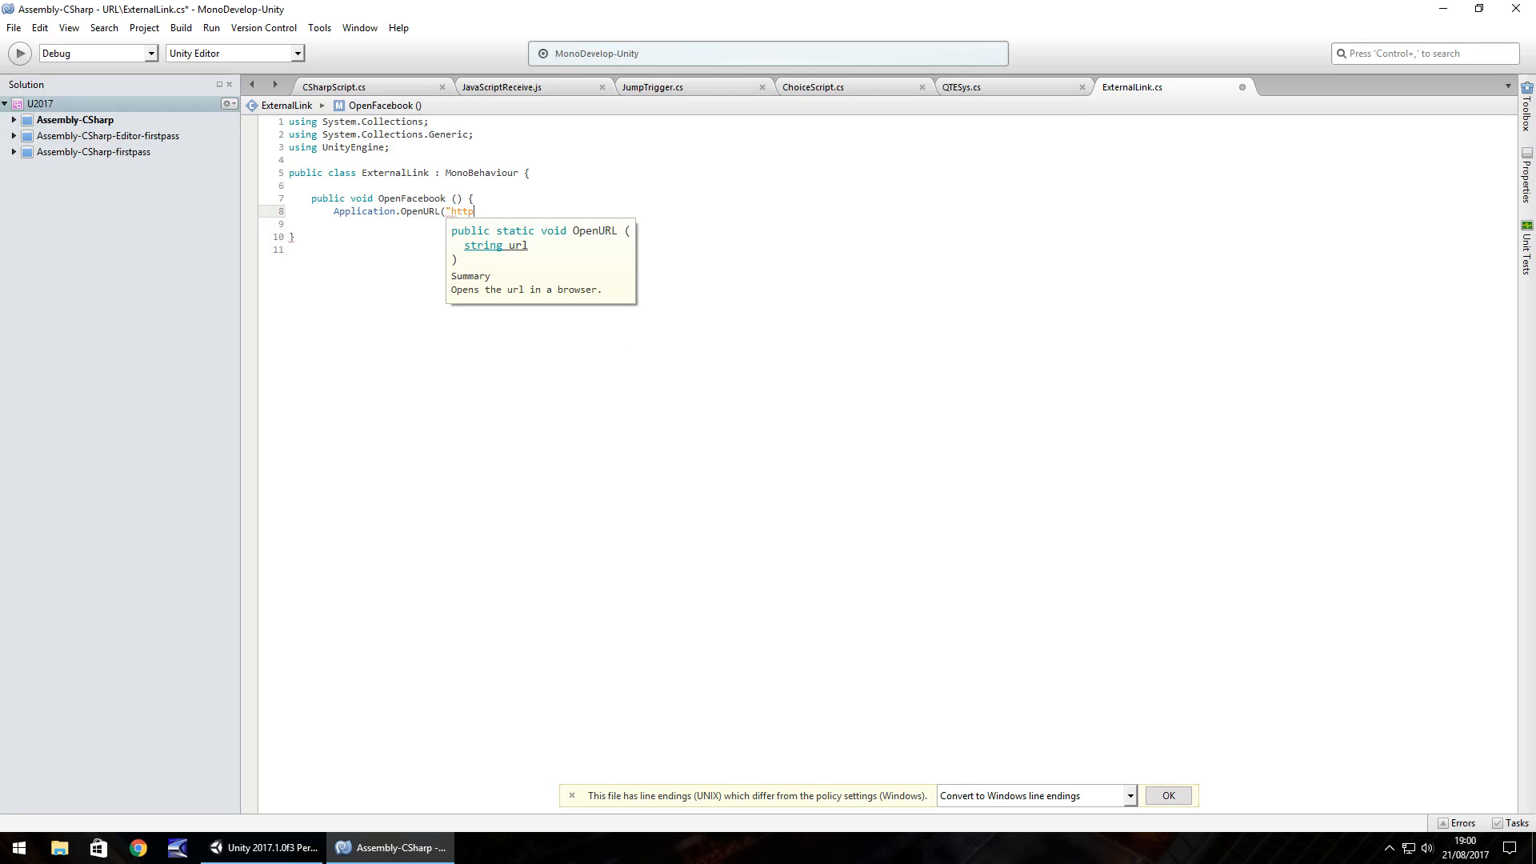
{"action": "type", "text": "://"}
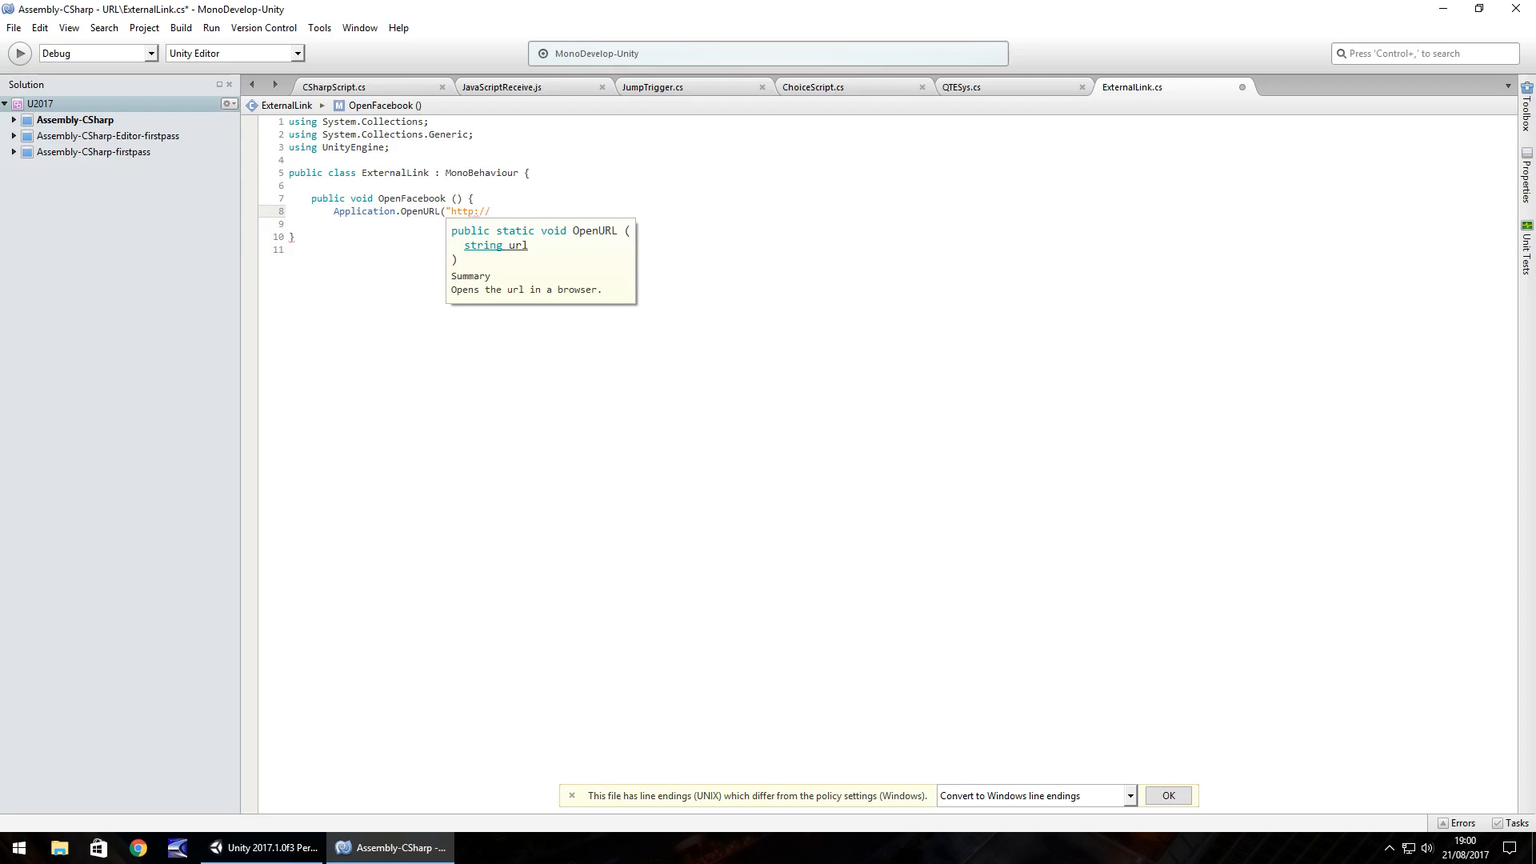
{"action": "type", "text": "facebook."}
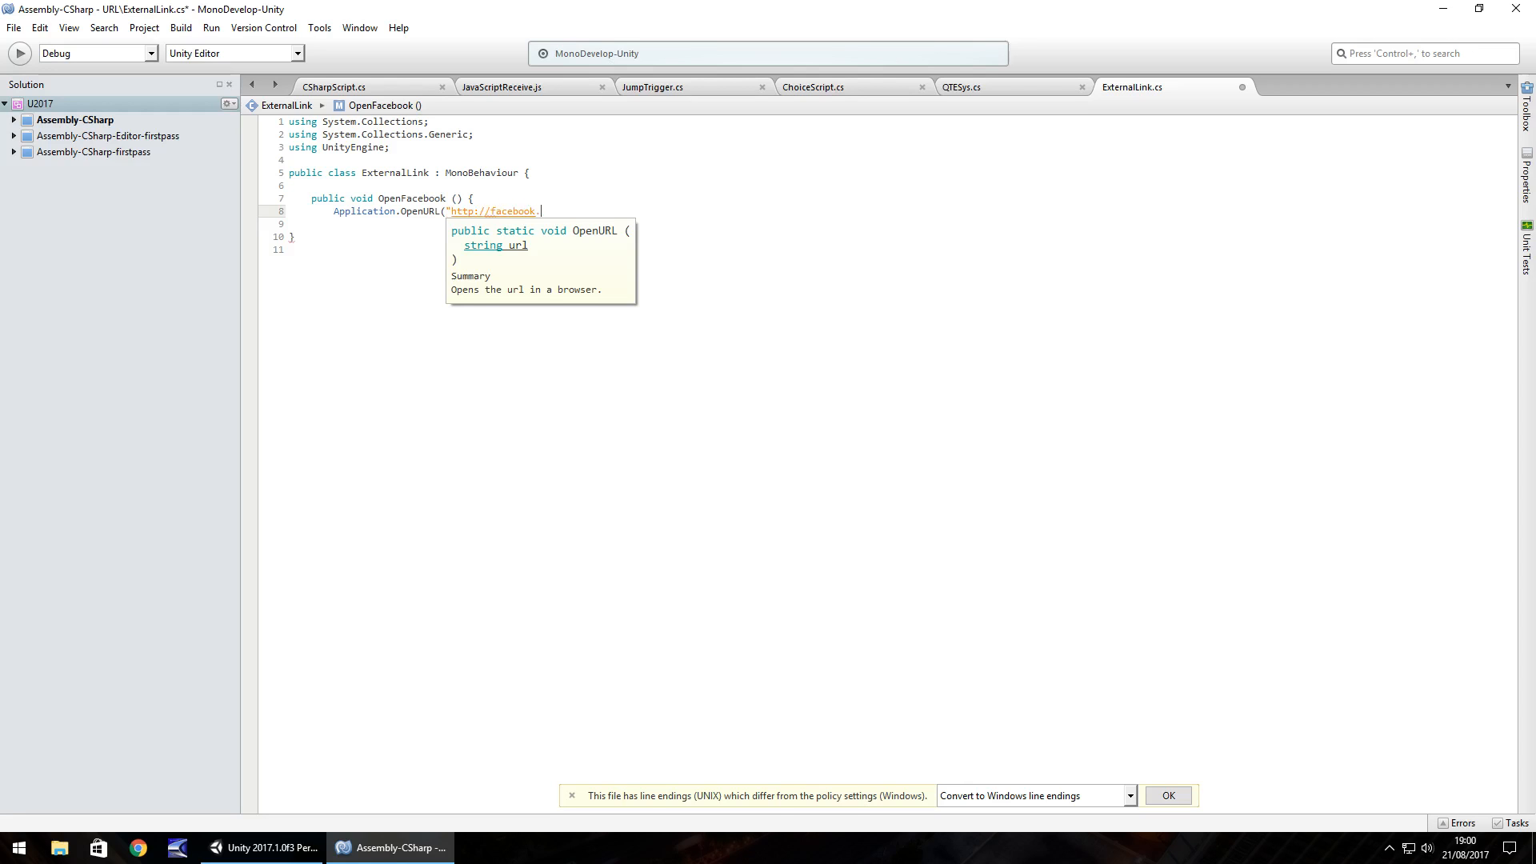
{"action": "type", "text": "com/jimmyvegas3d\");"}
{"action": "left_click", "coordinate": [563, 224]}
{"action": "type", "text": "}"}
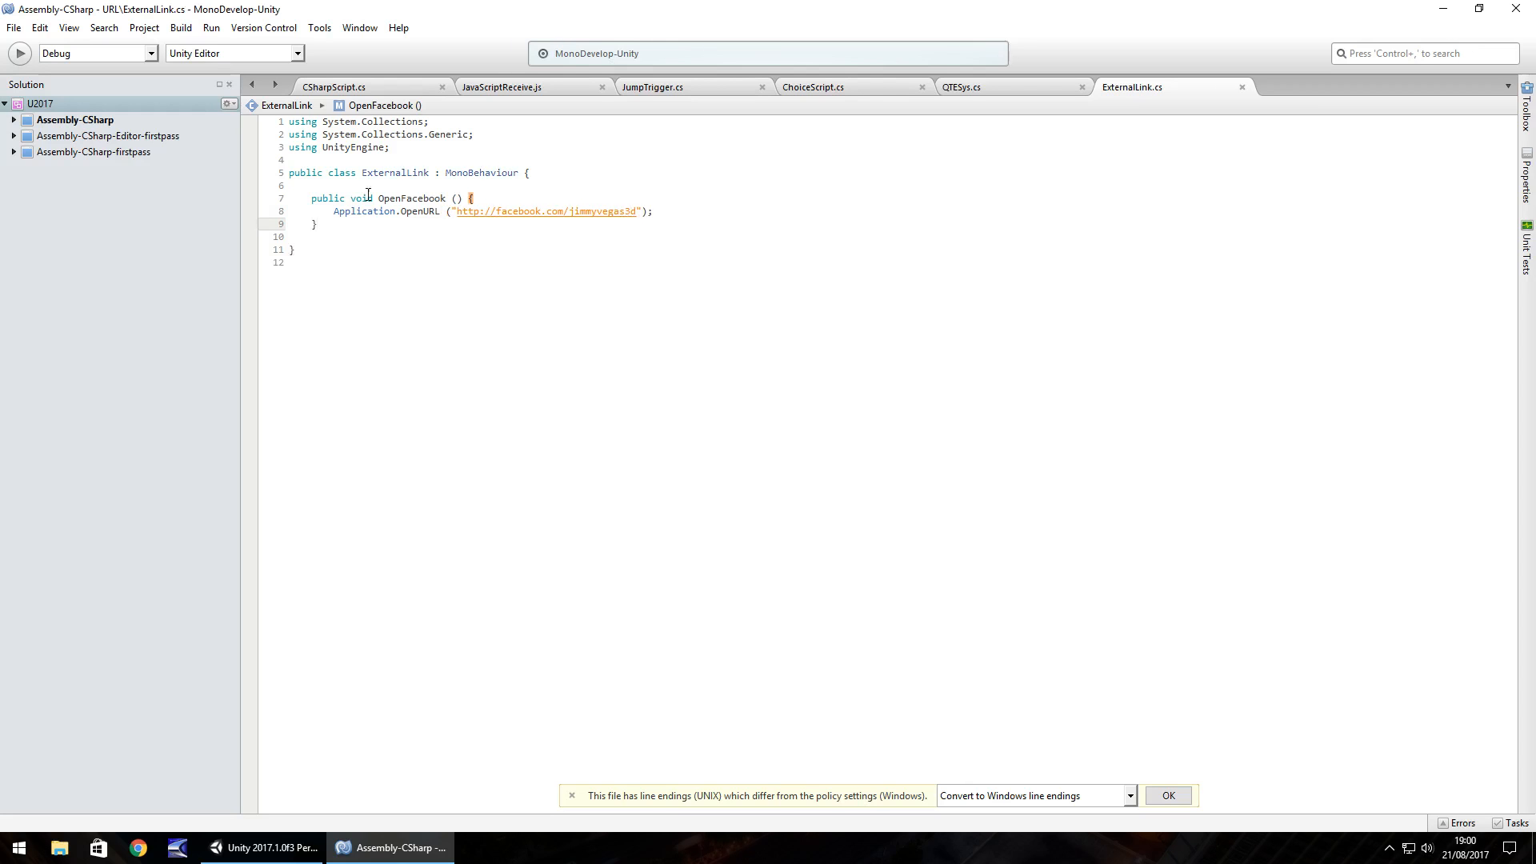
{"action": "left_click", "coordinate": [261, 848]}
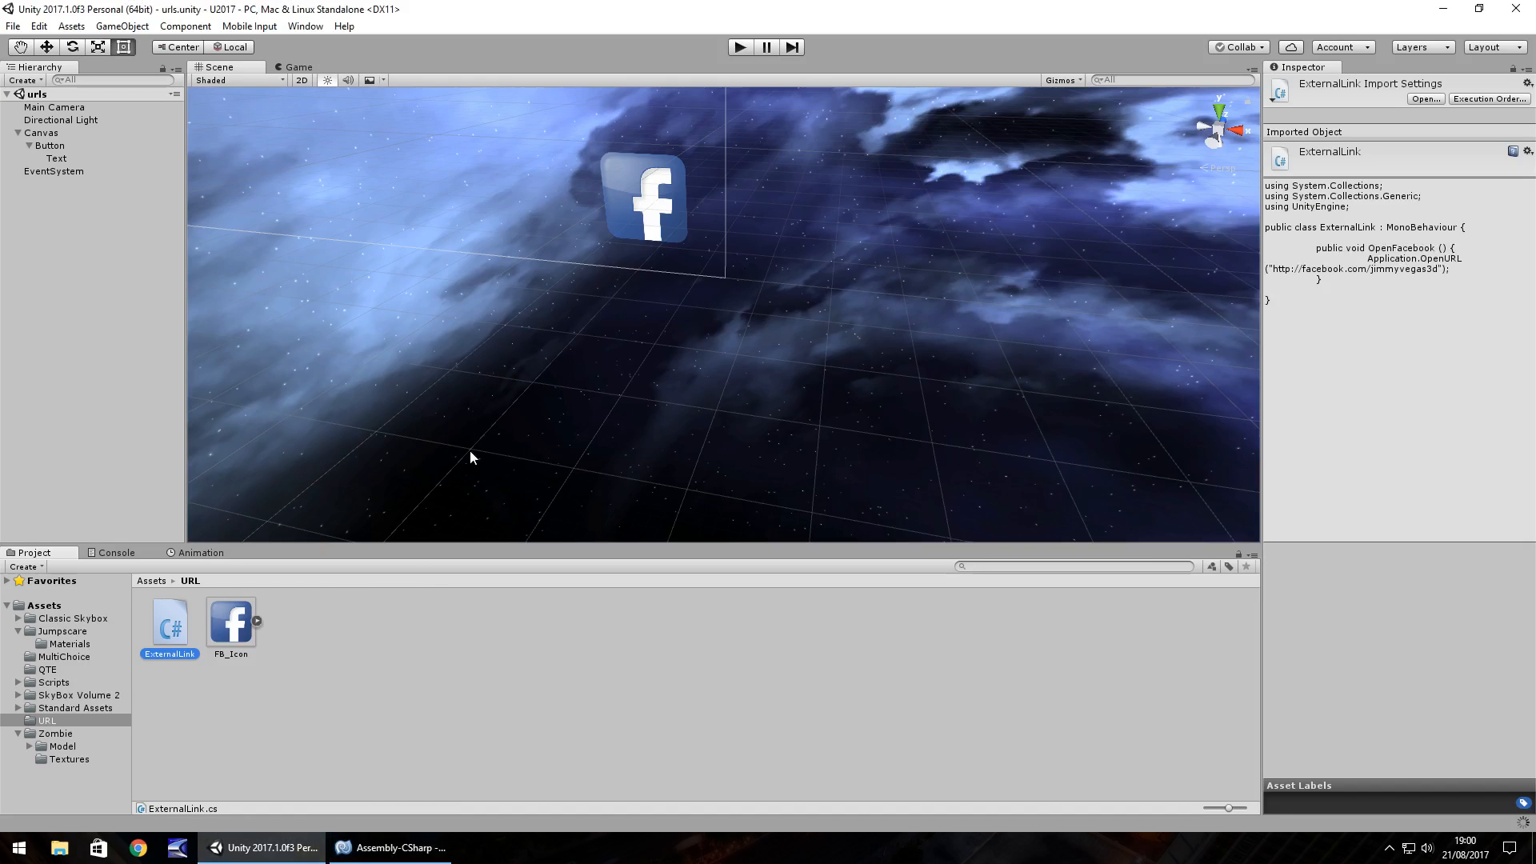
{"action": "mouse_move", "coordinate": [586, 224]}
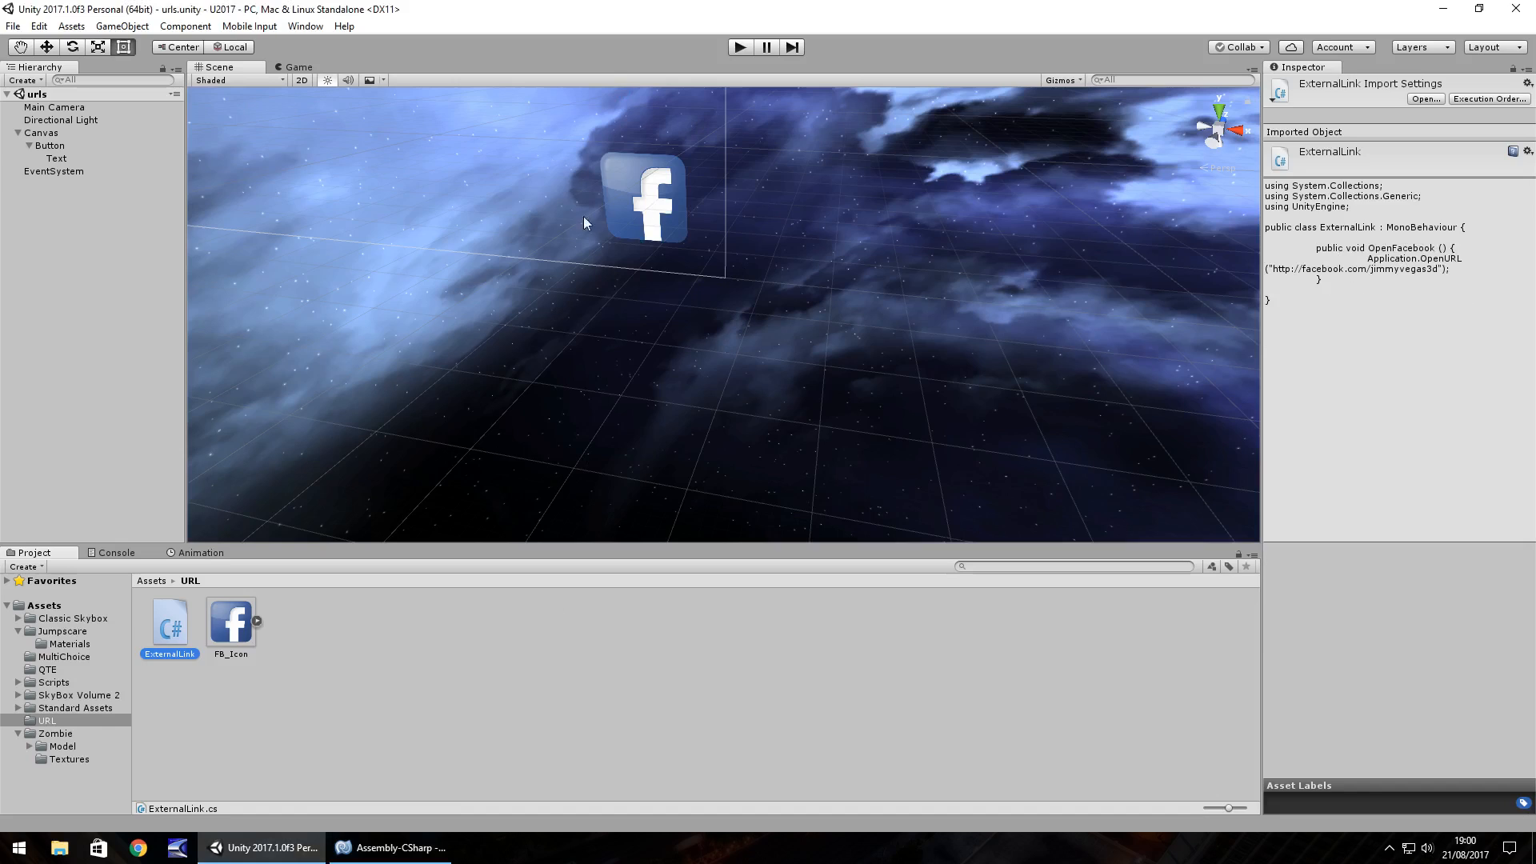
- Create an empty GameObject in the scene and add an On Click event entry to the Facebook button
{"action": "left_click", "coordinate": [123, 26]}
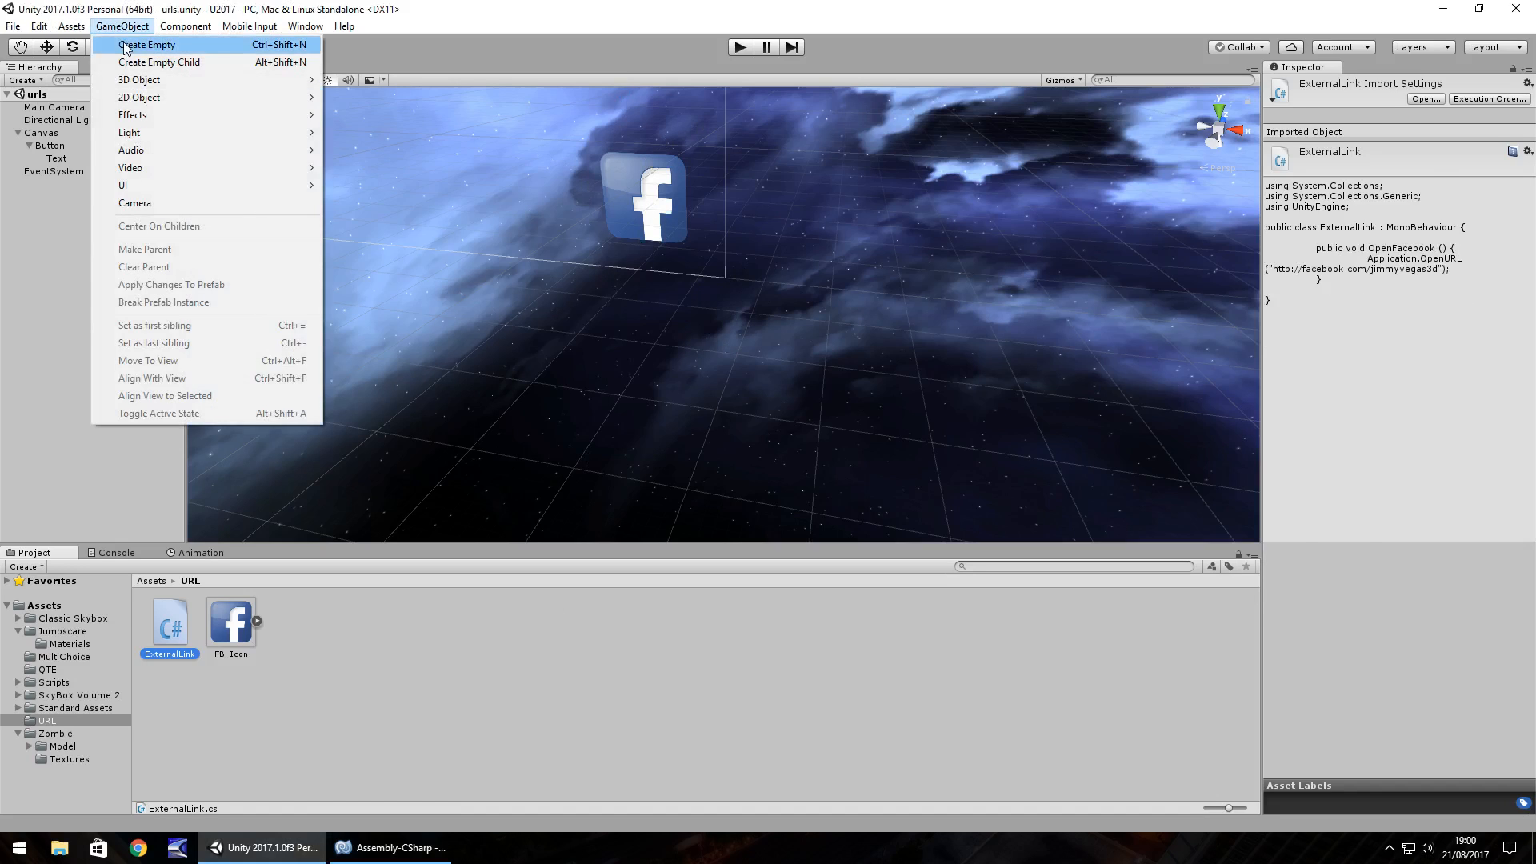
{"action": "left_click", "coordinate": [146, 45]}
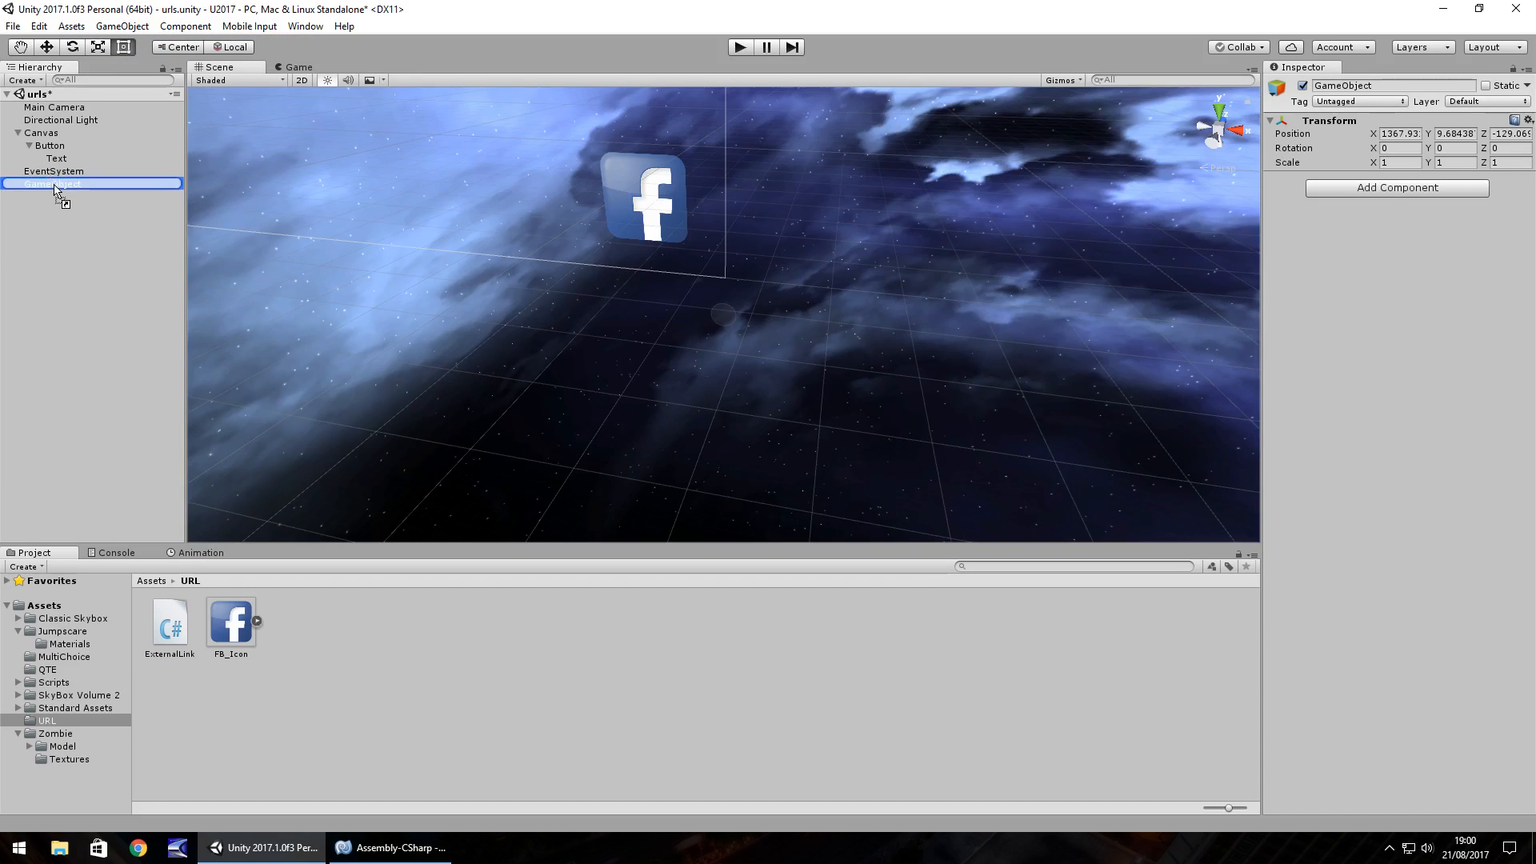
{"action": "left_click", "coordinate": [48, 146]}
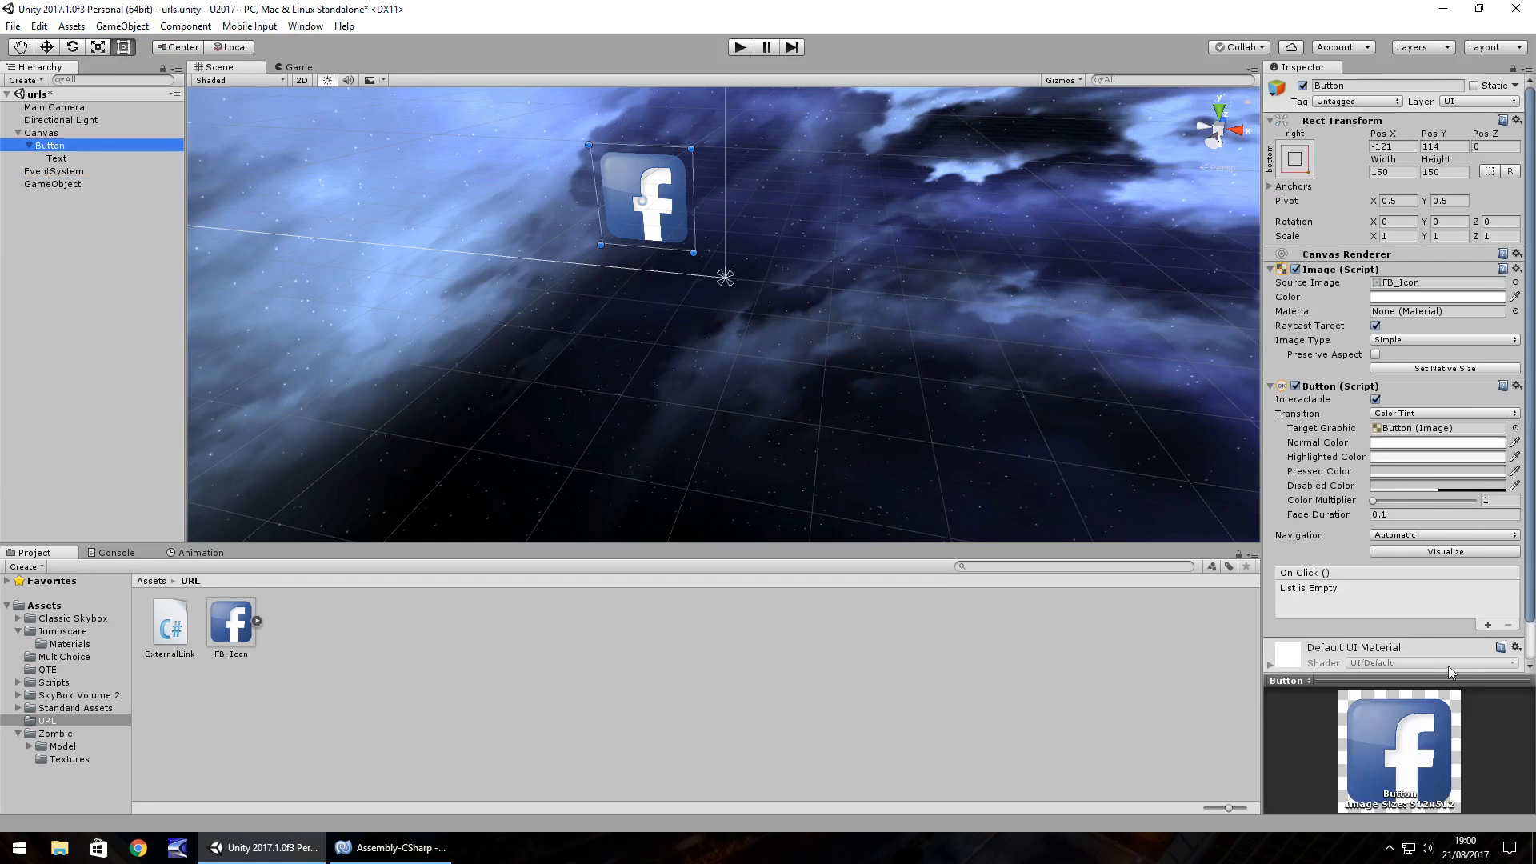
{"action": "left_click", "coordinate": [1487, 624]}
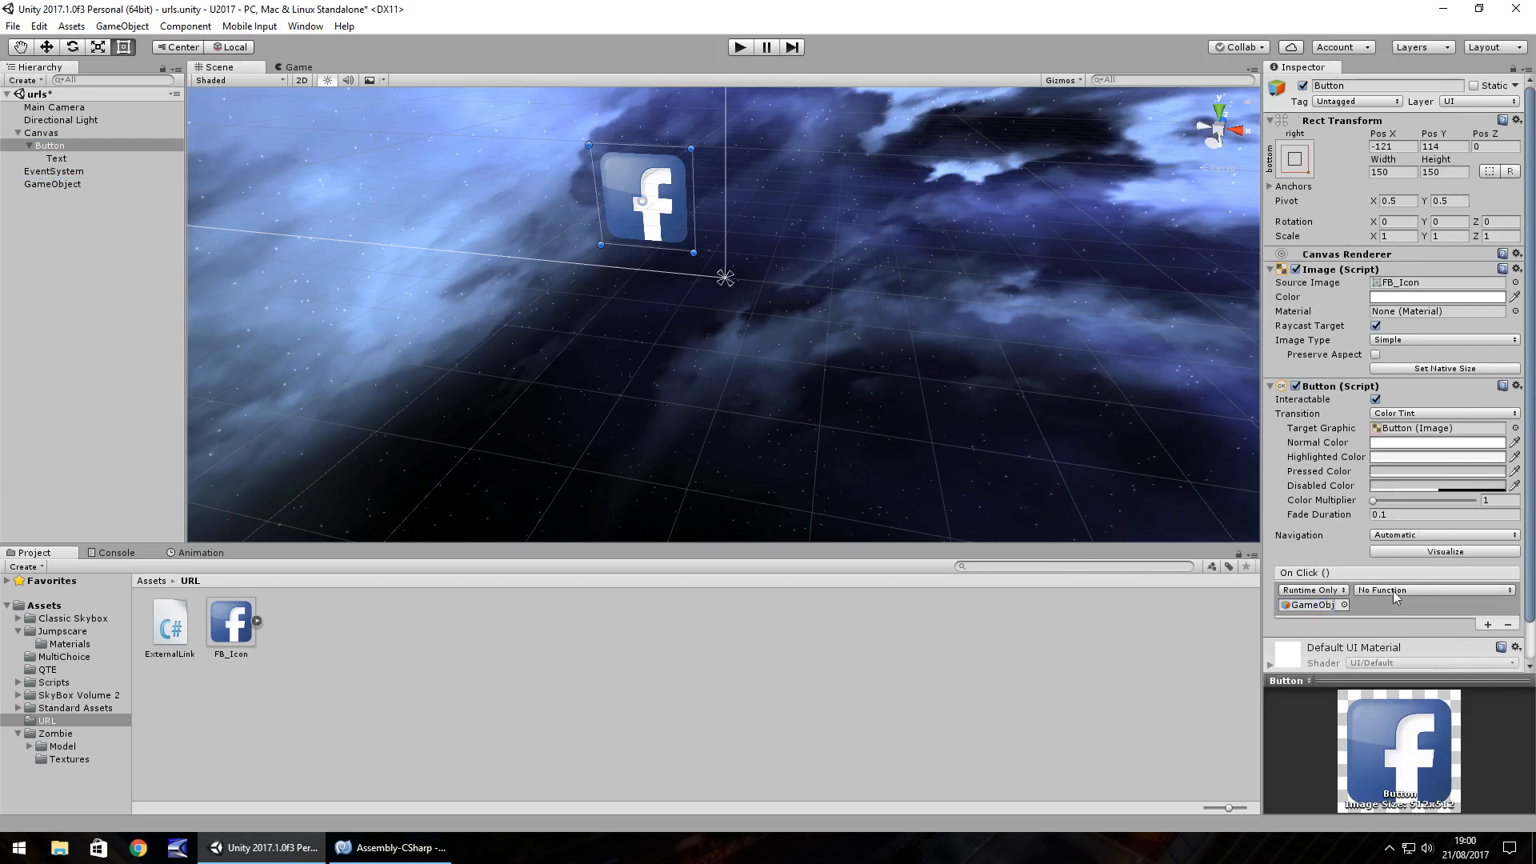
- Set the Facebook button's On Click function to ExternalLink > OpenFacebook ()
{"action": "left_click", "coordinate": [1432, 591]}
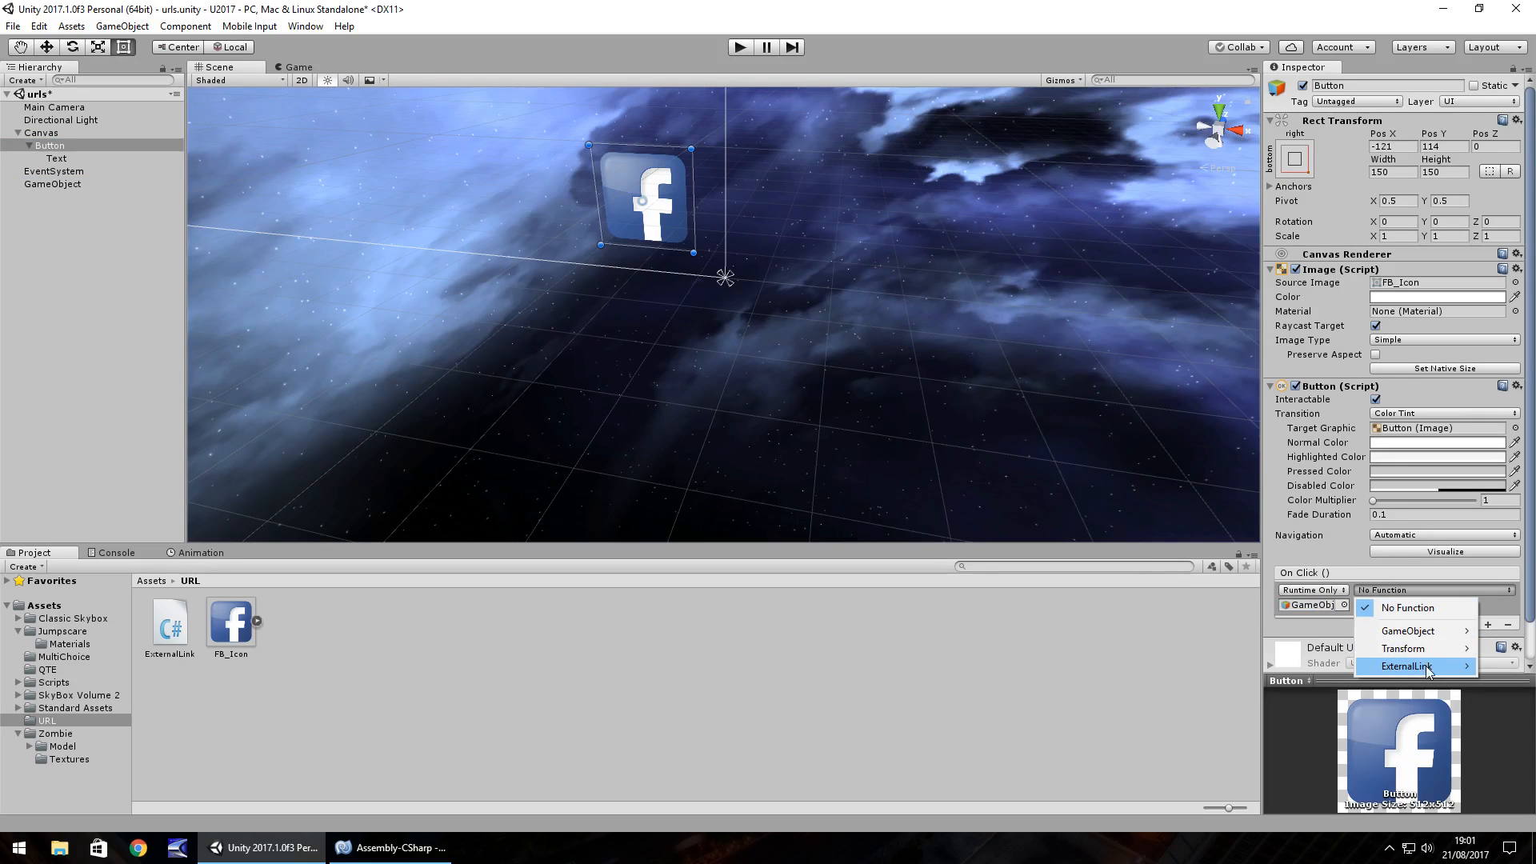
{"action": "mouse_move", "coordinate": [1407, 666]}
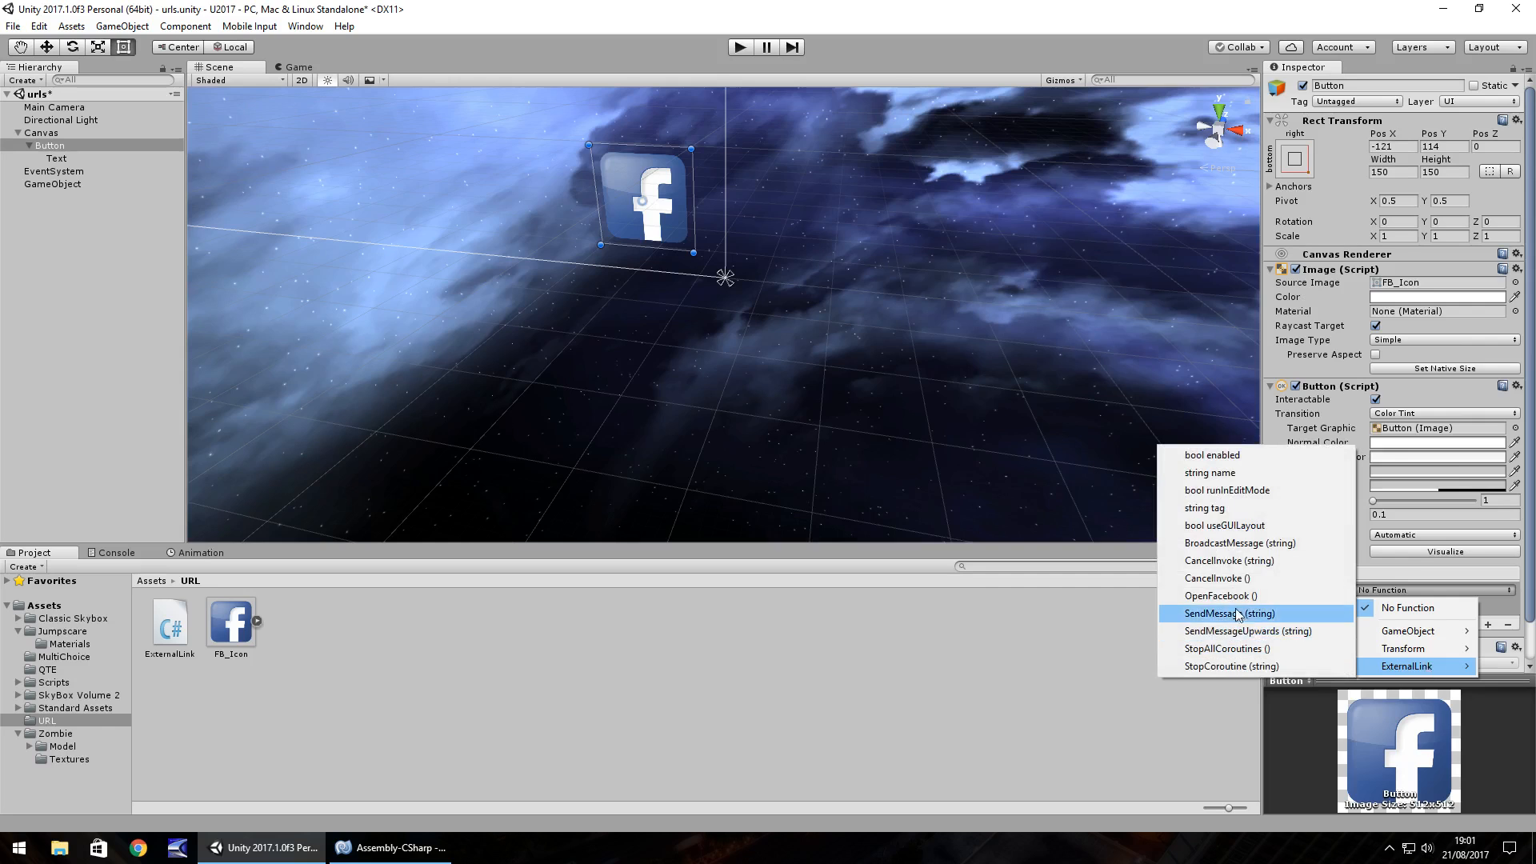
{"action": "left_click", "coordinate": [1221, 595]}
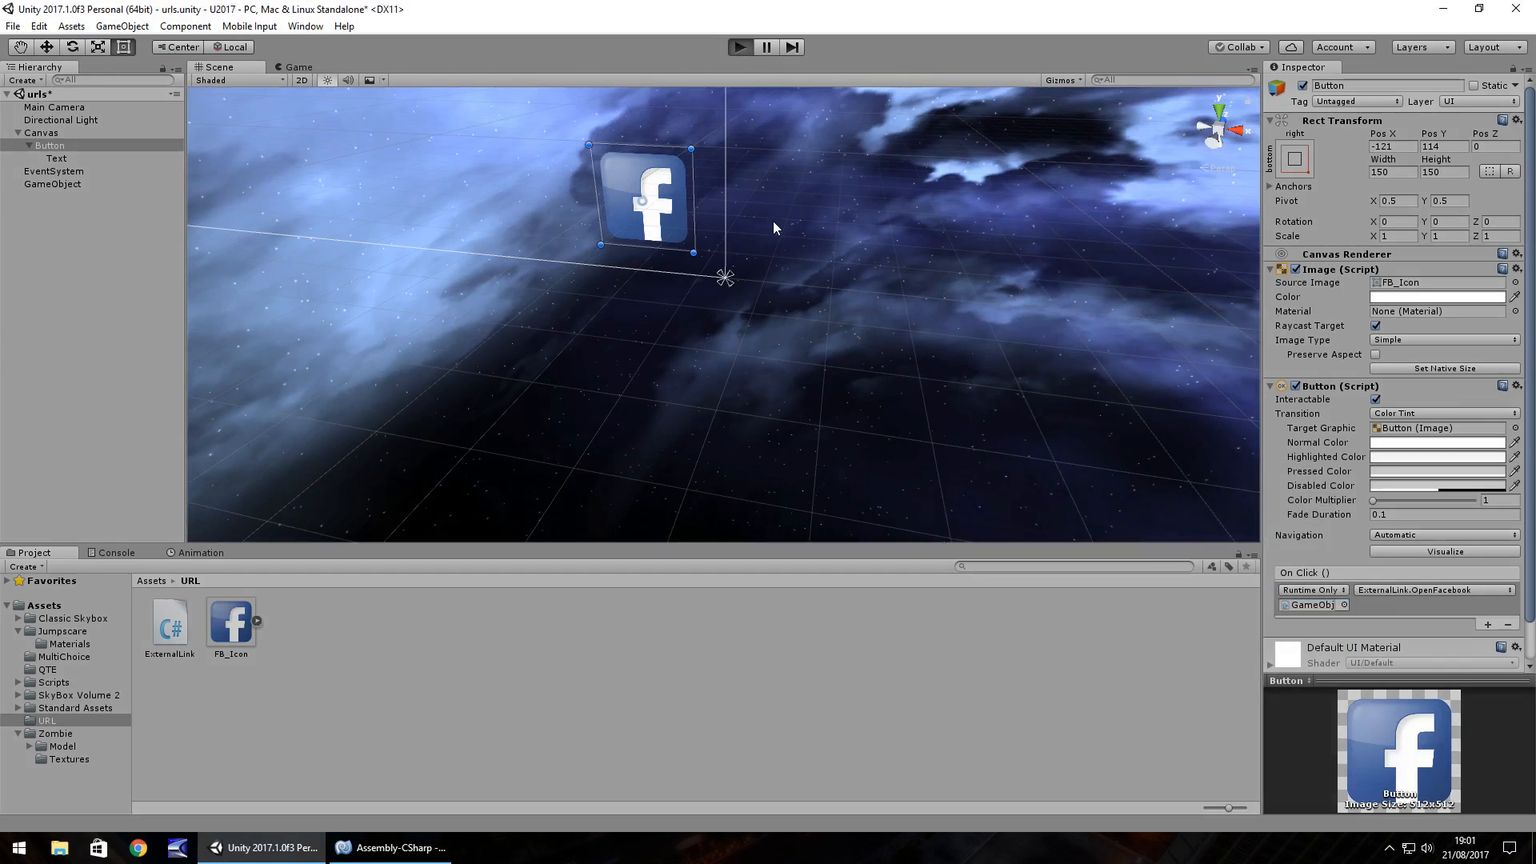
{"action": "left_click", "coordinate": [739, 46]}
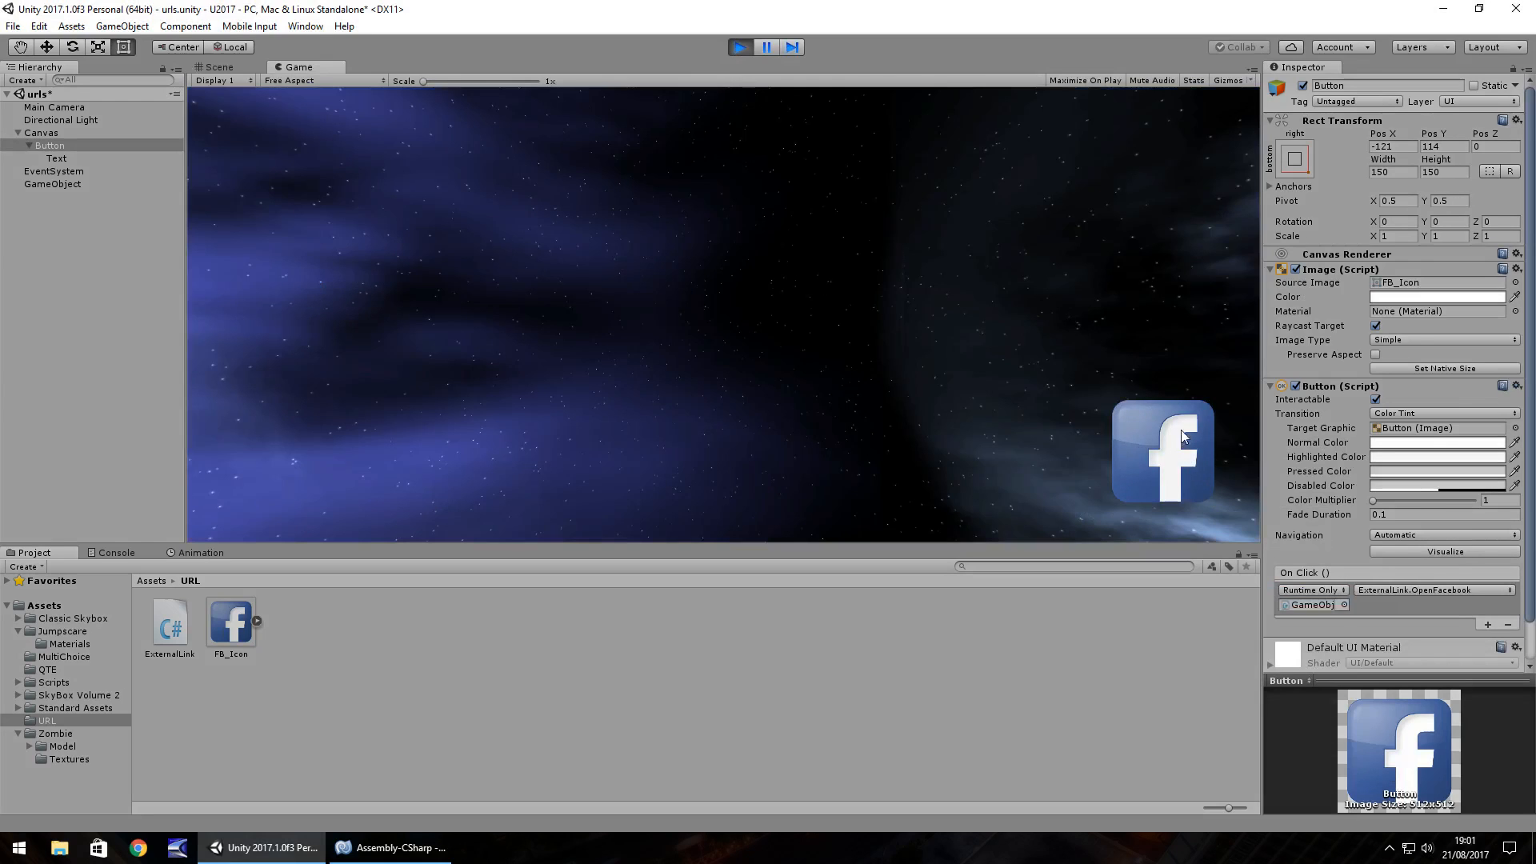
{"action": "mouse_move", "coordinate": [1098, 464]}
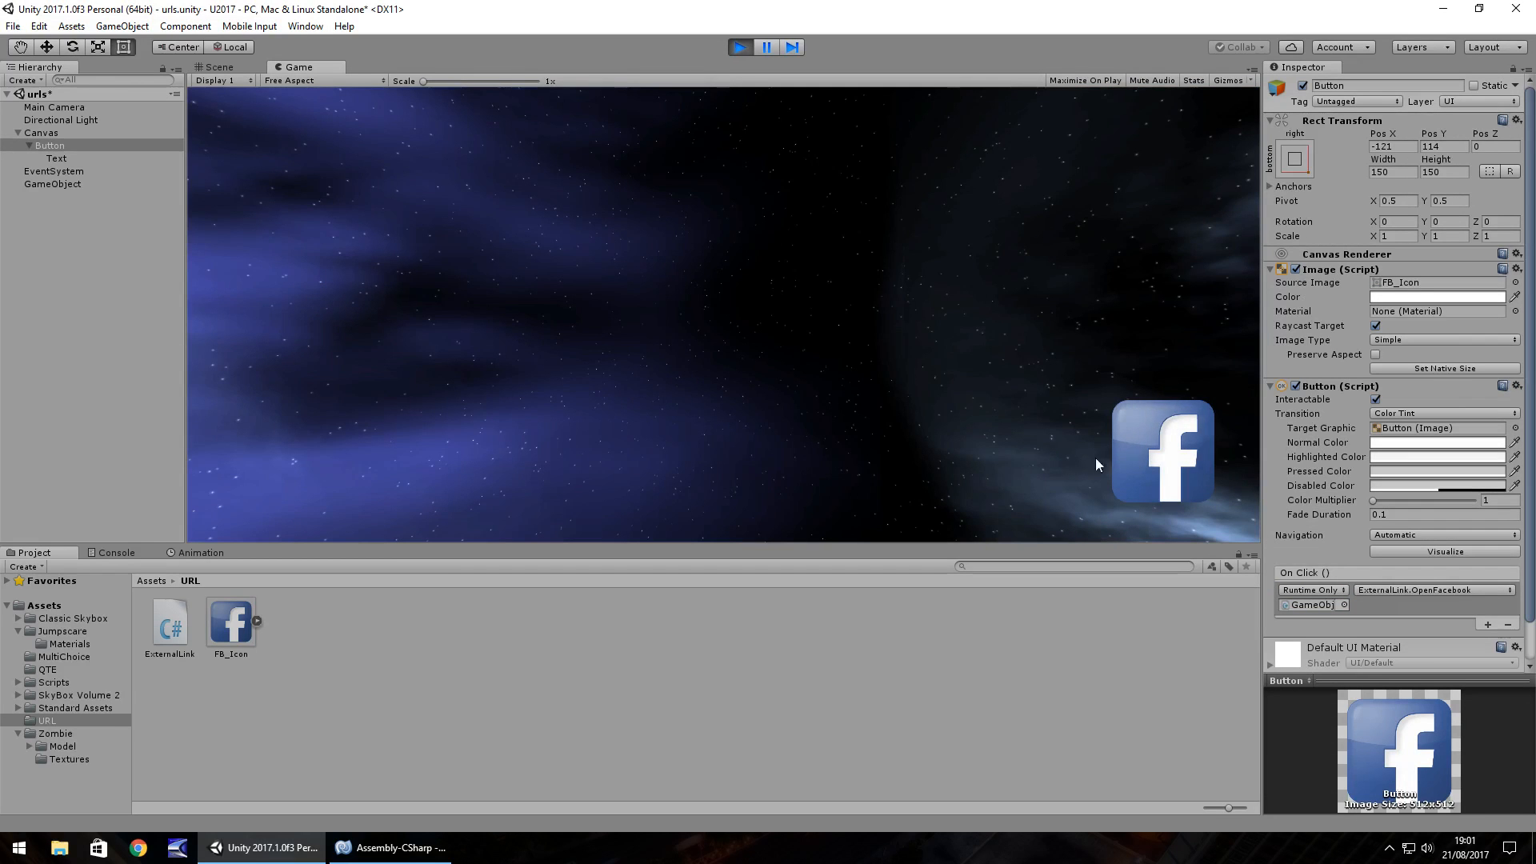
{"action": "mouse_move", "coordinate": [1132, 466]}
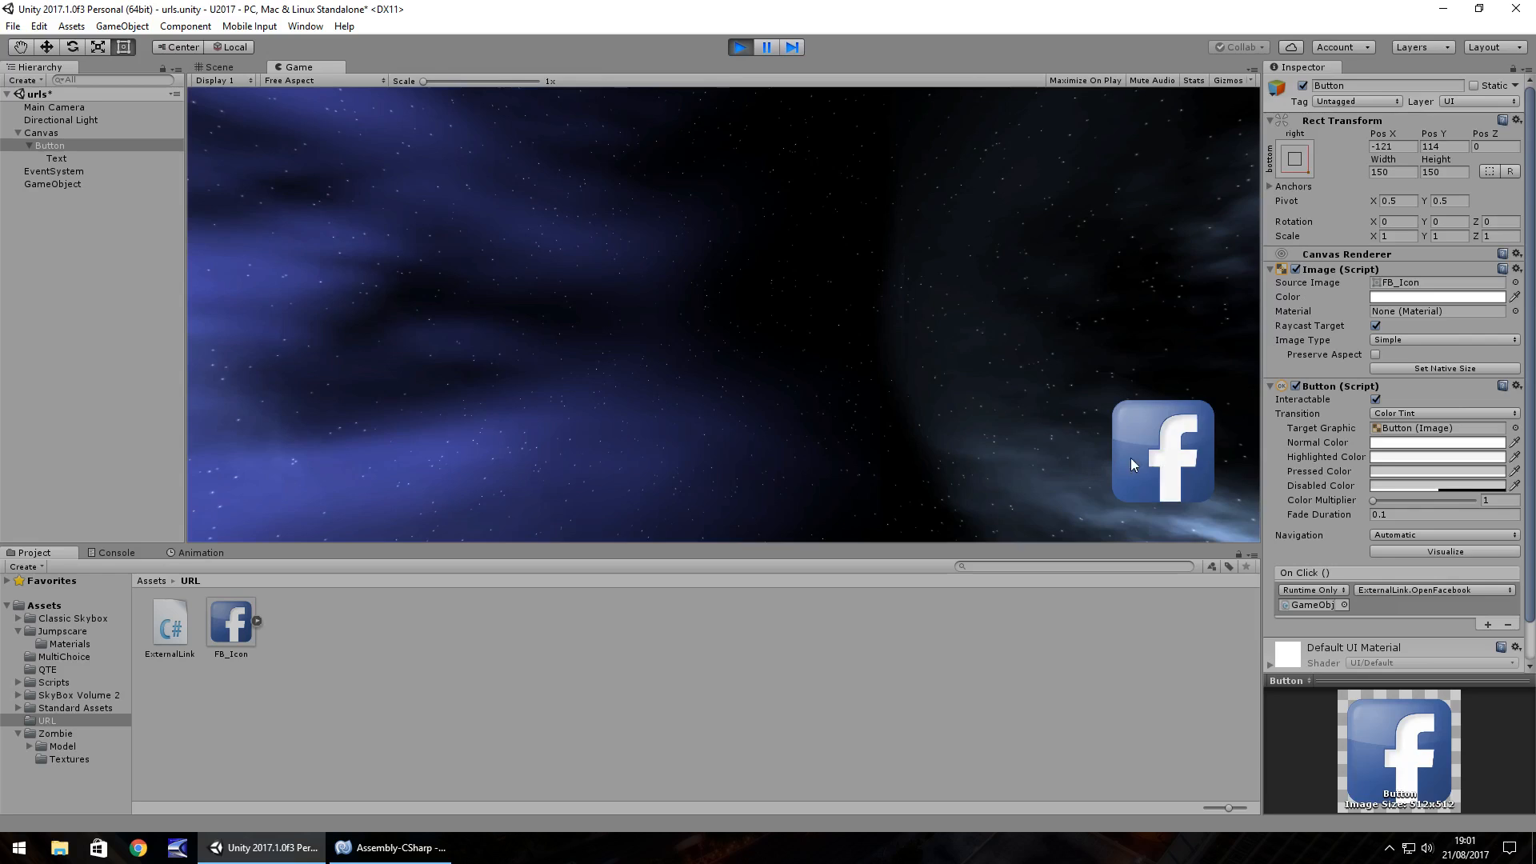
{"action": "mouse_move", "coordinate": [1394, 479]}
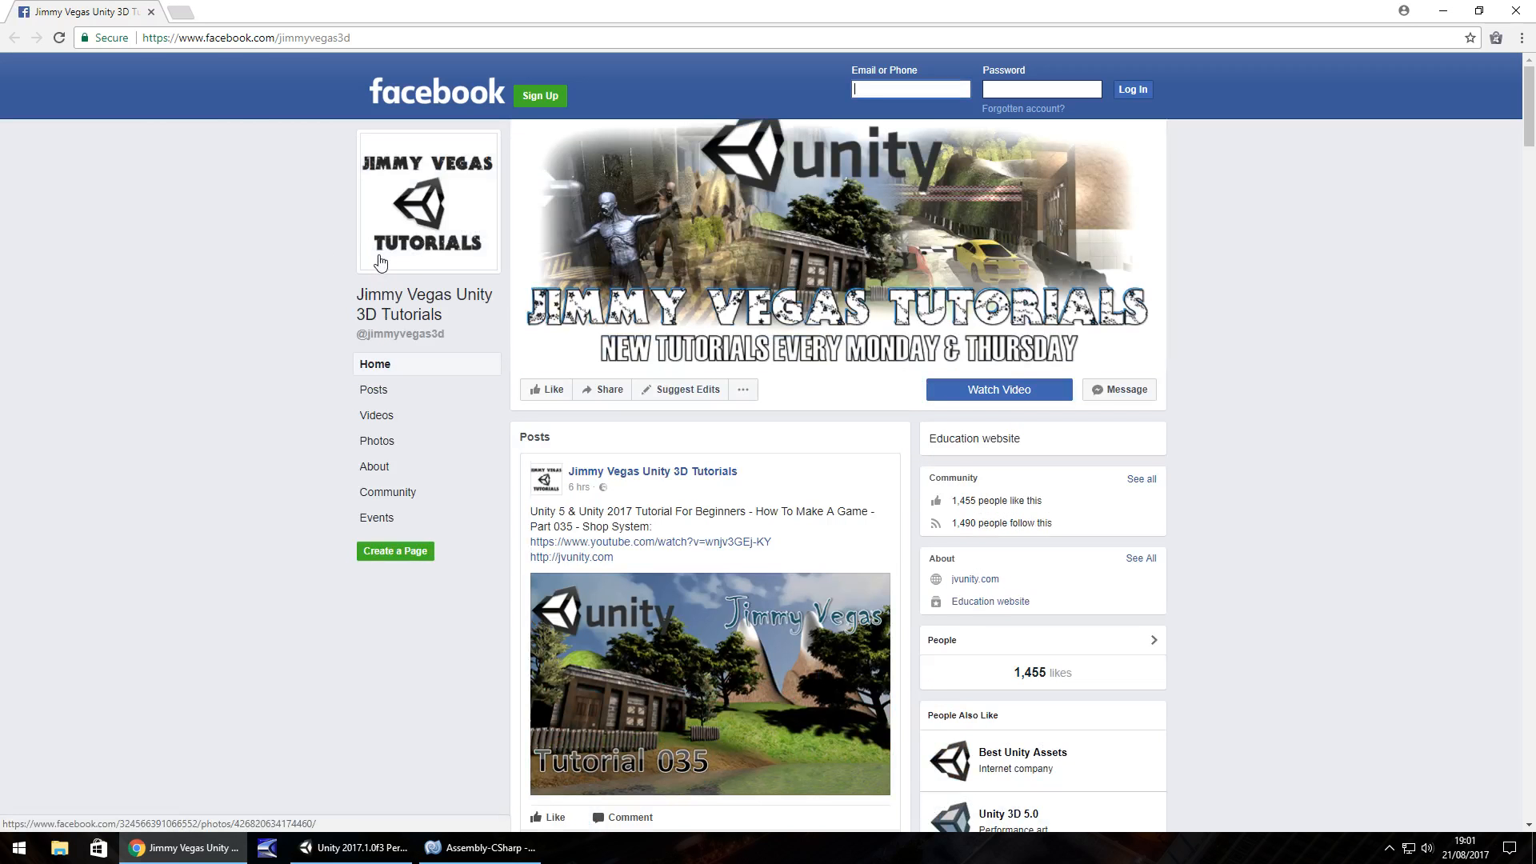
{"action": "left_click", "coordinate": [267, 848]}
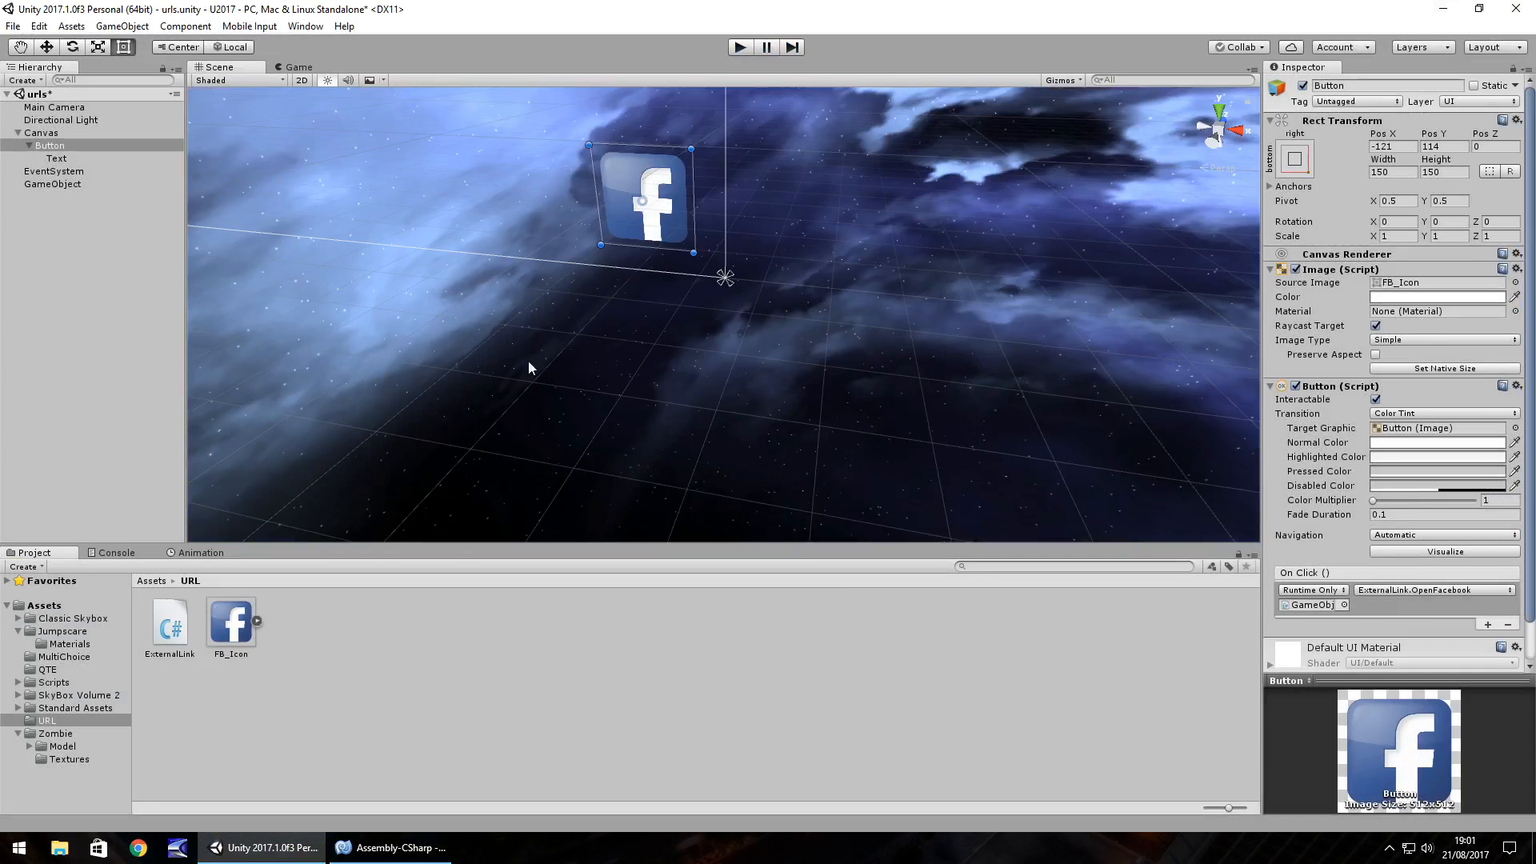
- Add a second UI Button to the Canvas and change its label text to Website
{"action": "left_click", "coordinate": [121, 26]}
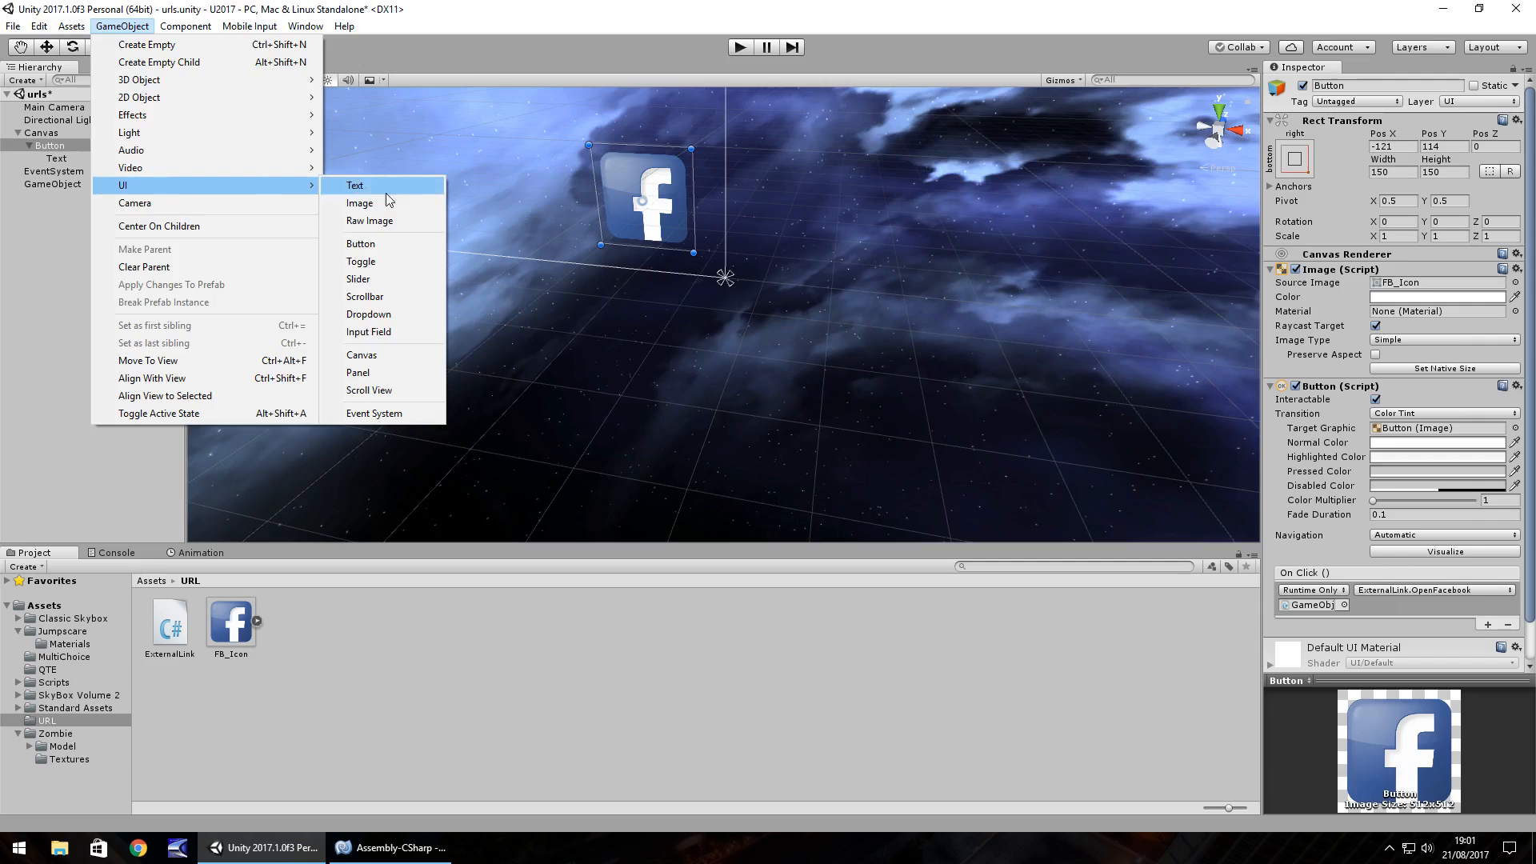
{"action": "left_click", "coordinate": [360, 243]}
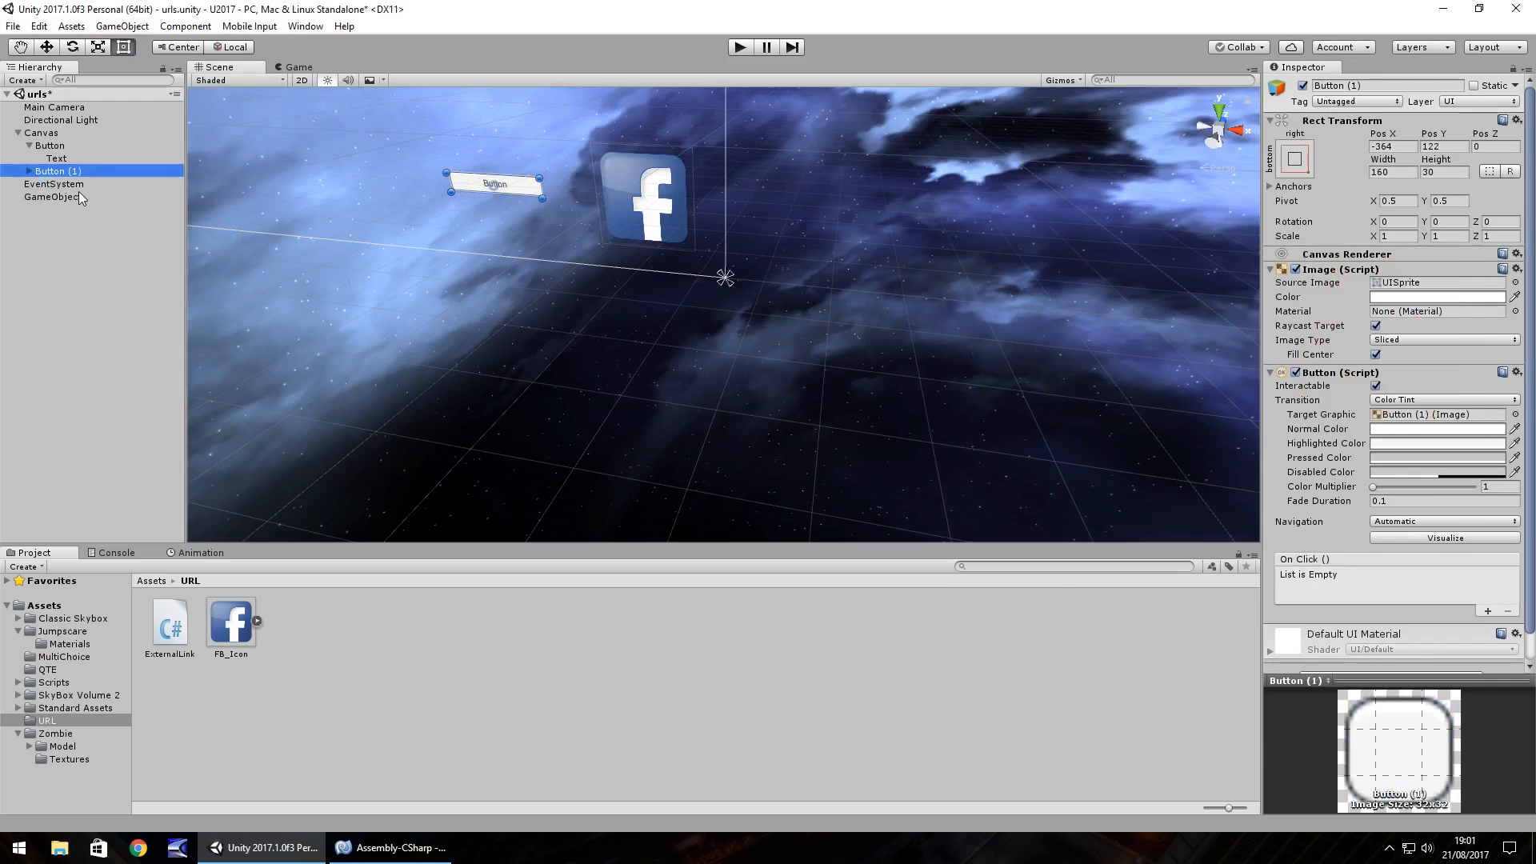
{"action": "left_click", "coordinate": [56, 184]}
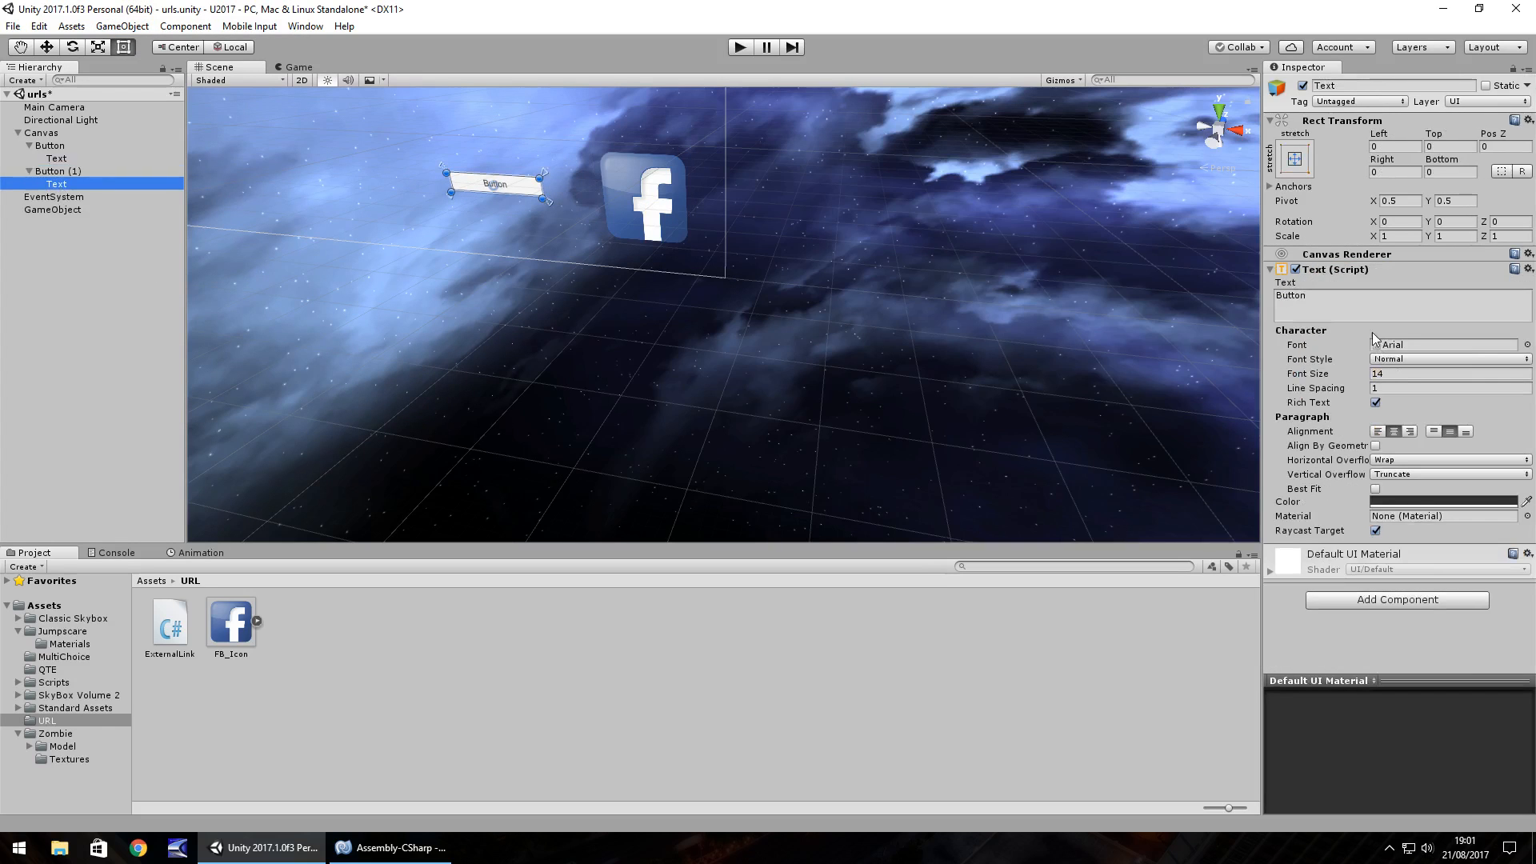
{"action": "type", "text": "Website"}
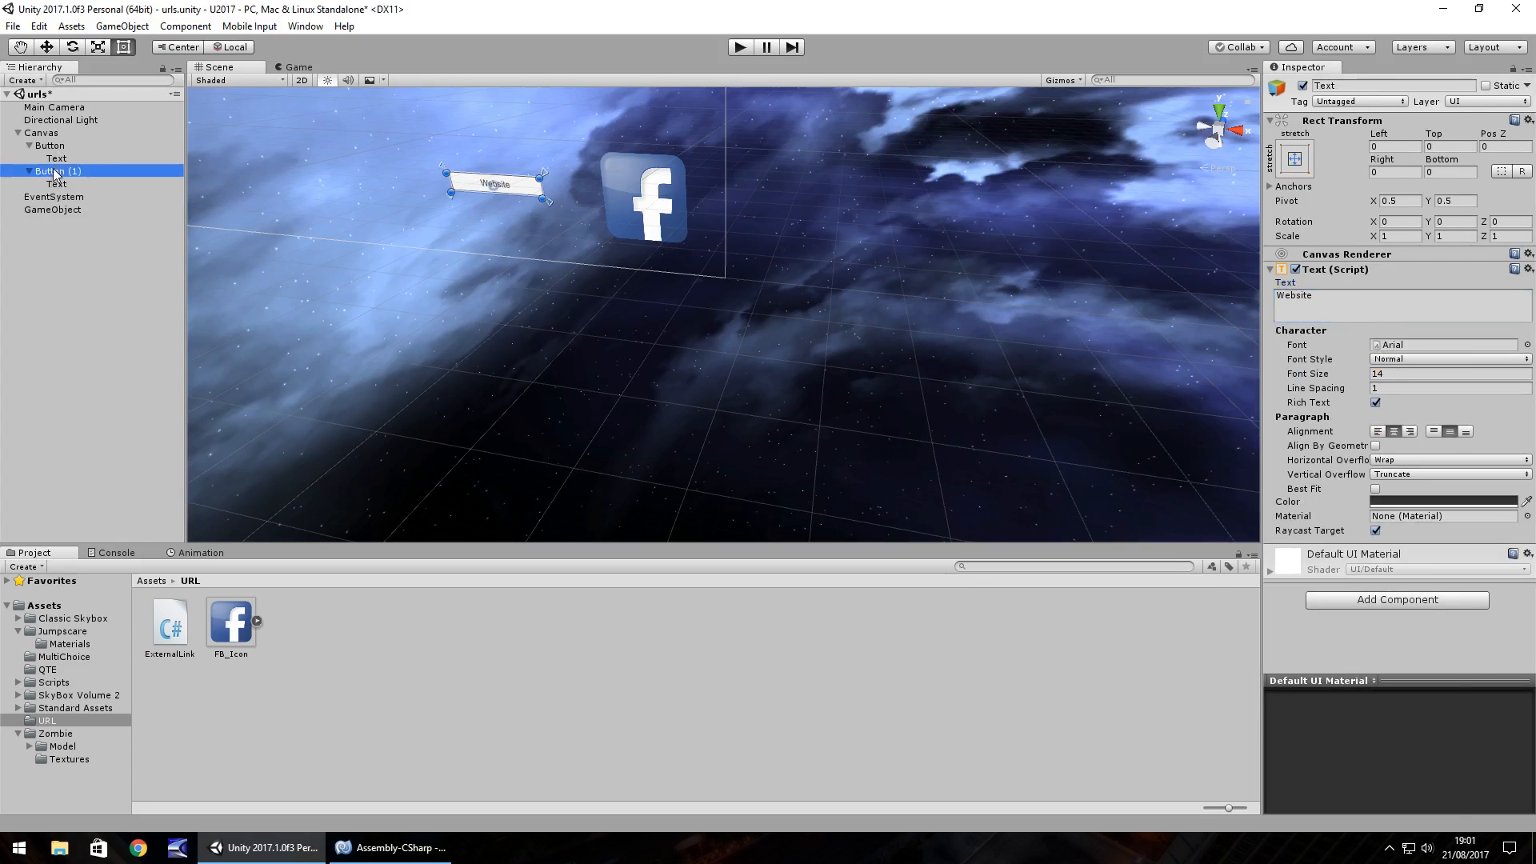
{"action": "left_click", "coordinate": [56, 171]}
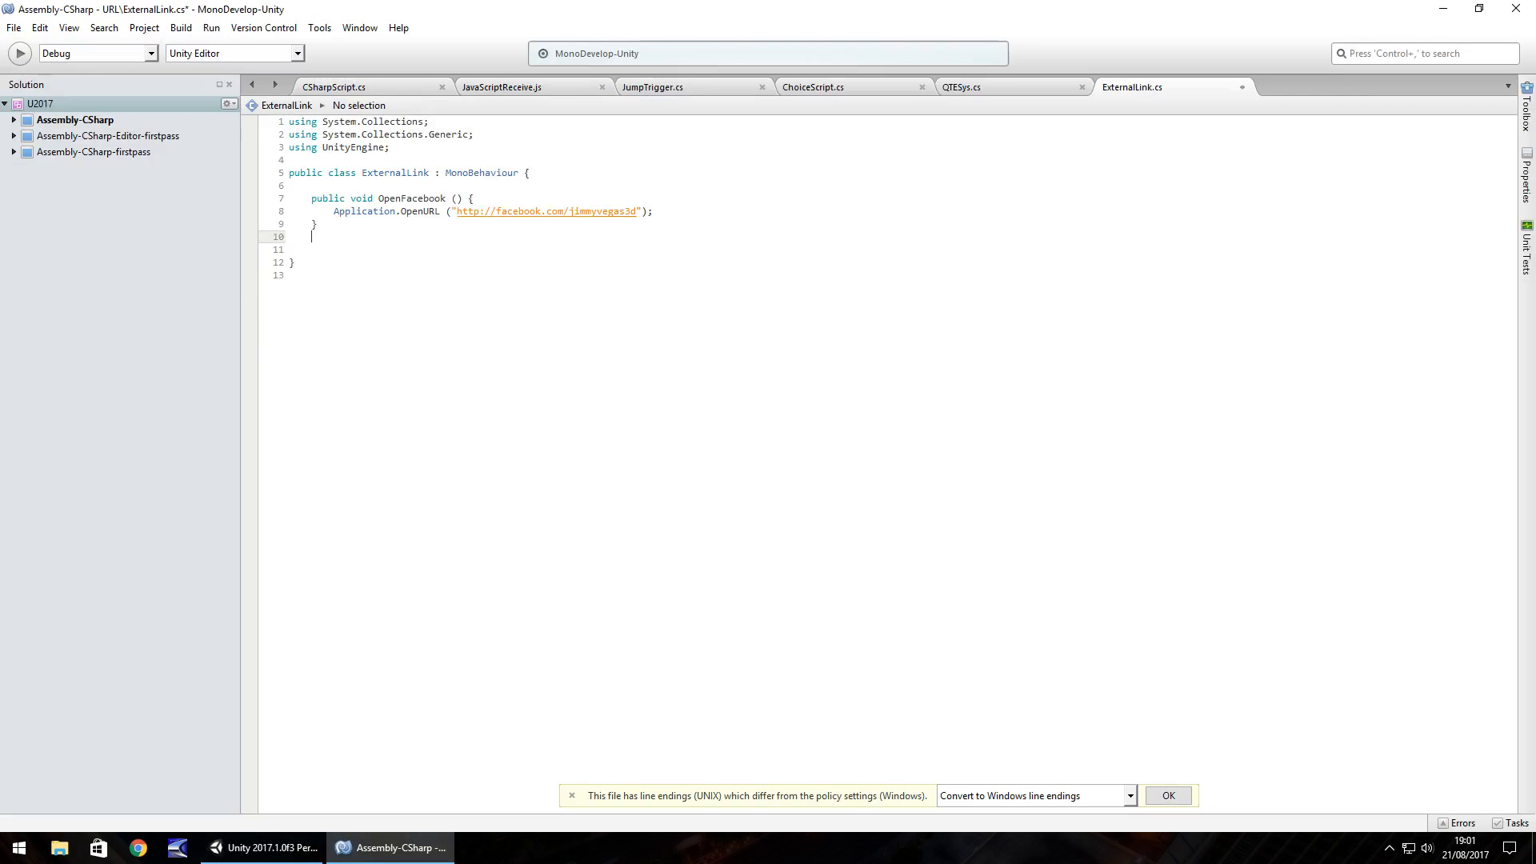
{"action": "type", "text": "public"}
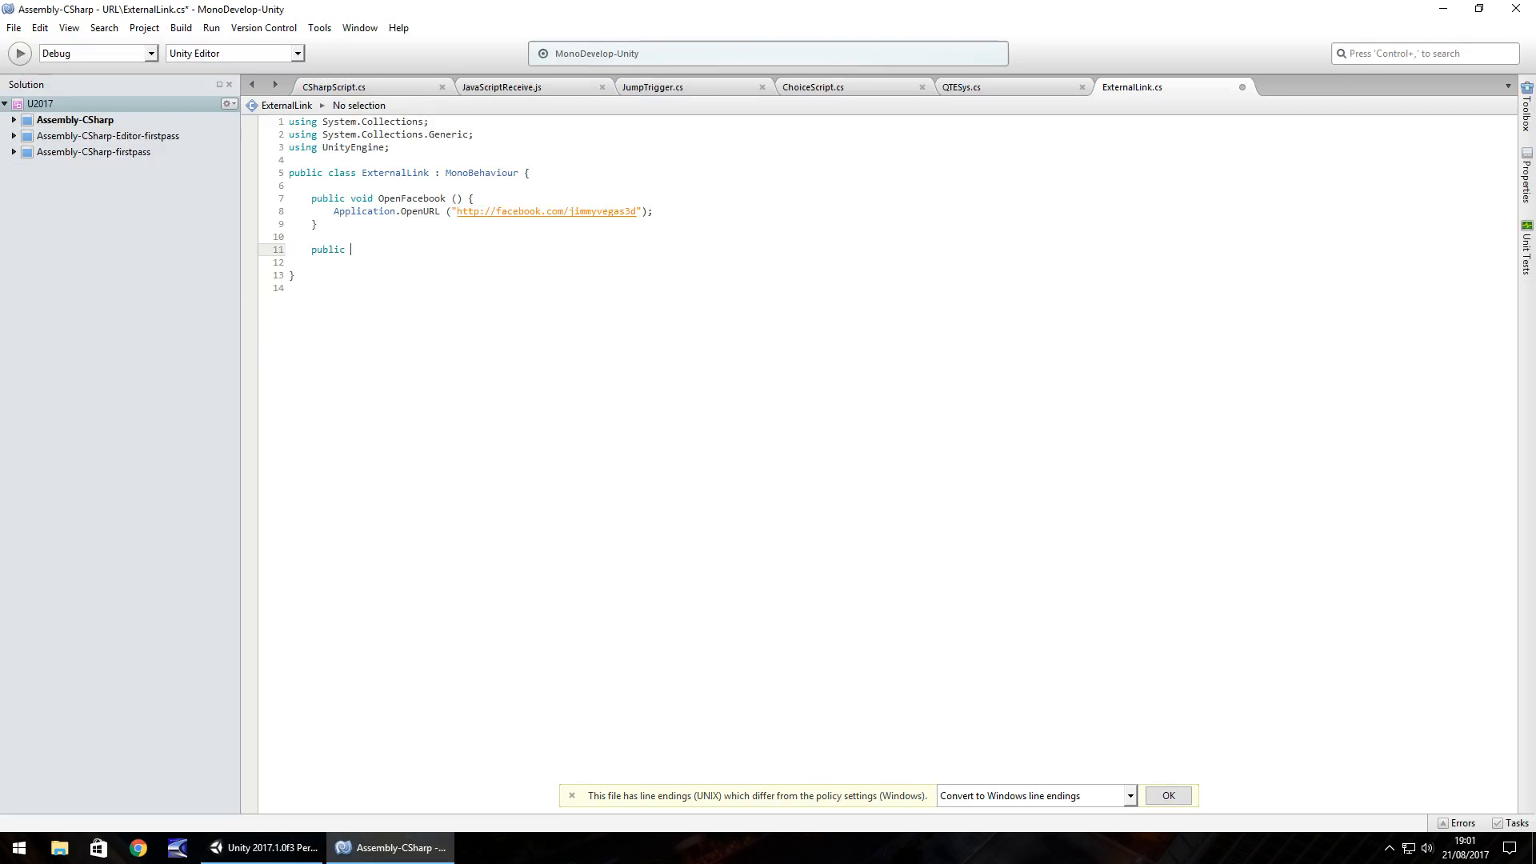
{"action": "type", "text": "void Open"}
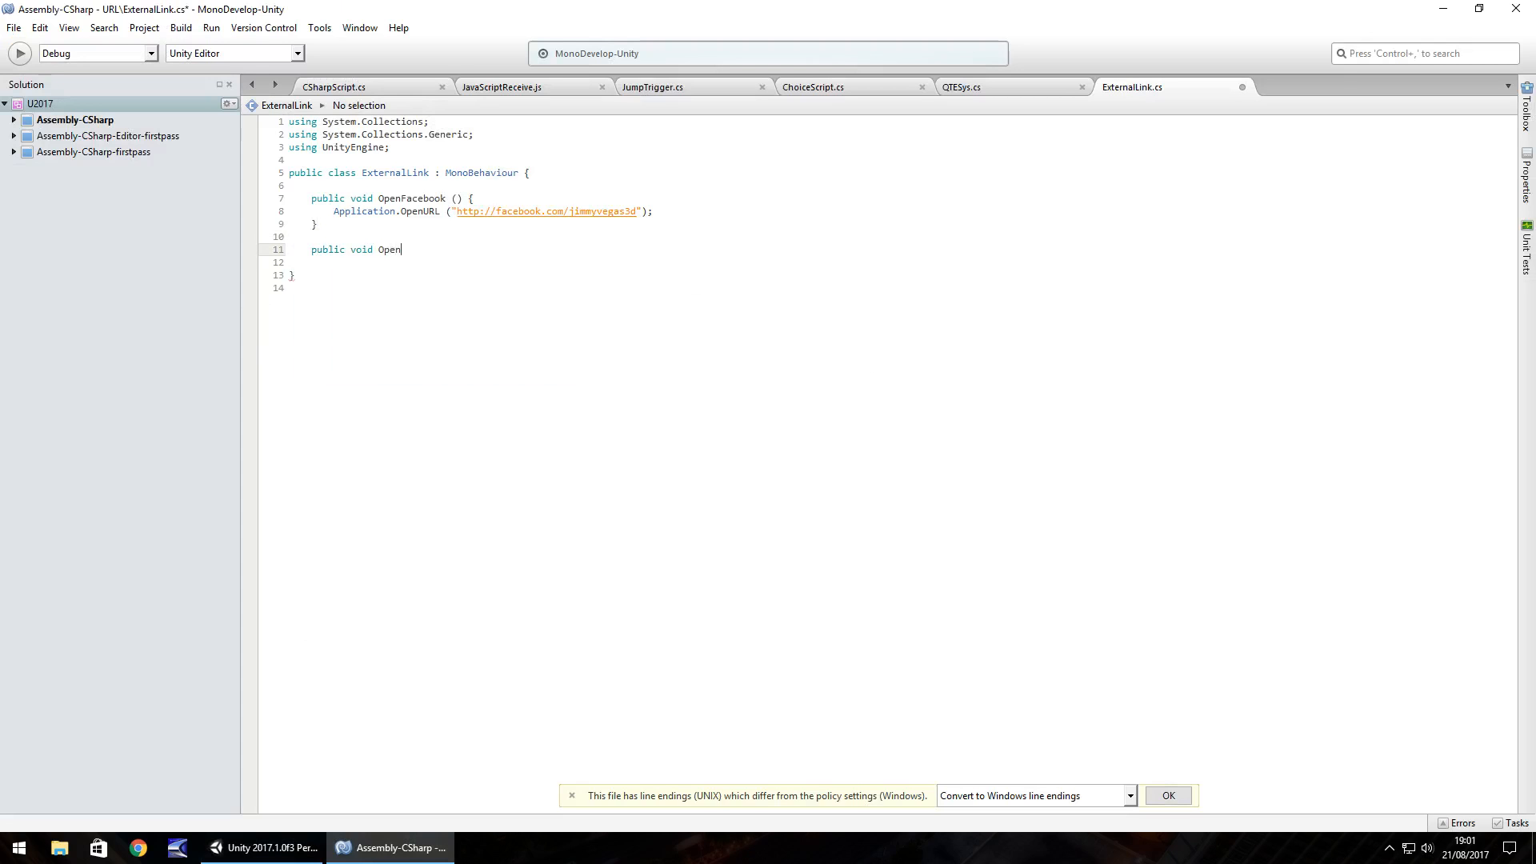
{"action": "type", "text": "Website ("}
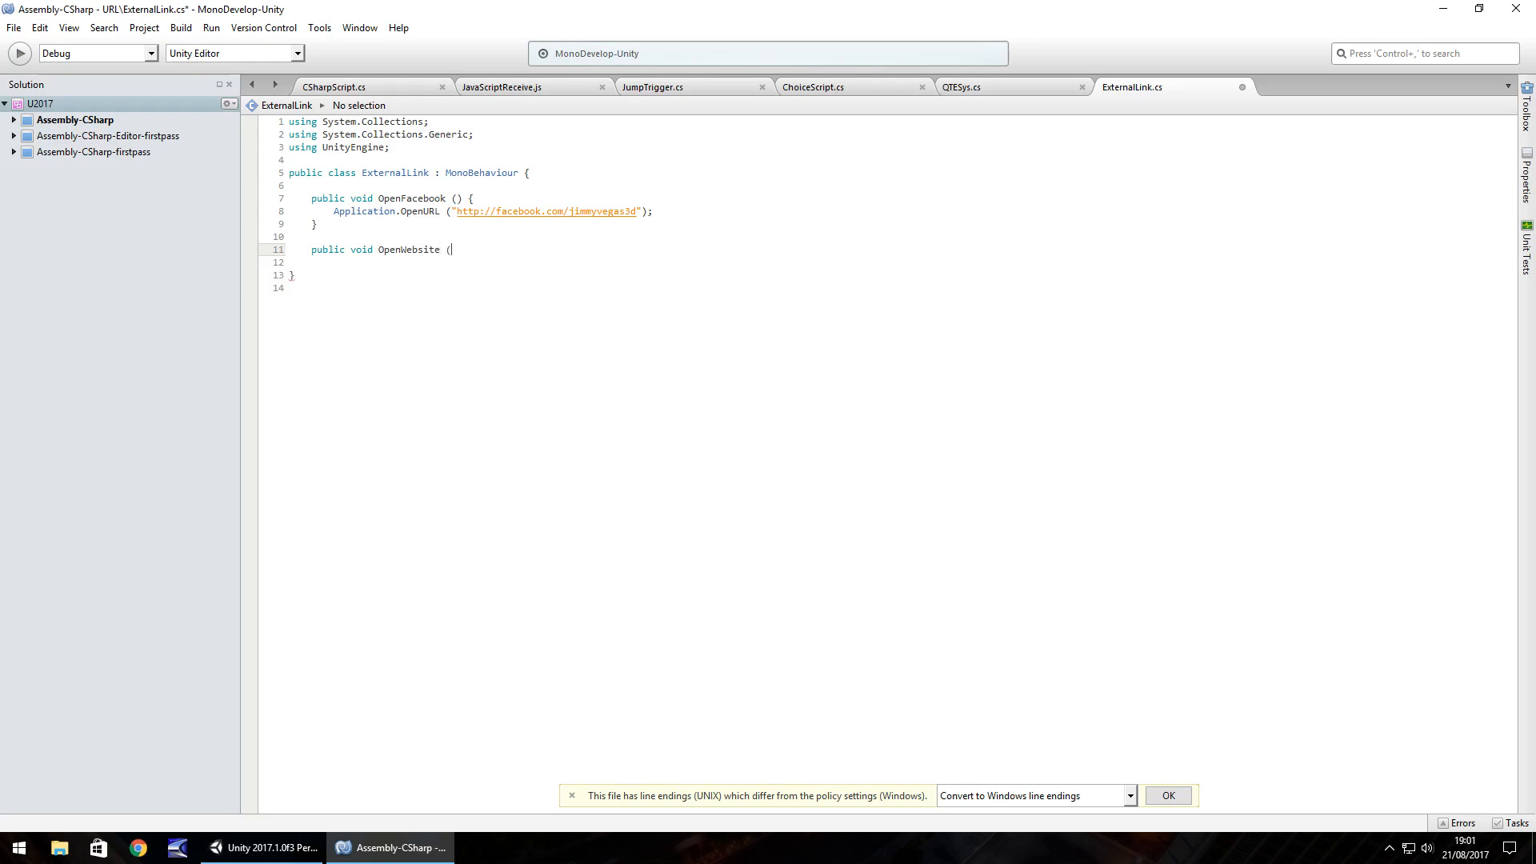
{"action": "type", "text": ") {"}
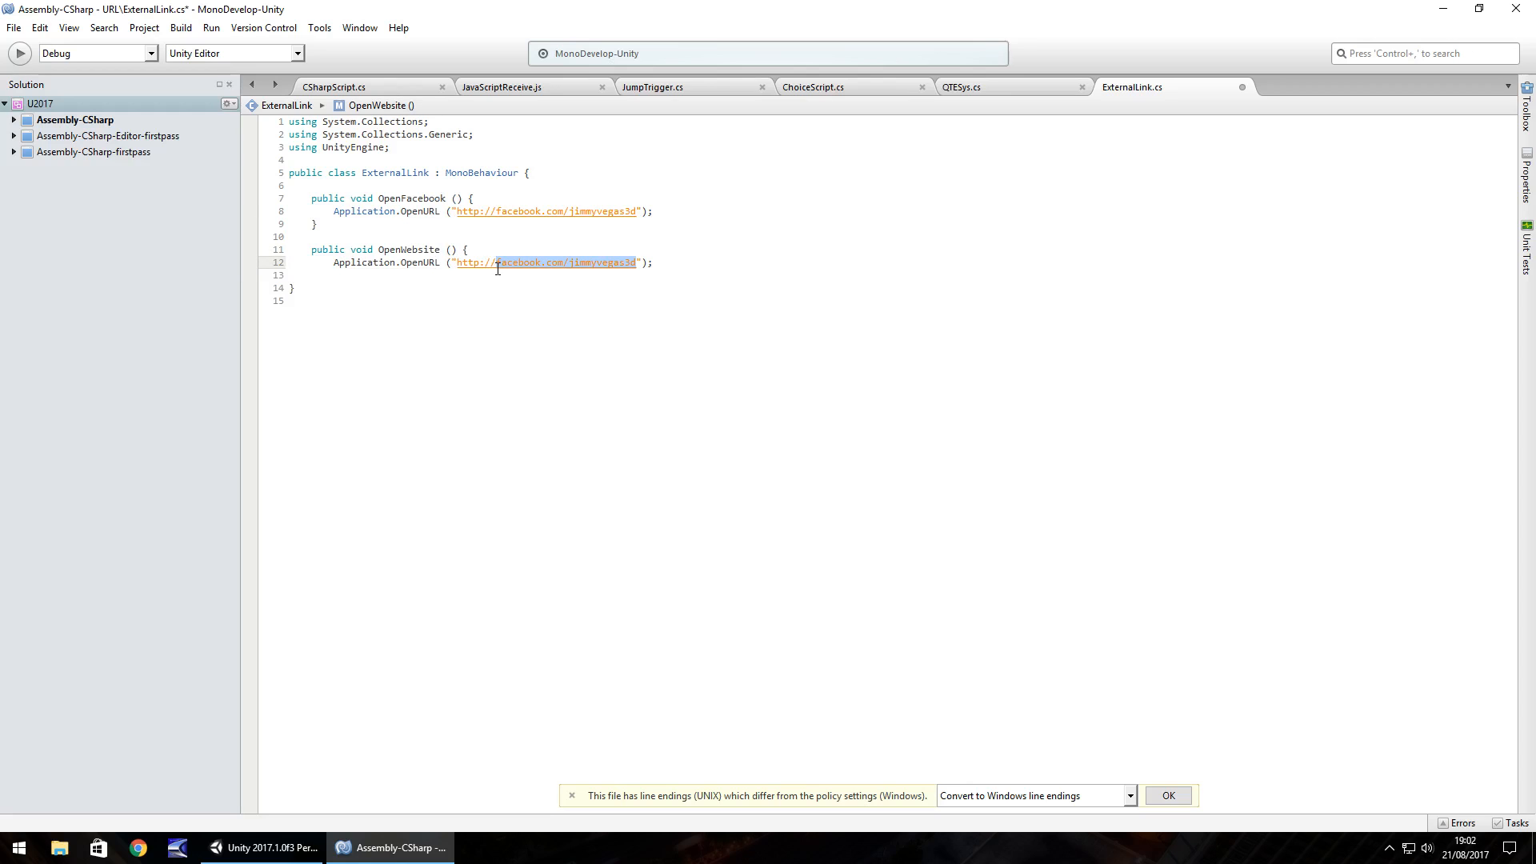
{"action": "type", "text": "http://jvunity"}
{"action": "left_click", "coordinate": [902, 275]}
{"action": "type", "text": "}"}
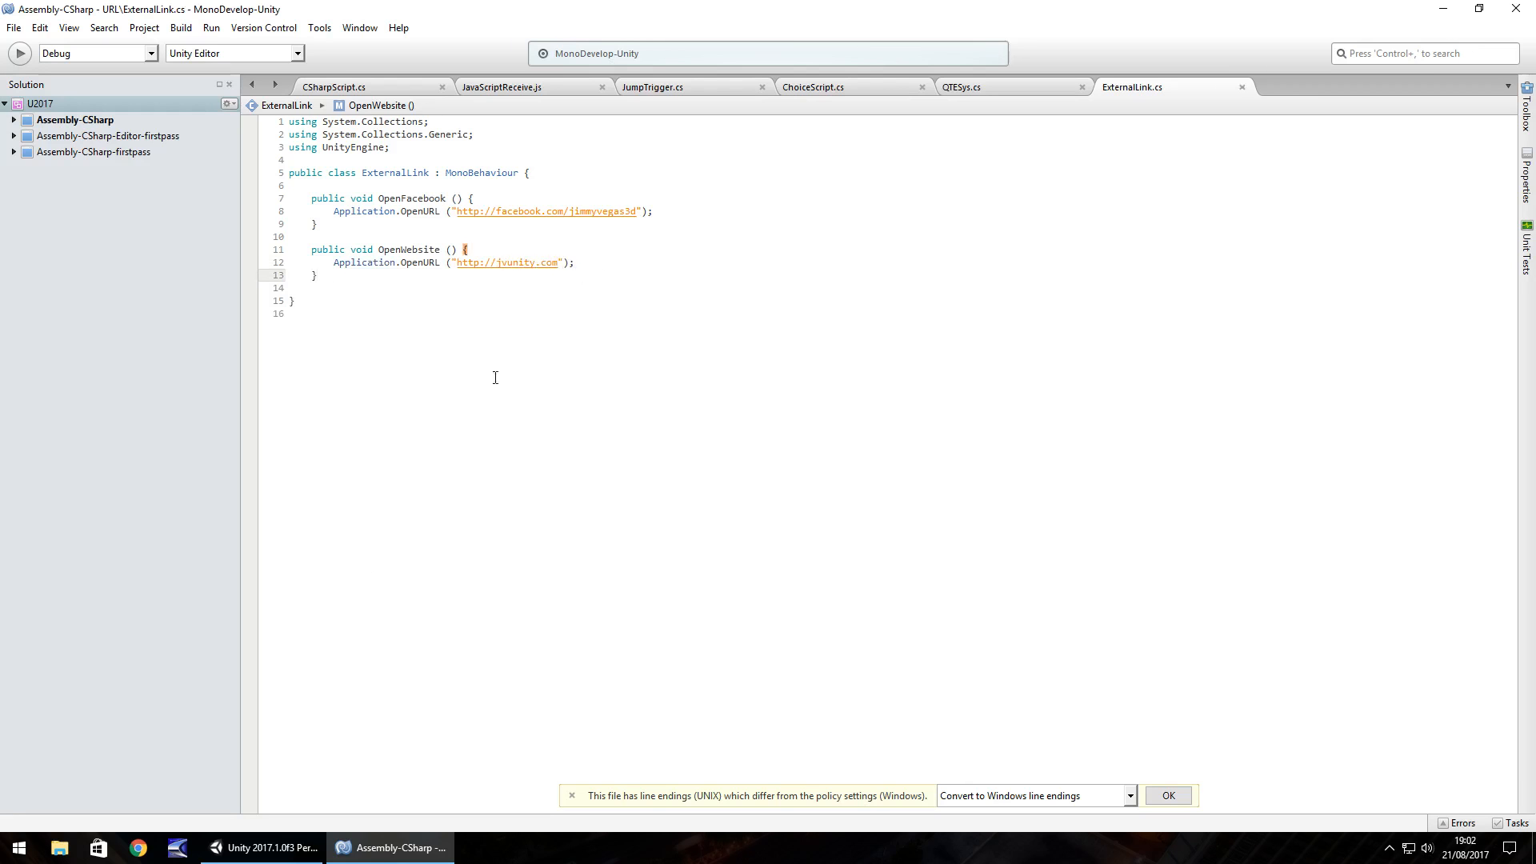
{"action": "left_click", "coordinate": [260, 848]}
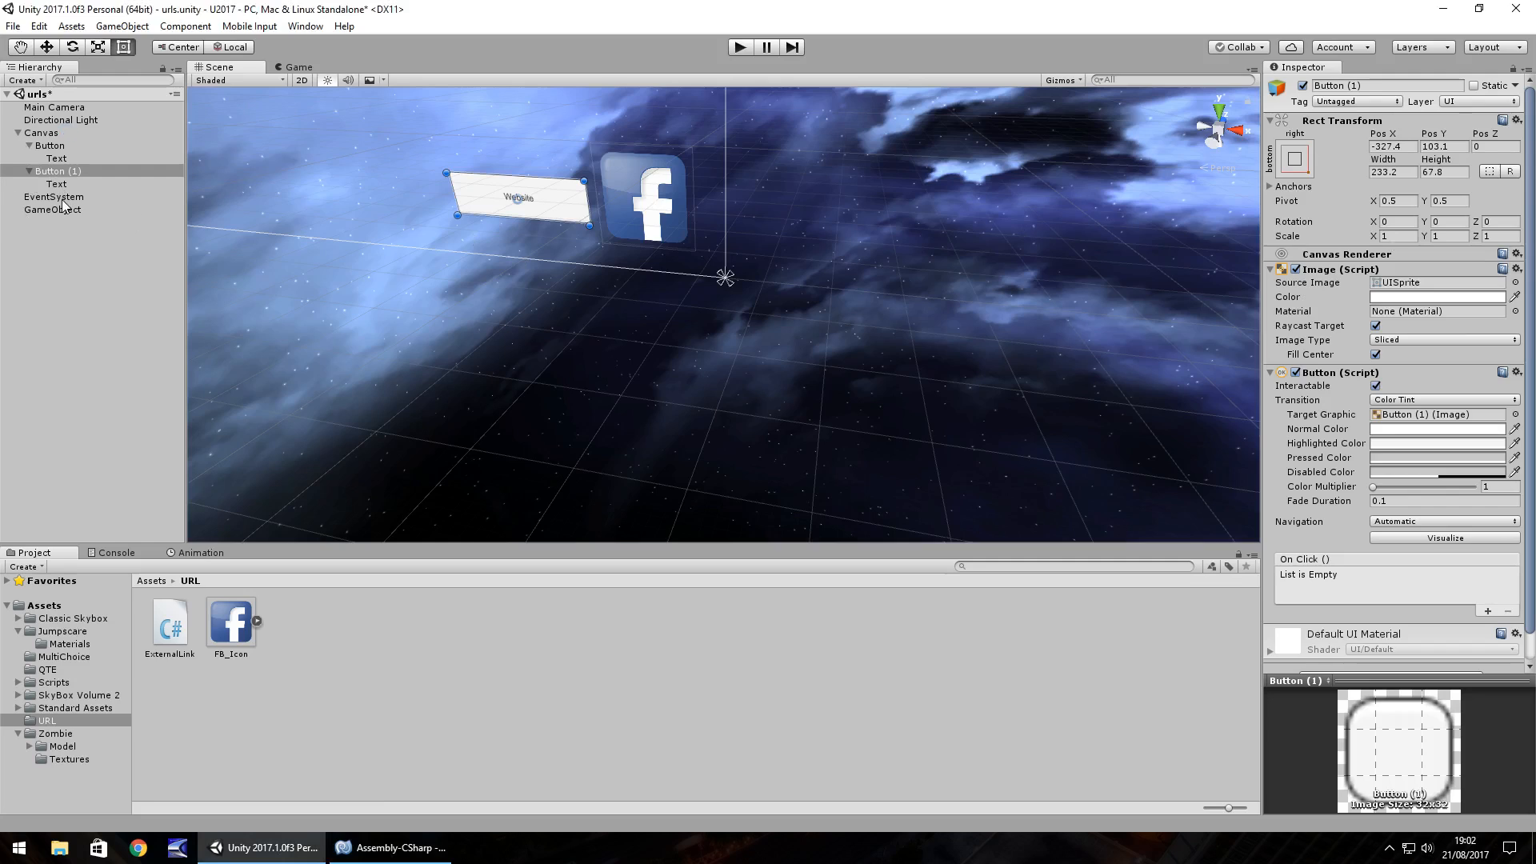
- Wire the Website button's On Click to the GameObject's ExternalLink > OpenWebsite ()
{"action": "left_click", "coordinate": [1487, 611]}
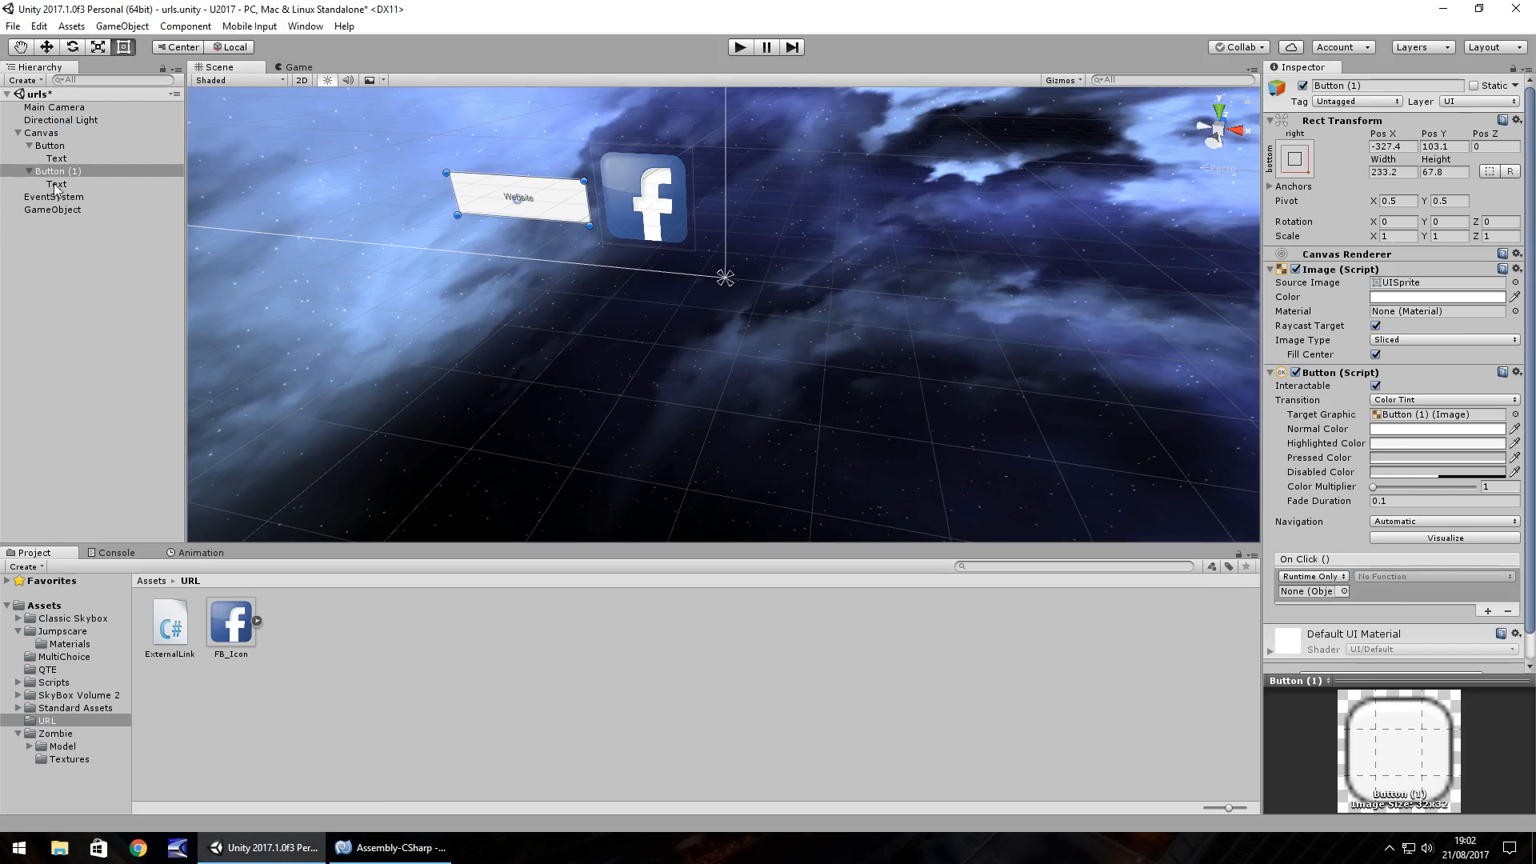
{"action": "left_click", "coordinate": [1310, 590]}
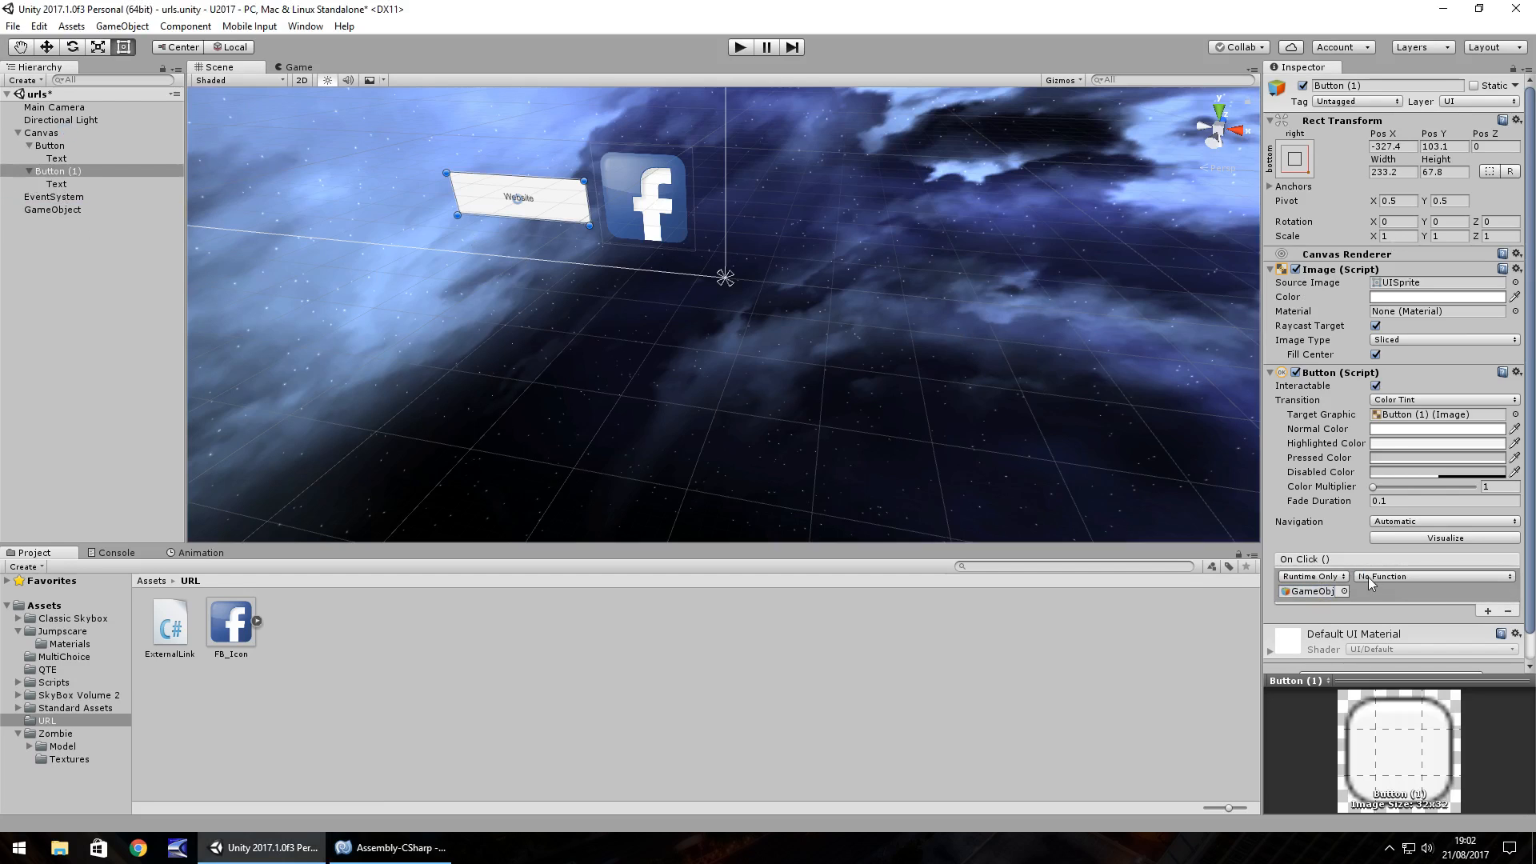
{"action": "left_click", "coordinate": [1411, 653]}
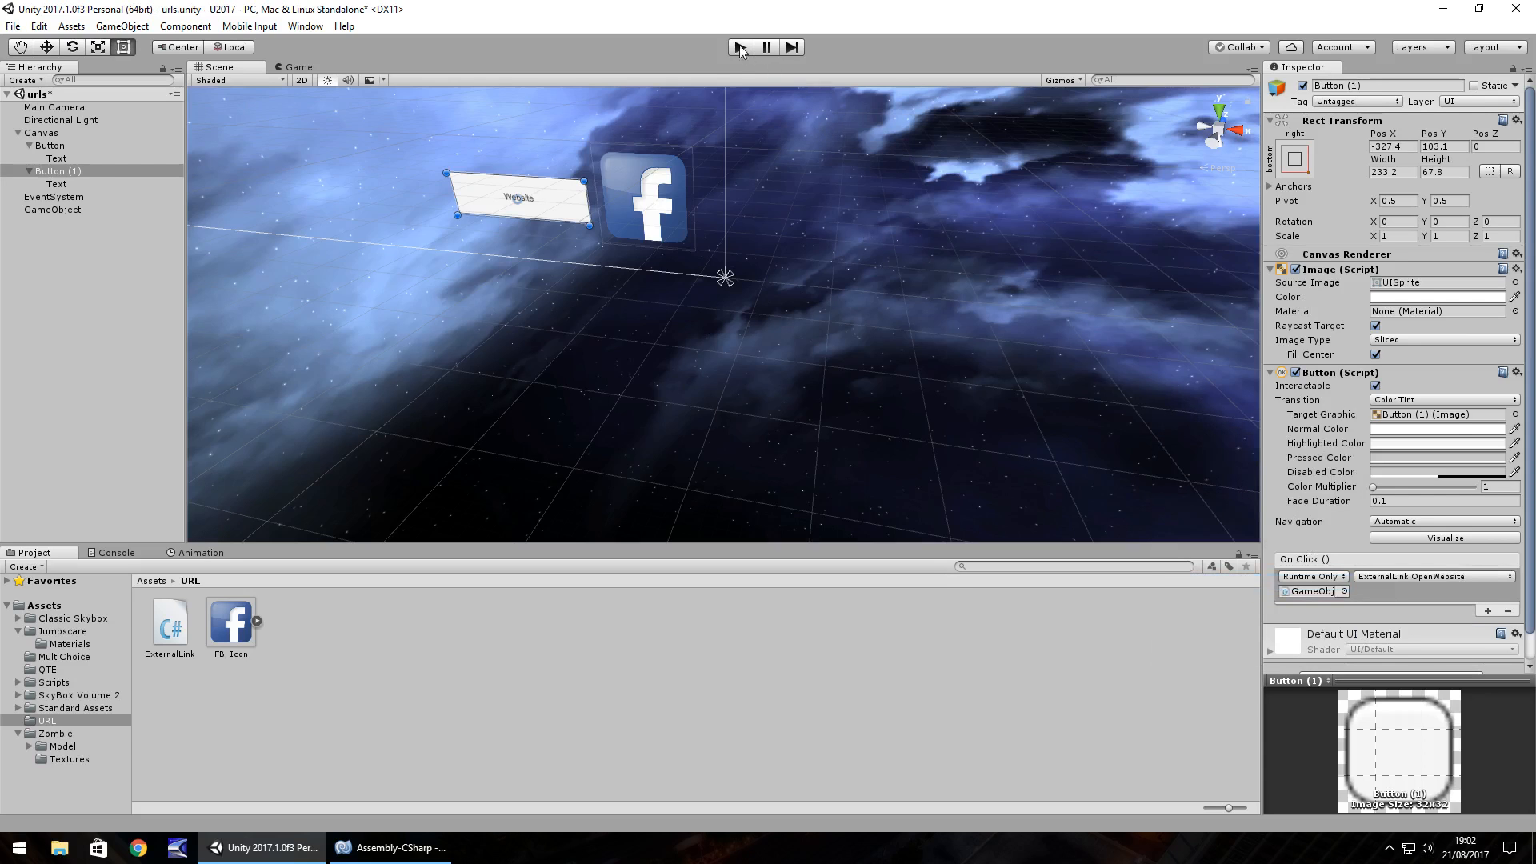
- Run the scene in Play mode and click the Website button to test it
{"action": "left_click", "coordinate": [739, 46]}
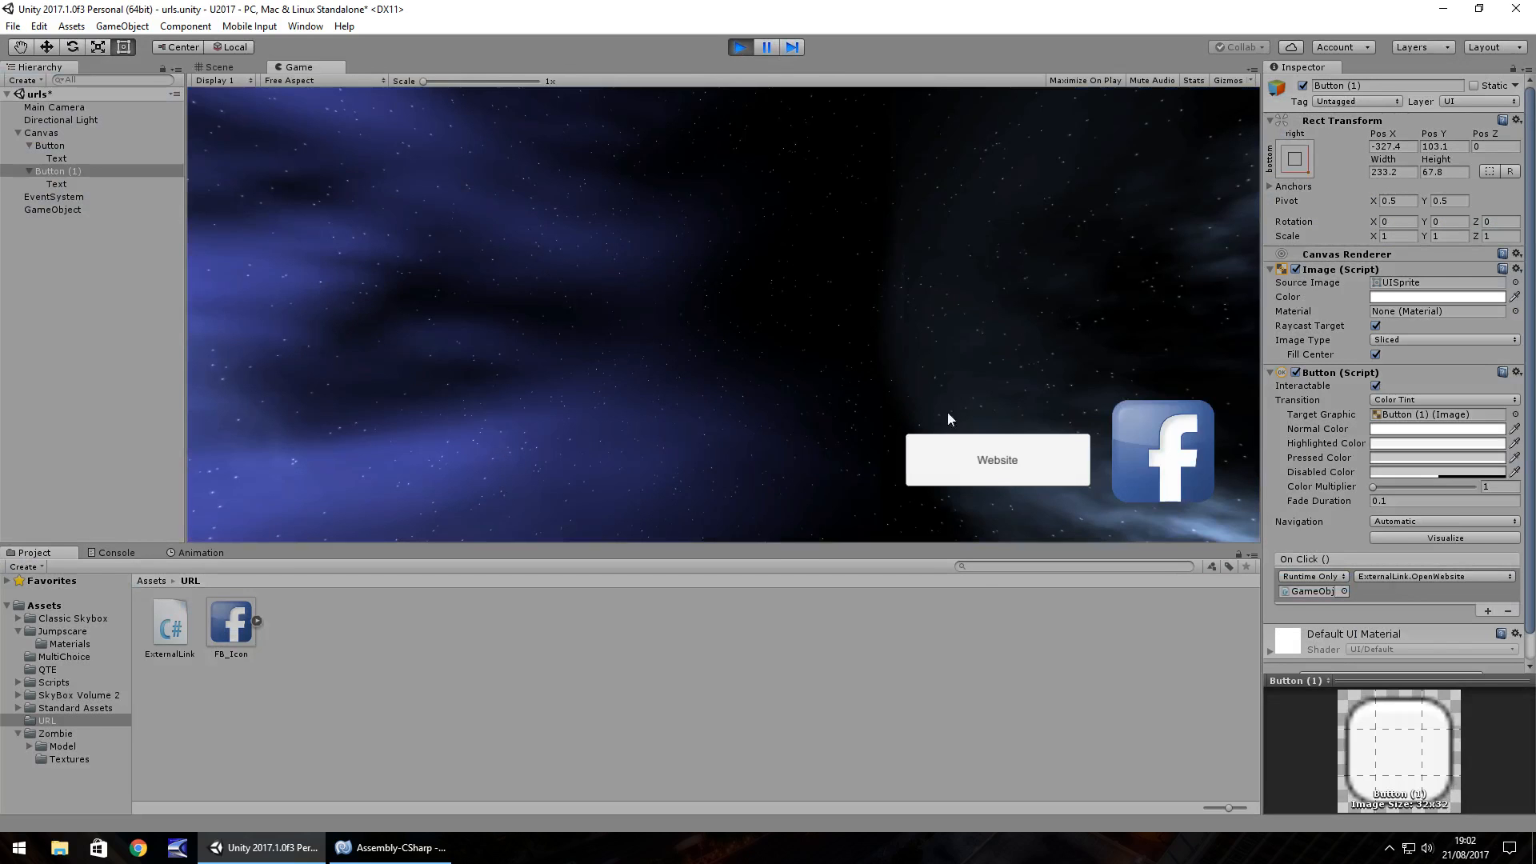
{"action": "left_click", "coordinate": [997, 460]}
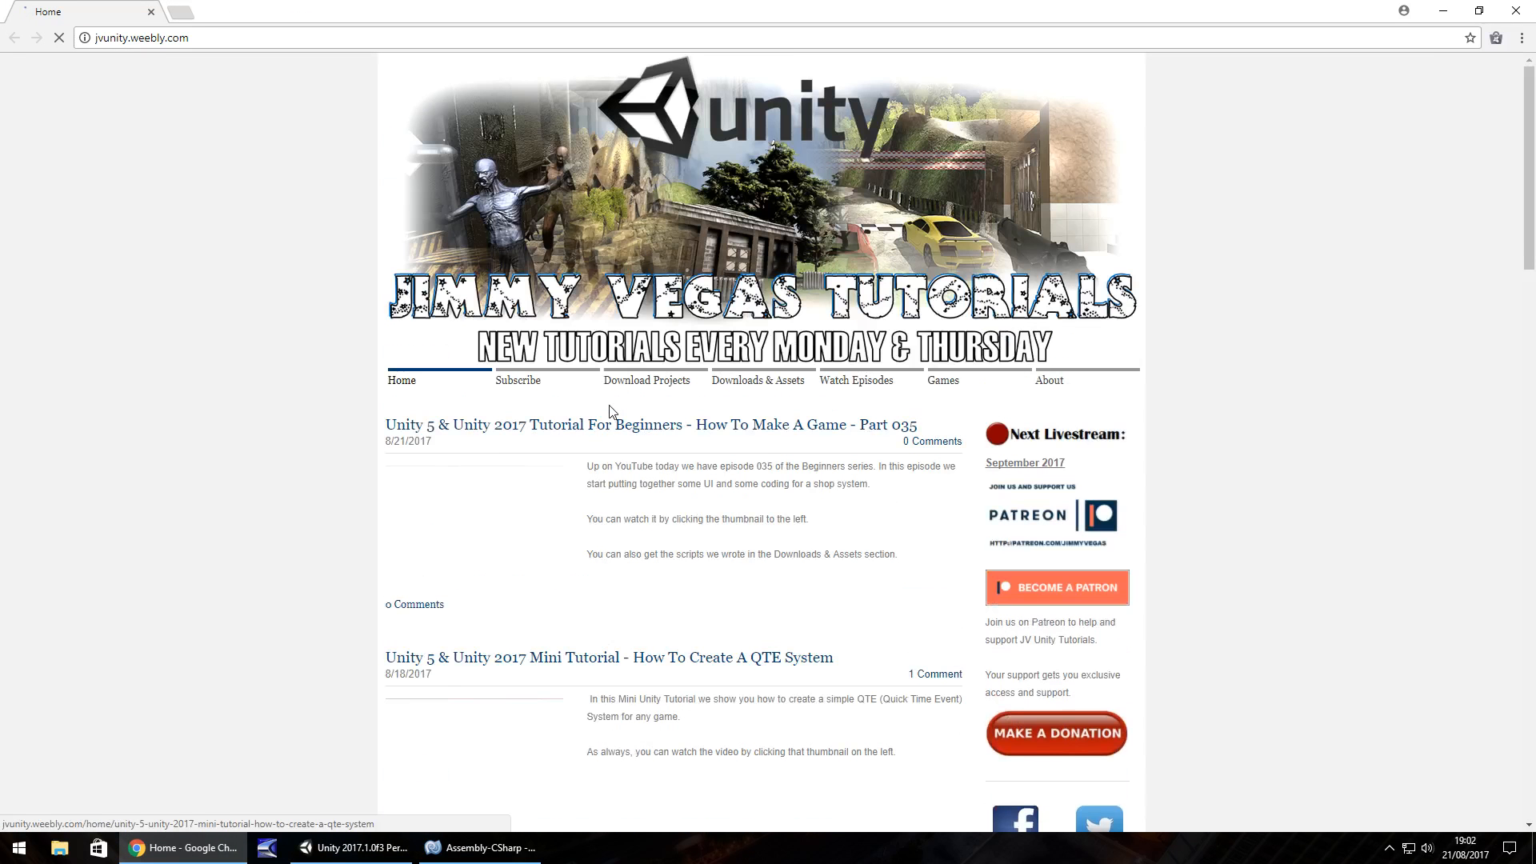
- From the opened jvunity site in Chrome, follow its Facebook link, then return to Unity
{"action": "left_click", "coordinate": [328, 848]}
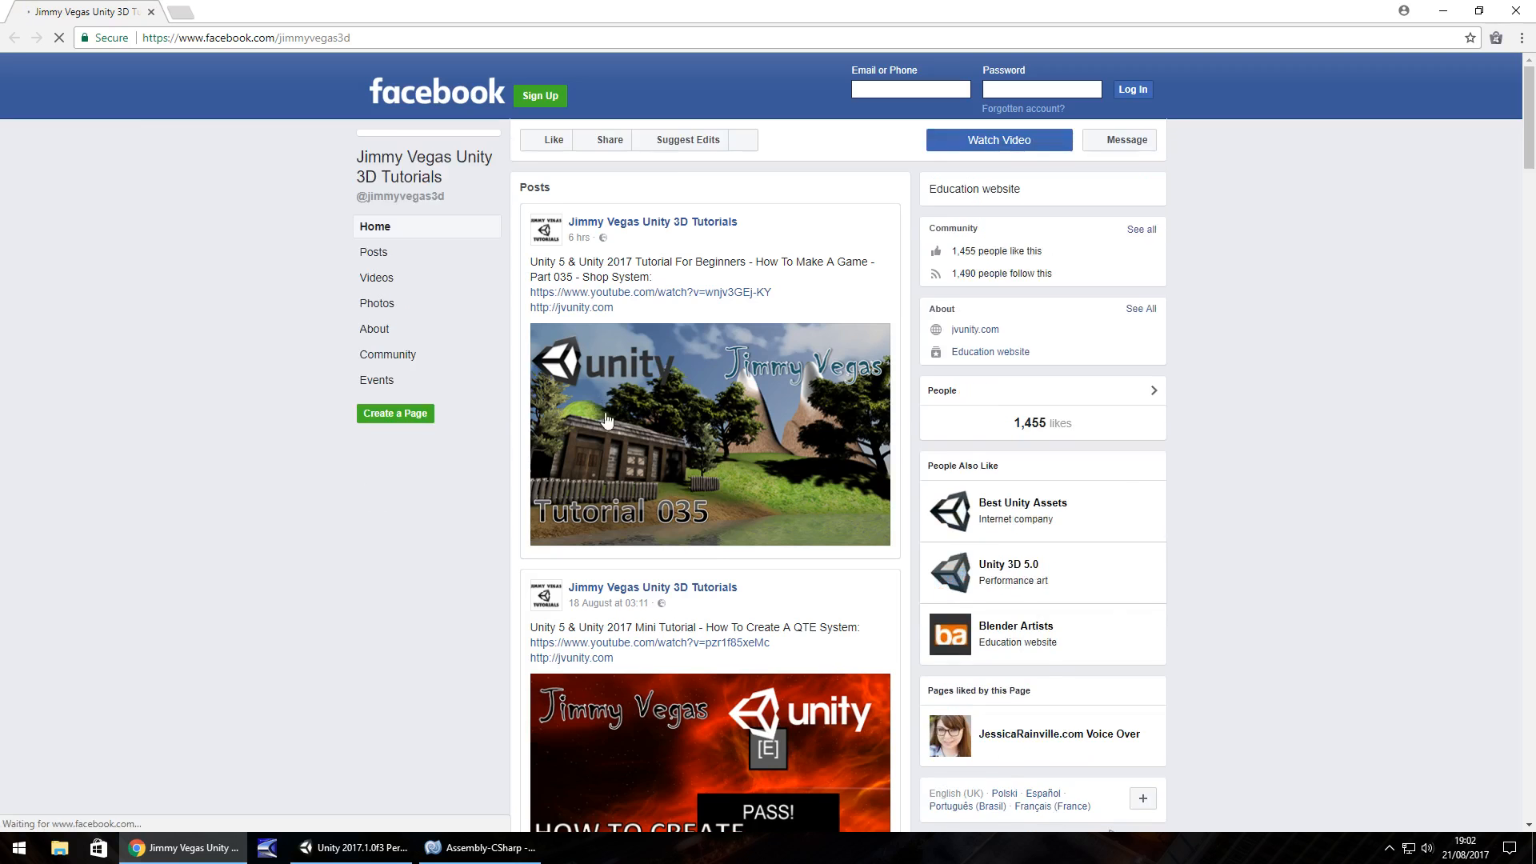
{"action": "left_click", "coordinate": [260, 848]}
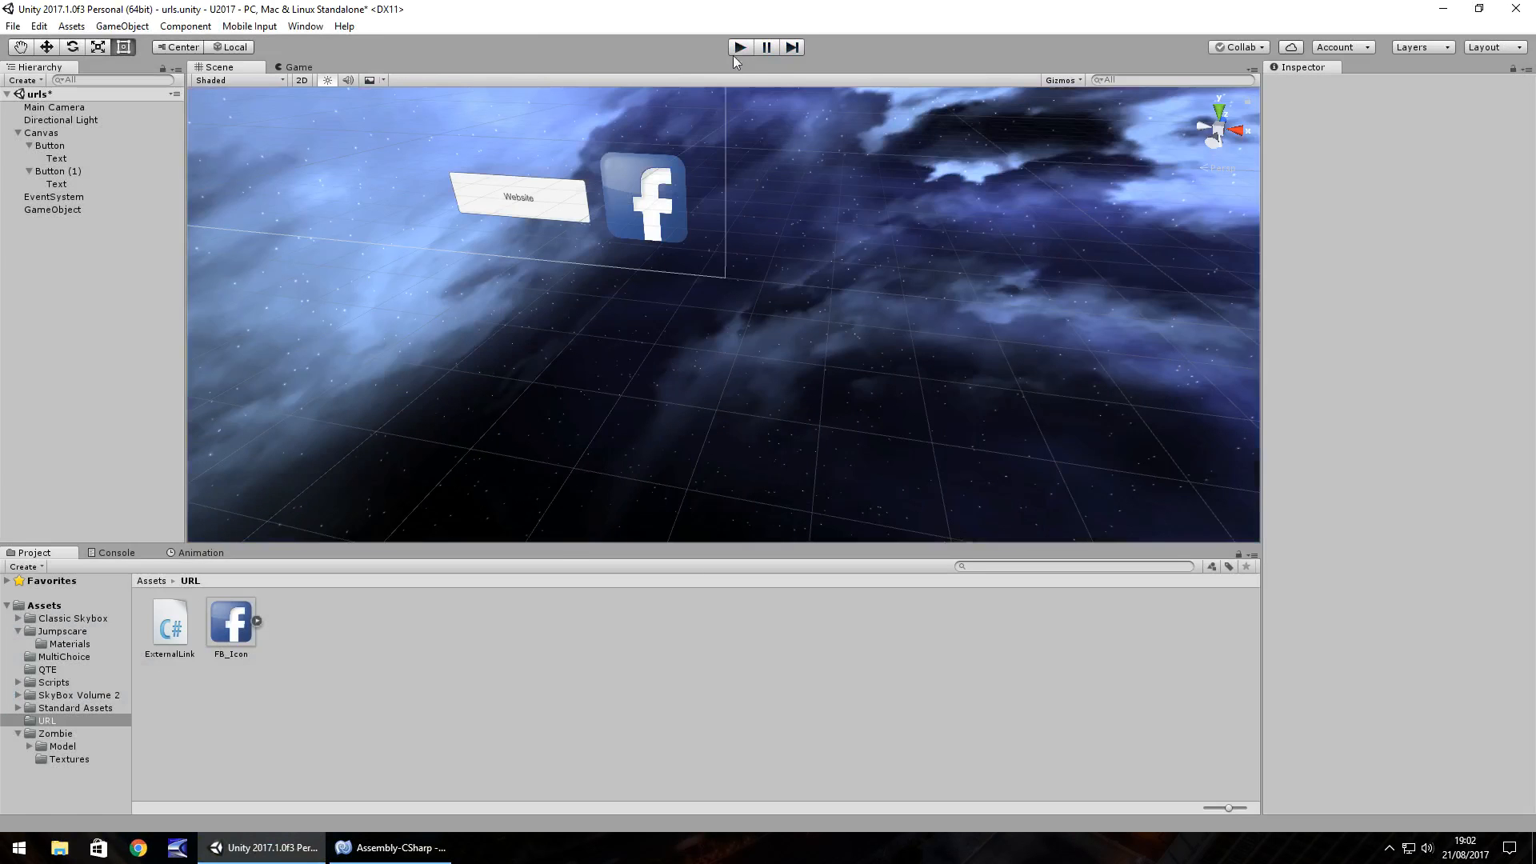
{"action": "mouse_move", "coordinate": [466, 650]}
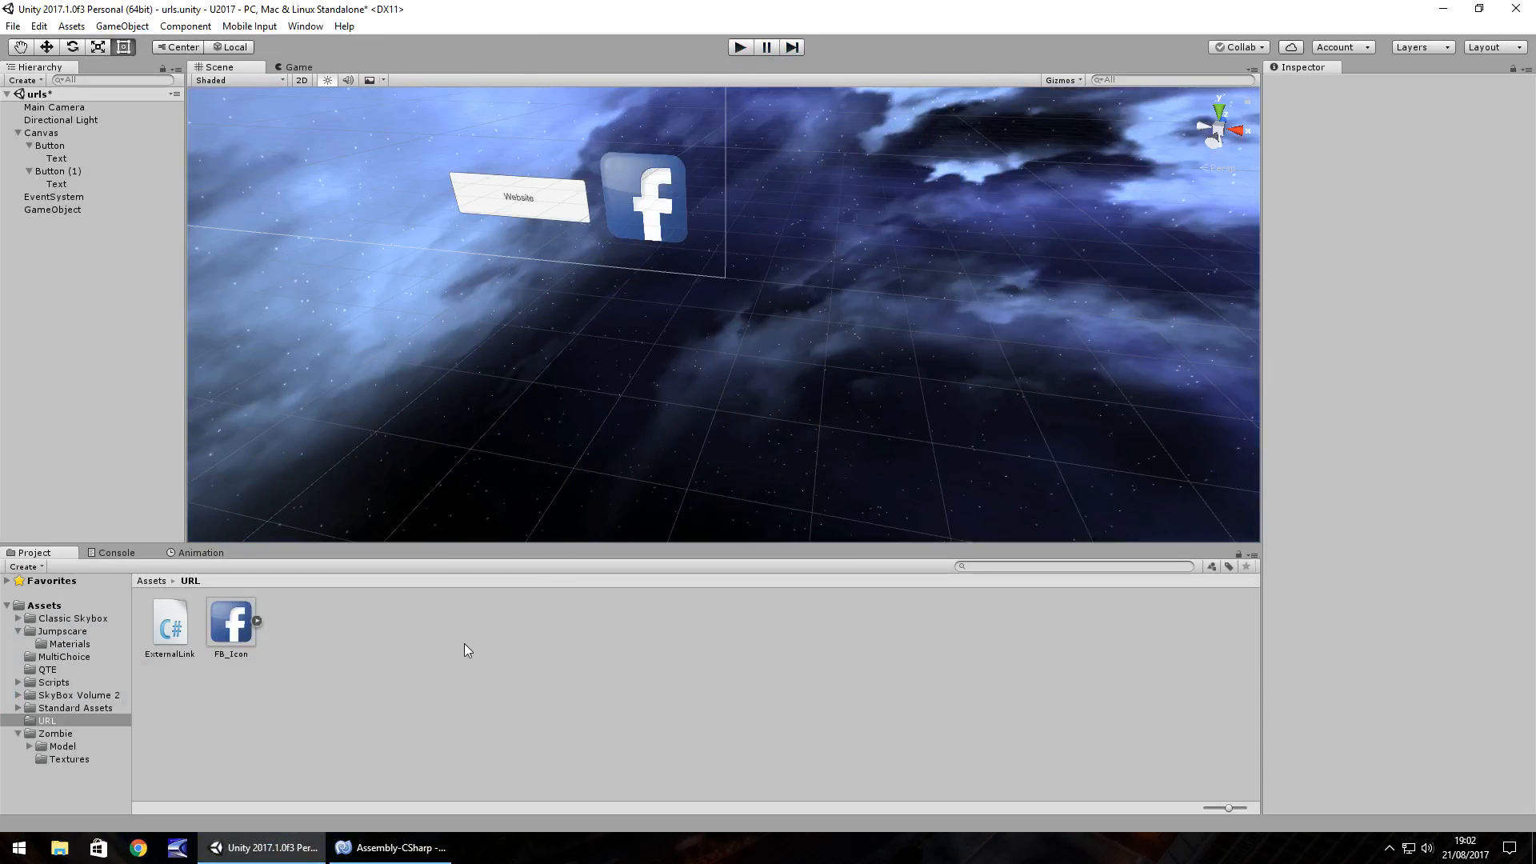